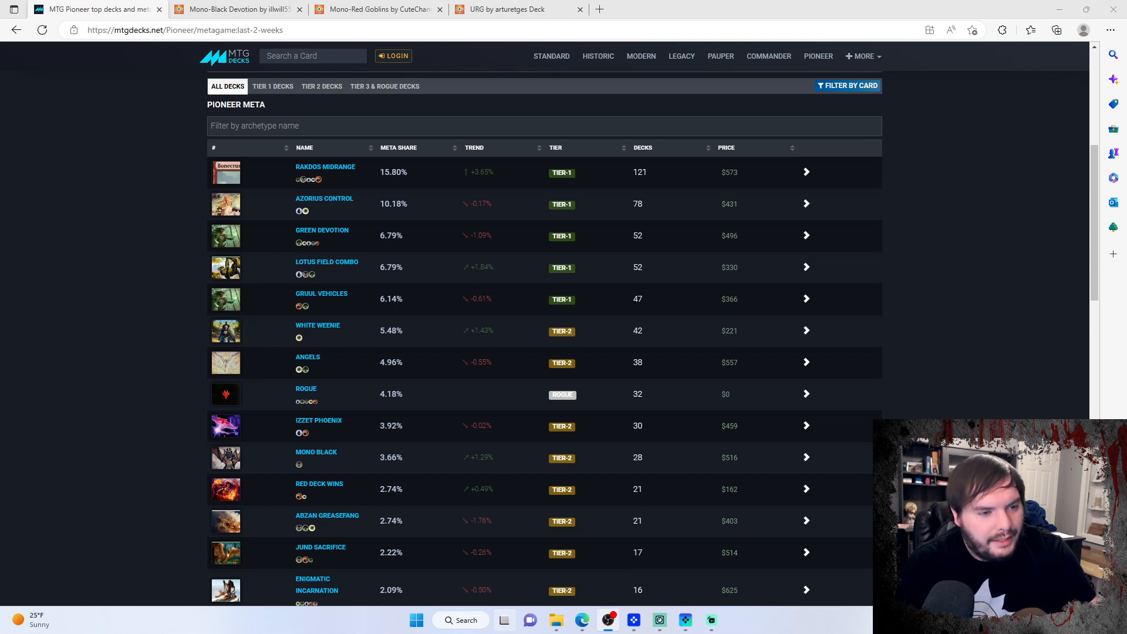
pyautogui.moveTo(435, 331)
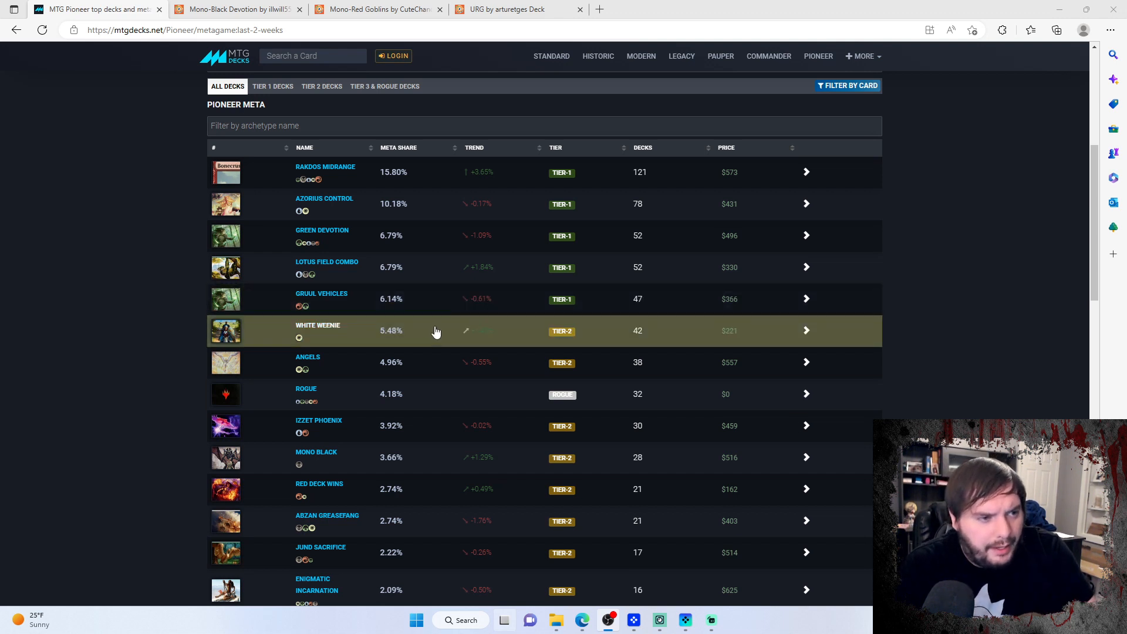
pyautogui.moveTo(406, 335)
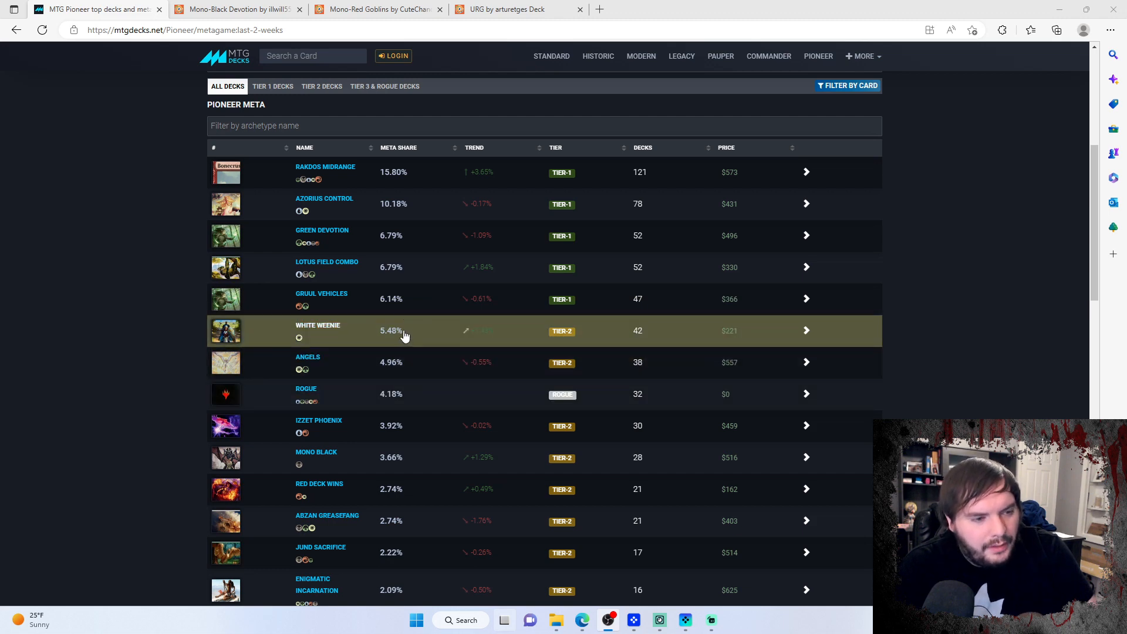
pyautogui.moveTo(390, 338)
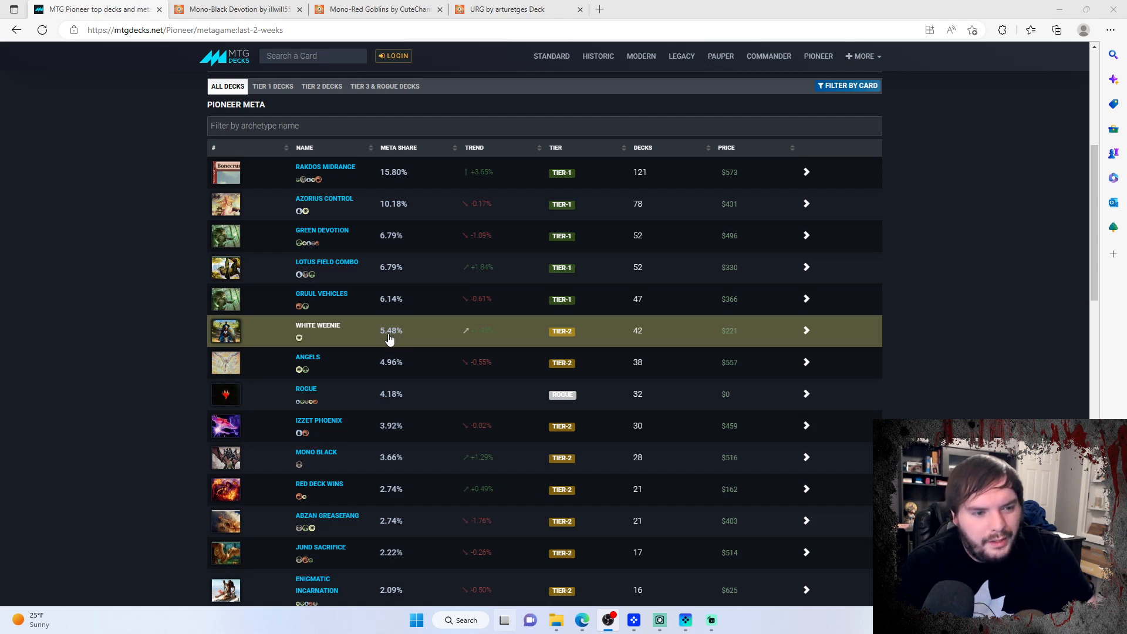
pyautogui.moveTo(403, 180)
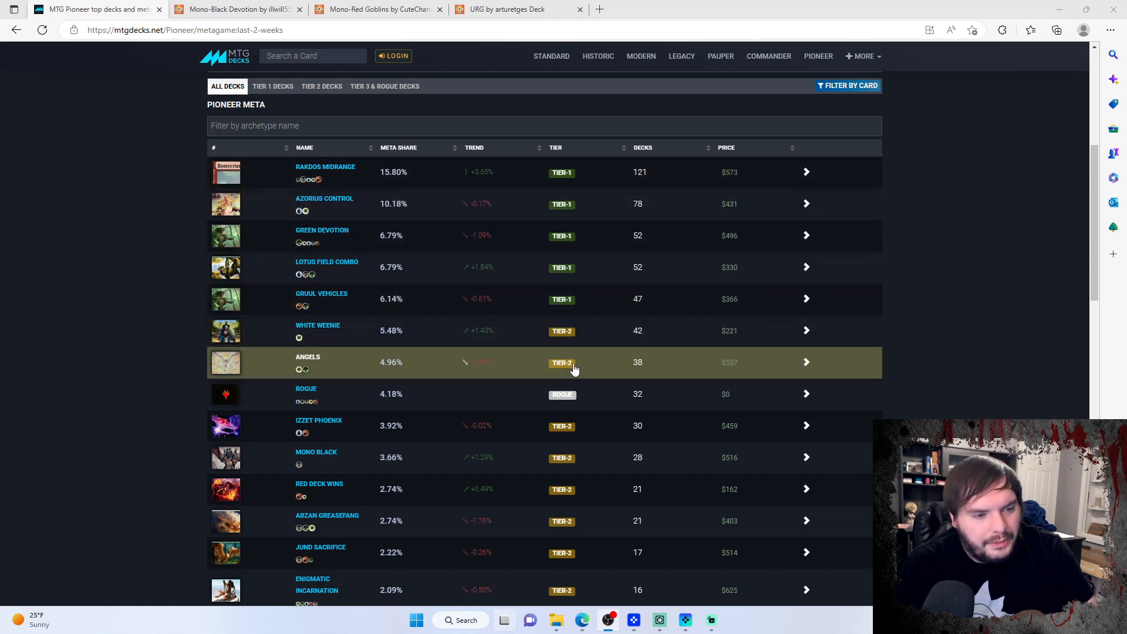
pyautogui.moveTo(414, 365)
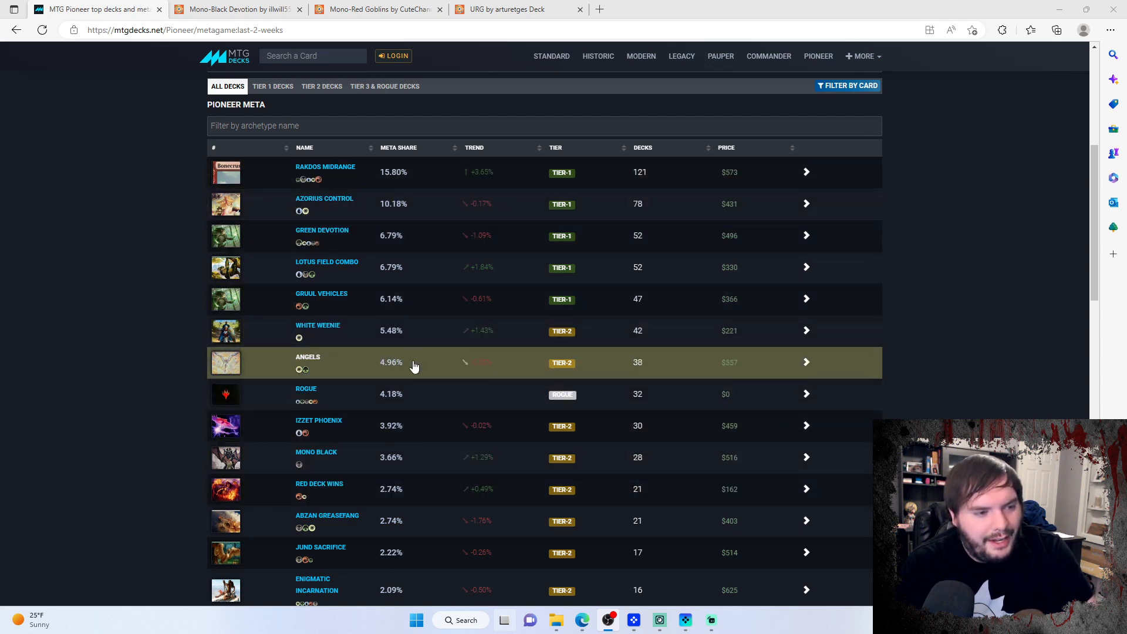
pyautogui.moveTo(430, 403)
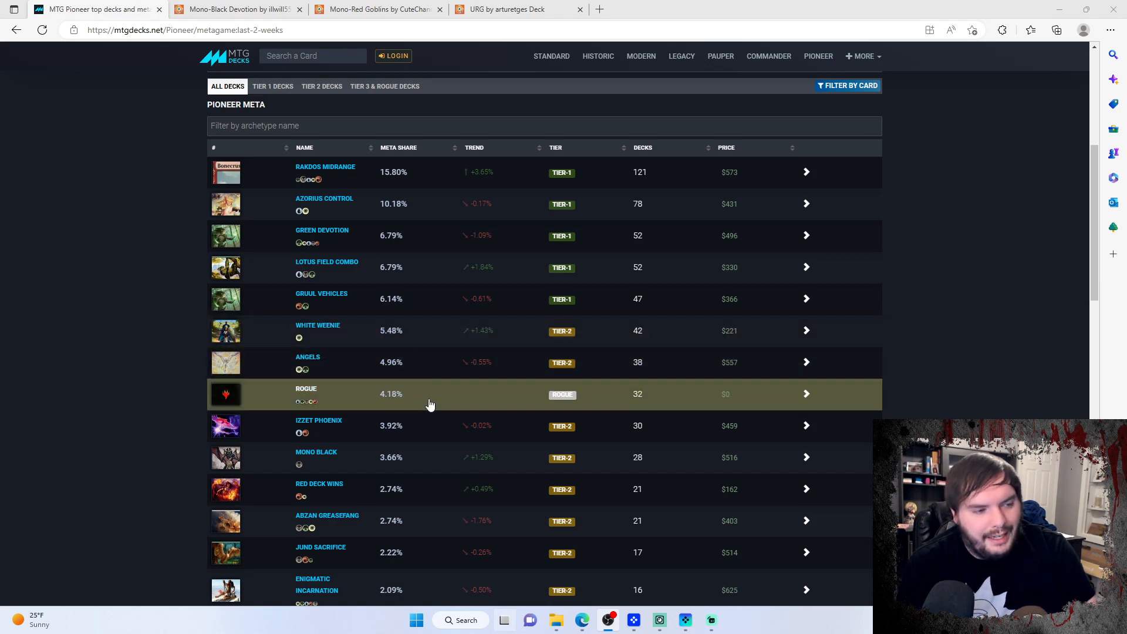
pyautogui.moveTo(452, 406)
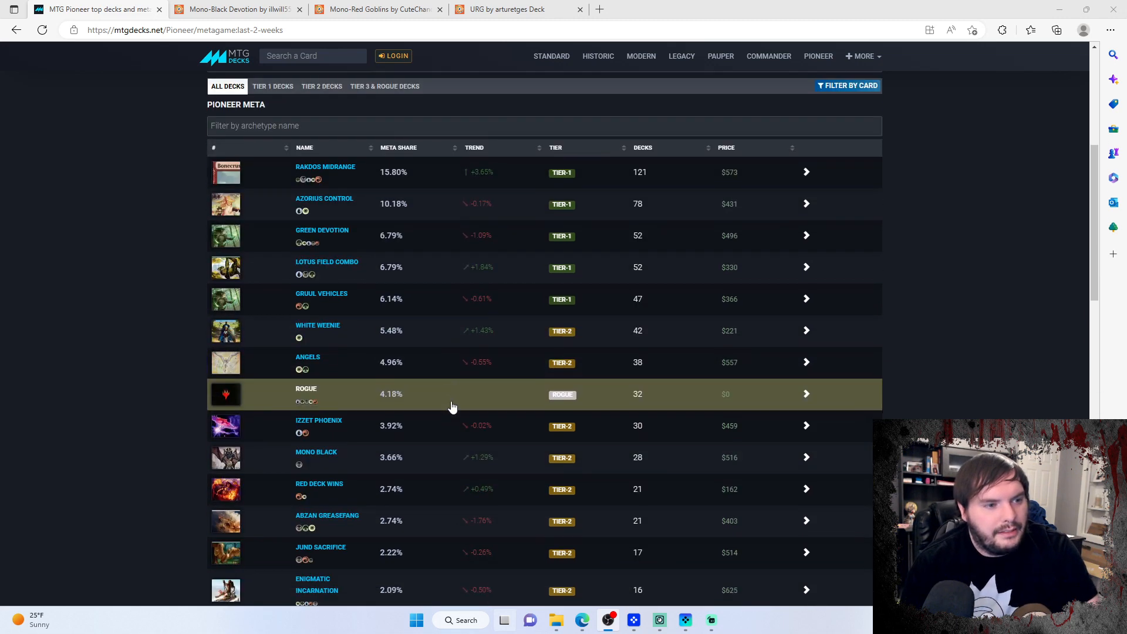
pyautogui.moveTo(368, 457)
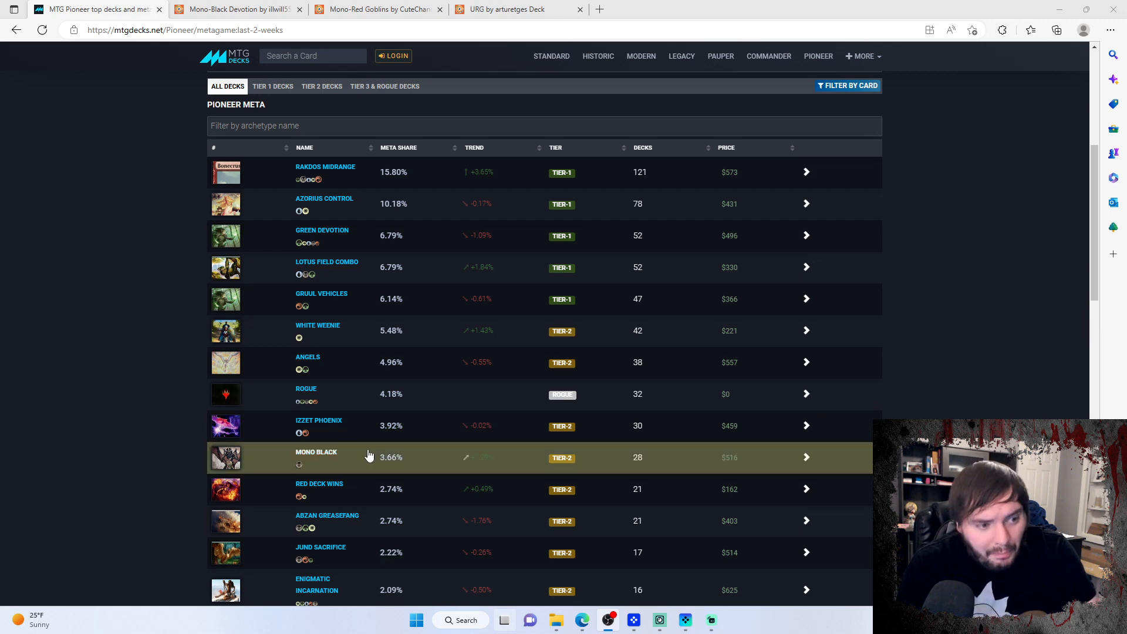
pyautogui.moveTo(511, 372)
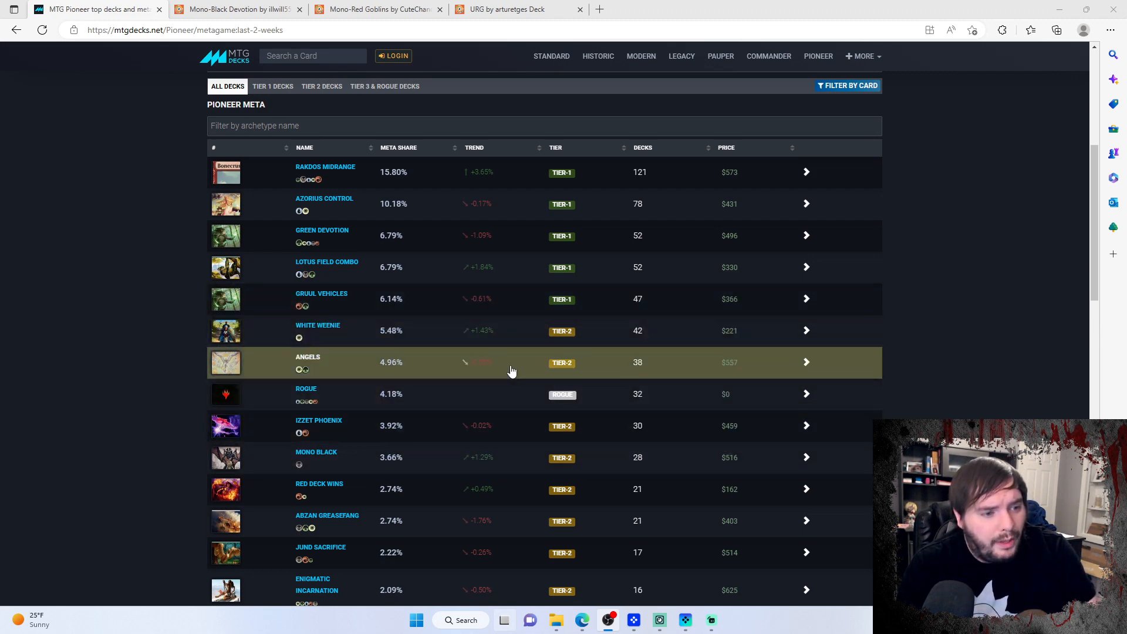
pyautogui.moveTo(483, 172)
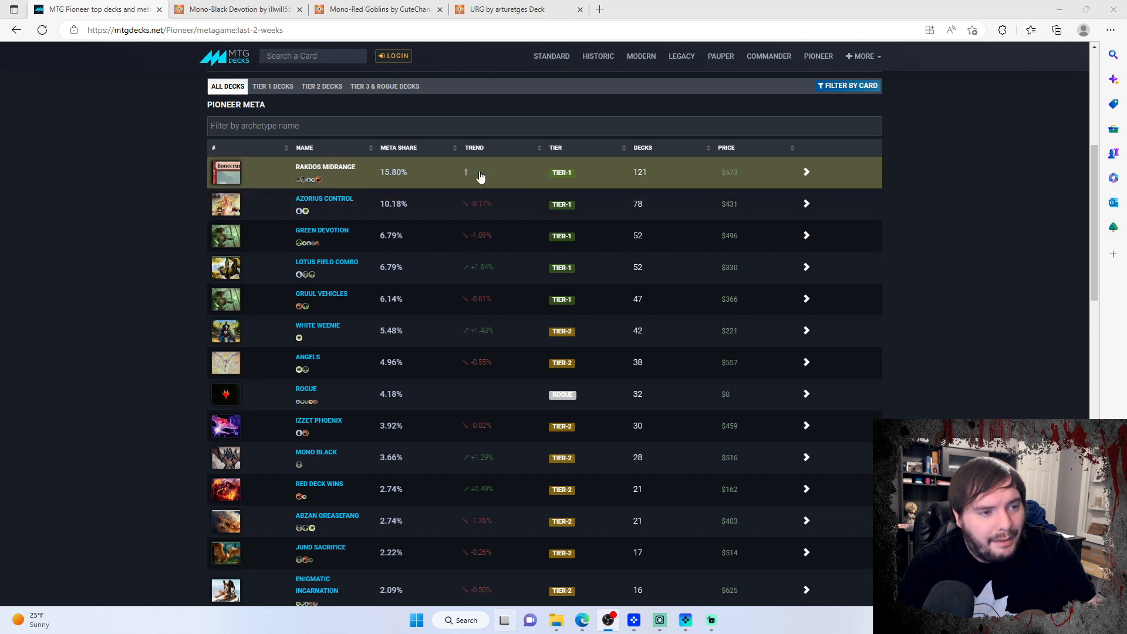
pyautogui.moveTo(484, 222)
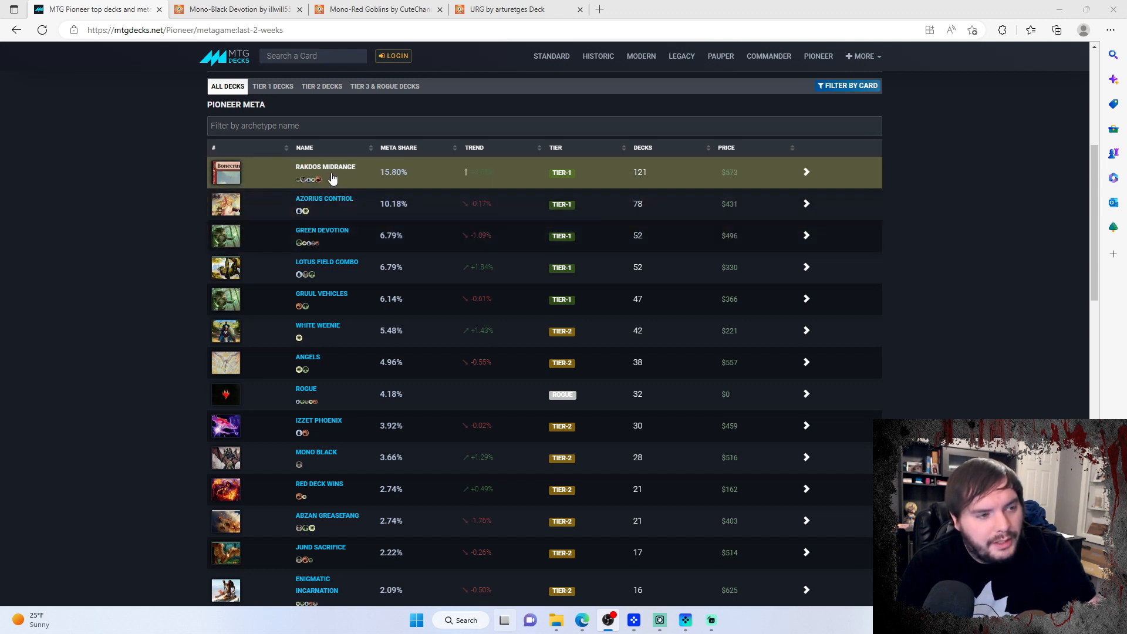
pyautogui.moveTo(333, 230)
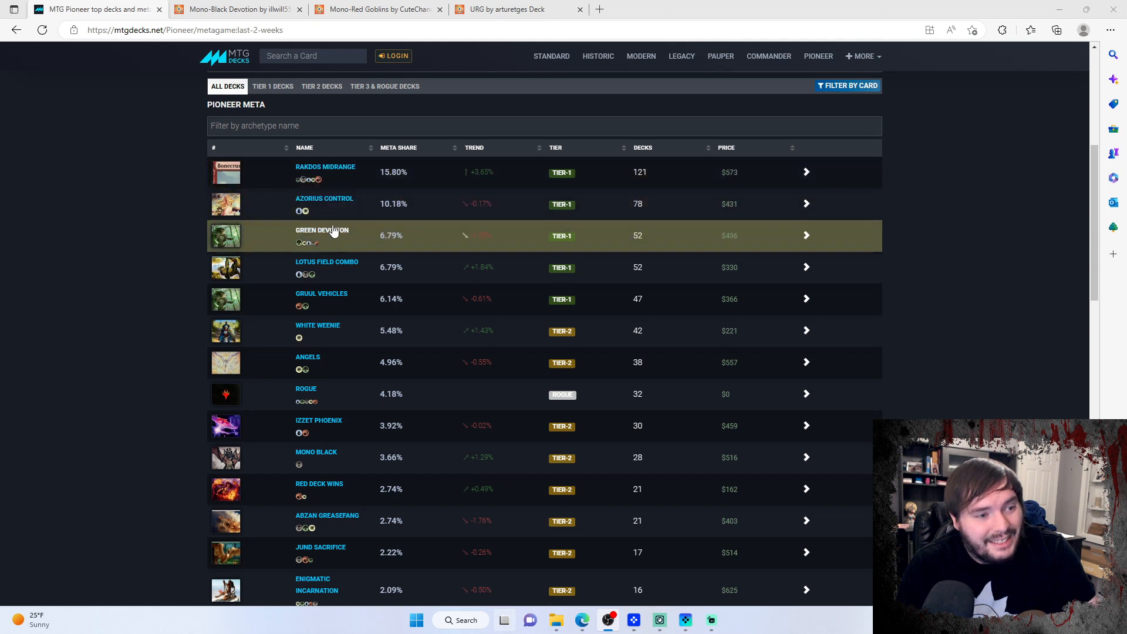
pyautogui.moveTo(326, 267)
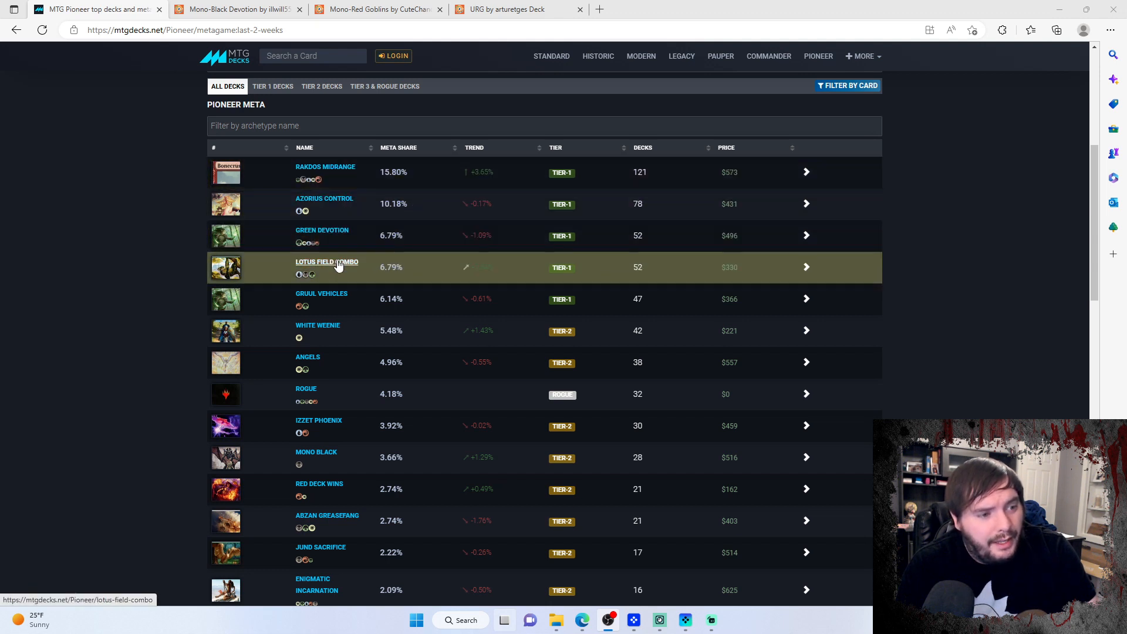
pyautogui.moveTo(315, 165)
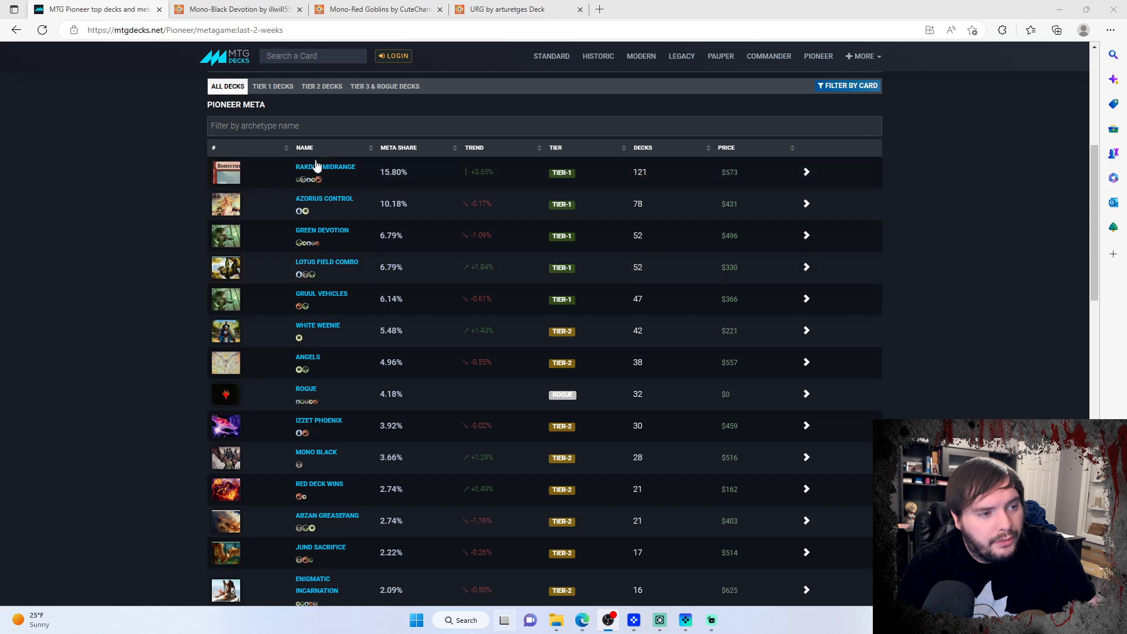
pyautogui.moveTo(334, 253)
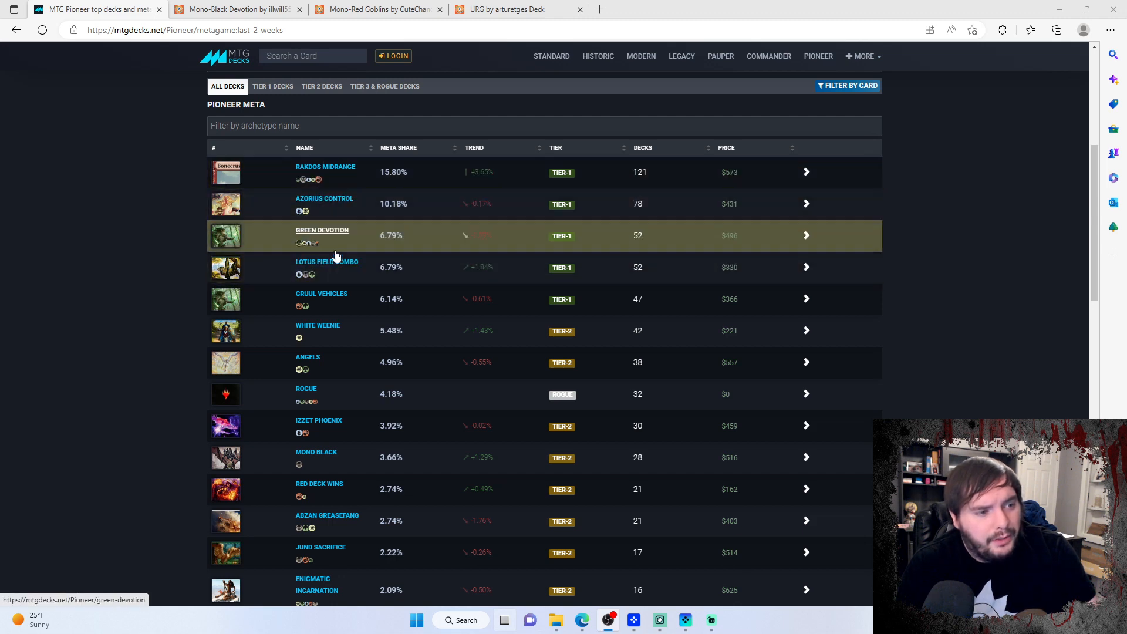
pyautogui.moveTo(334, 266)
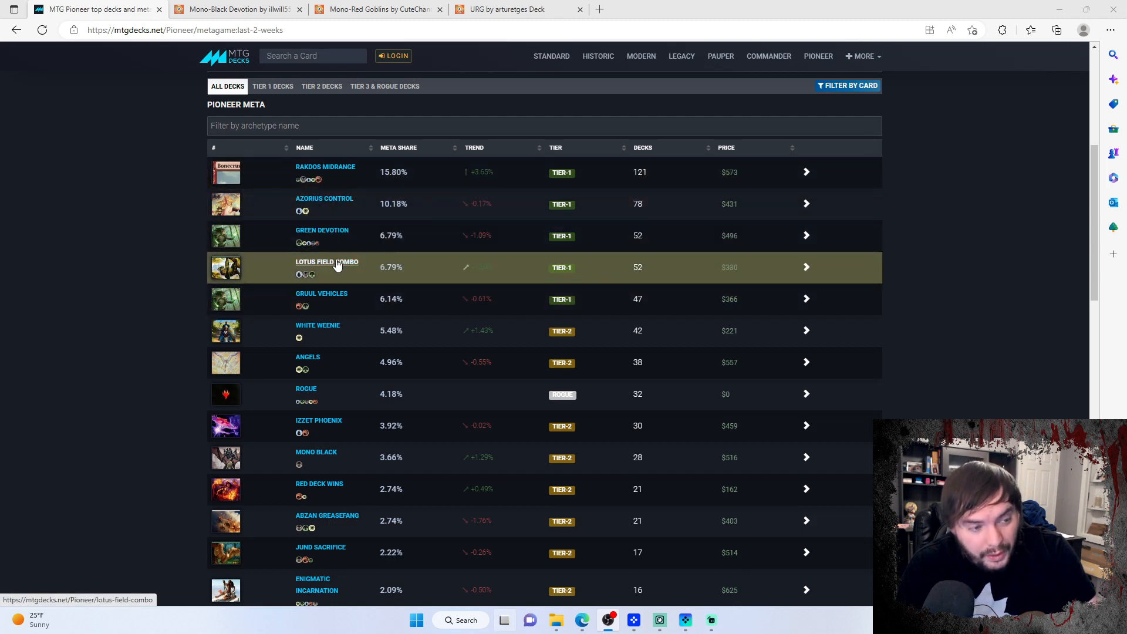
pyautogui.moveTo(324, 288)
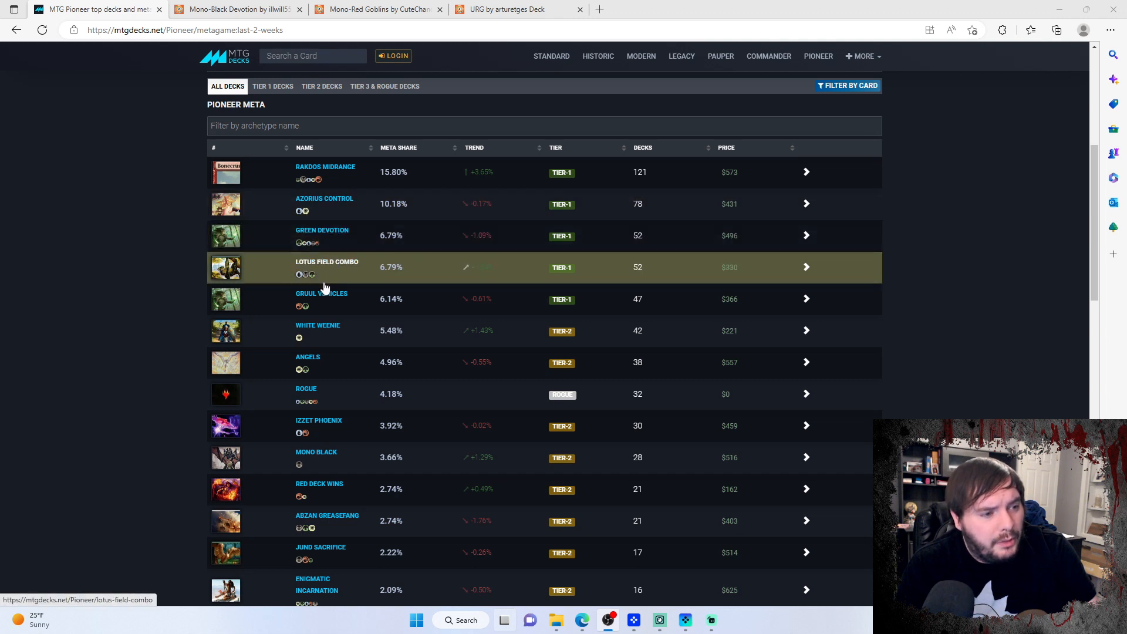
pyautogui.moveTo(398, 330)
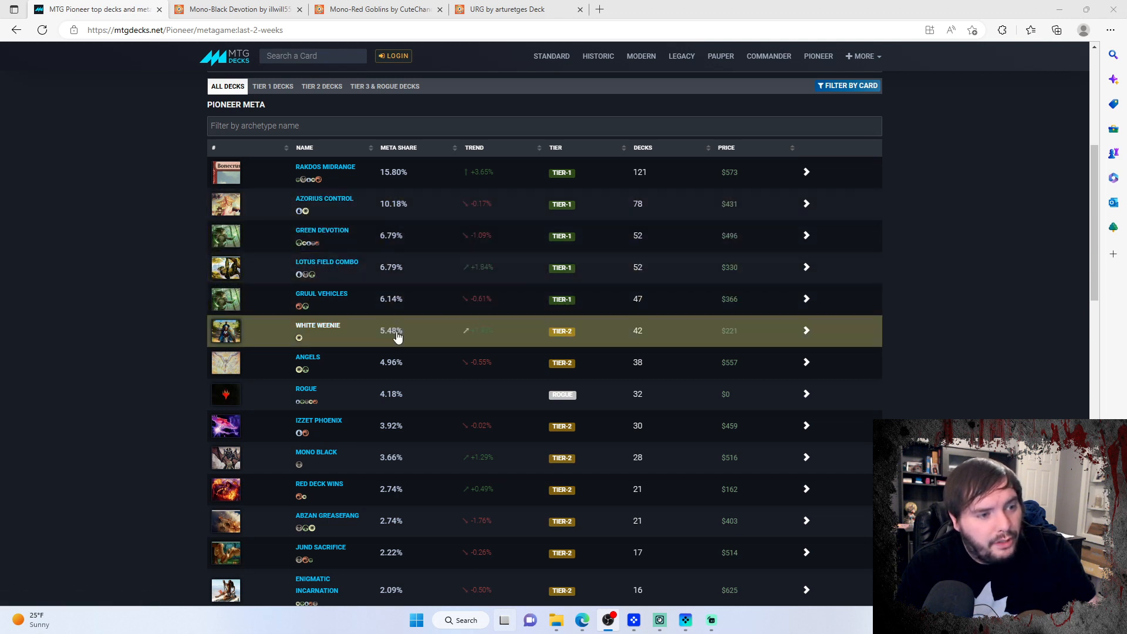
pyautogui.moveTo(373, 437)
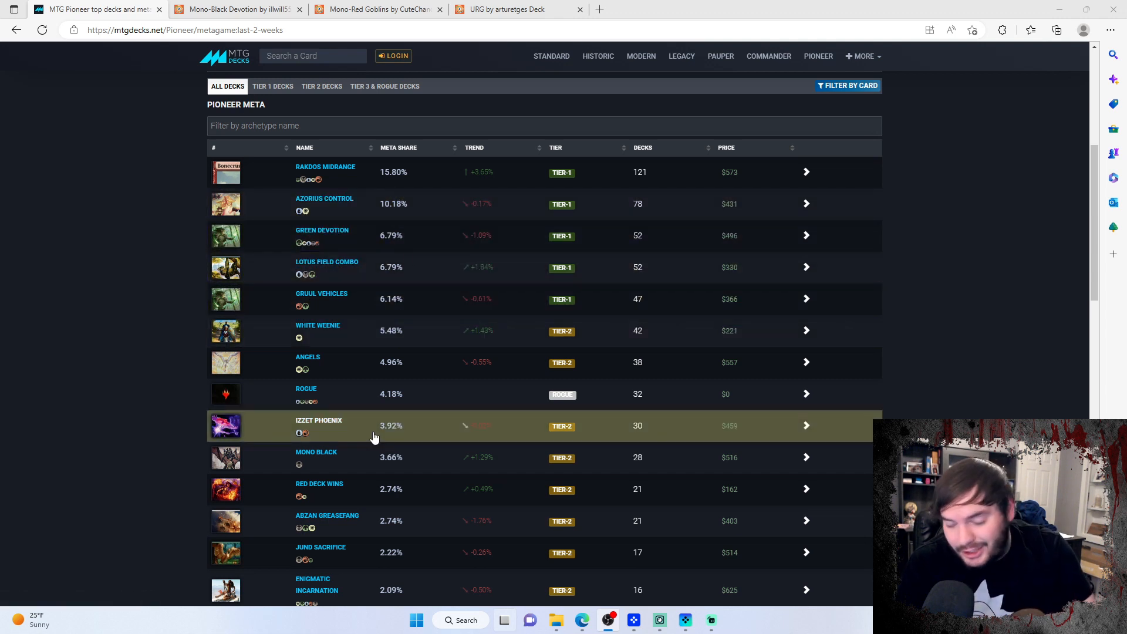
pyautogui.moveTo(474, 362)
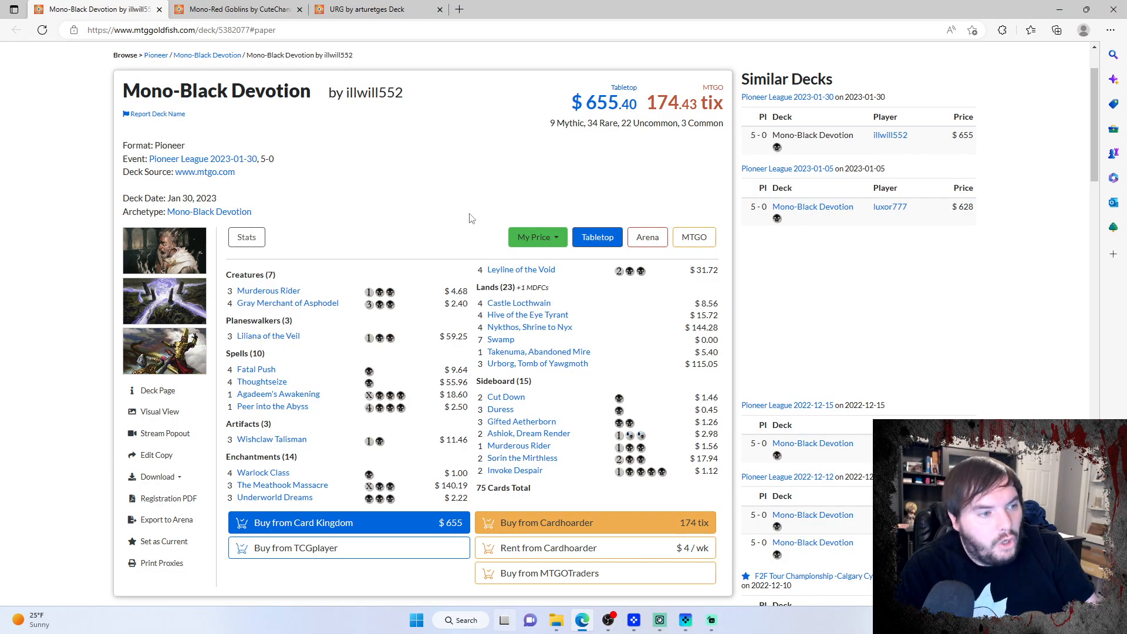
pyautogui.moveTo(445, 253)
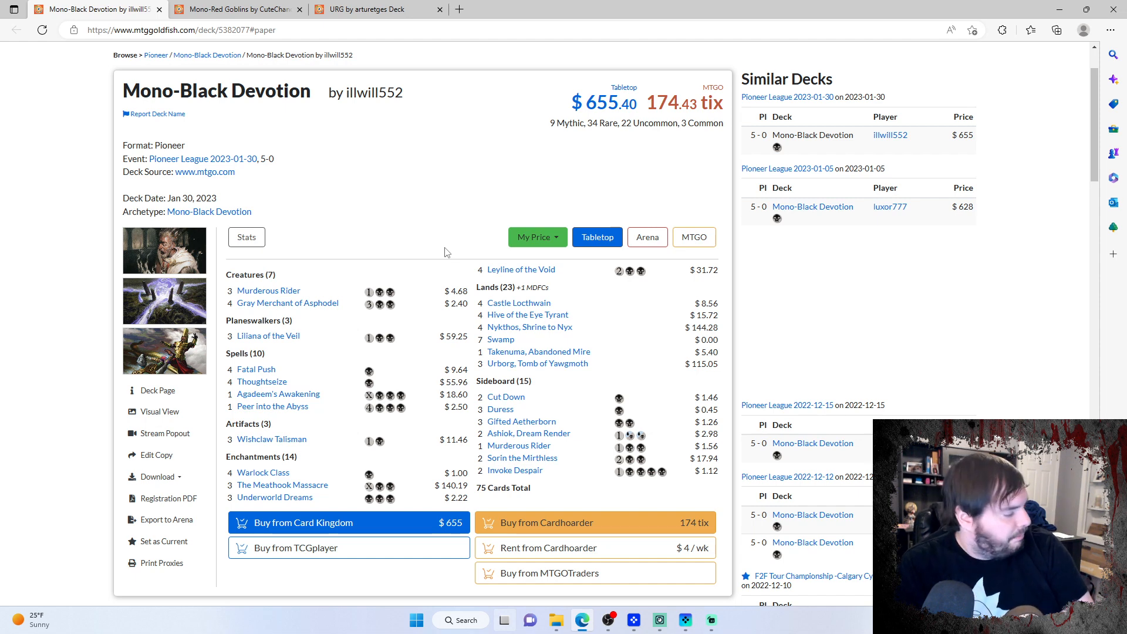
pyautogui.moveTo(268, 291)
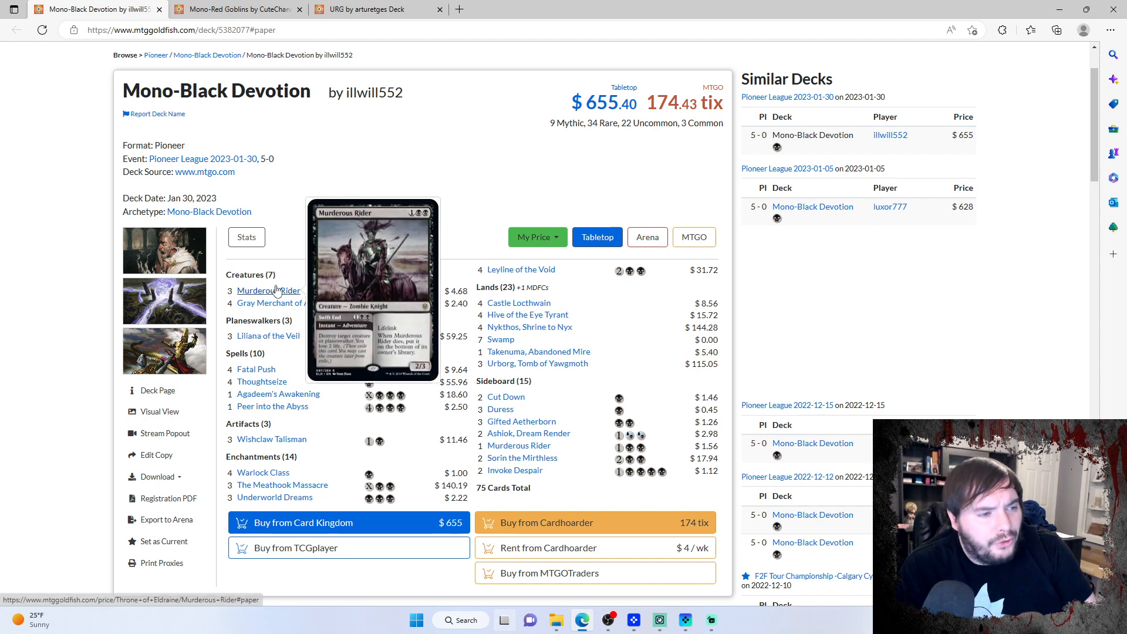
pyautogui.moveTo(287, 303)
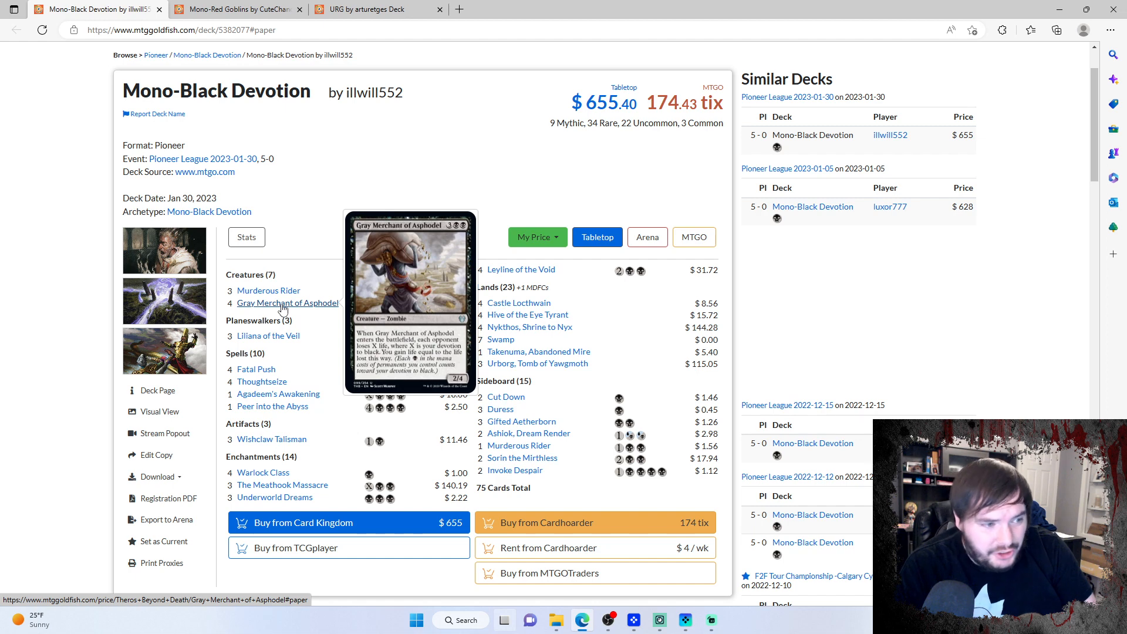
pyautogui.moveTo(274, 497)
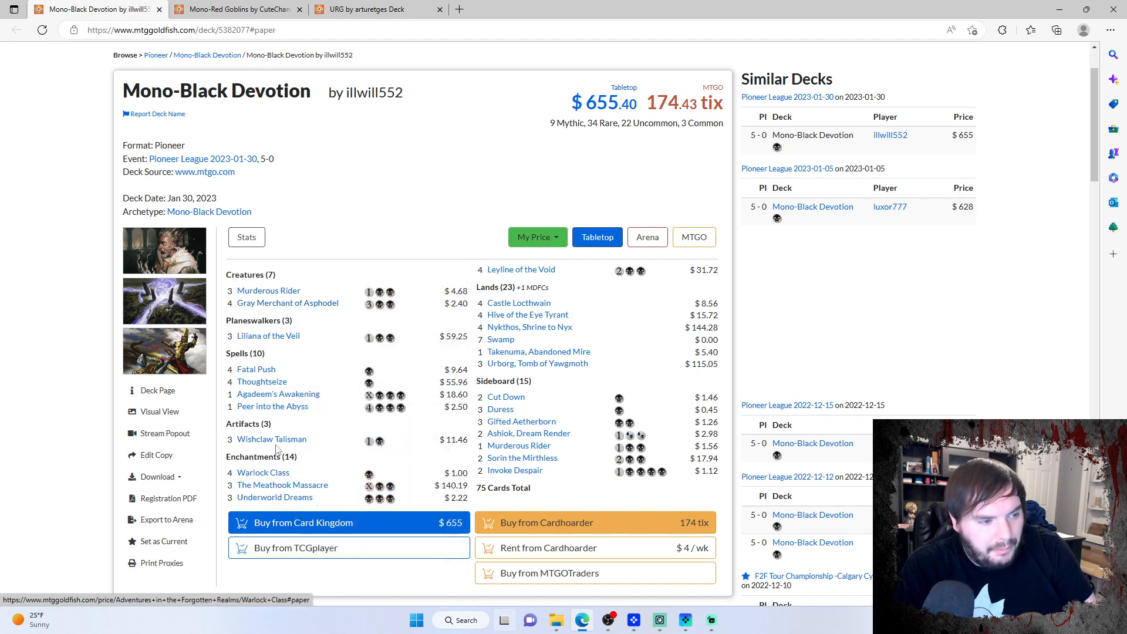
pyautogui.moveTo(272, 406)
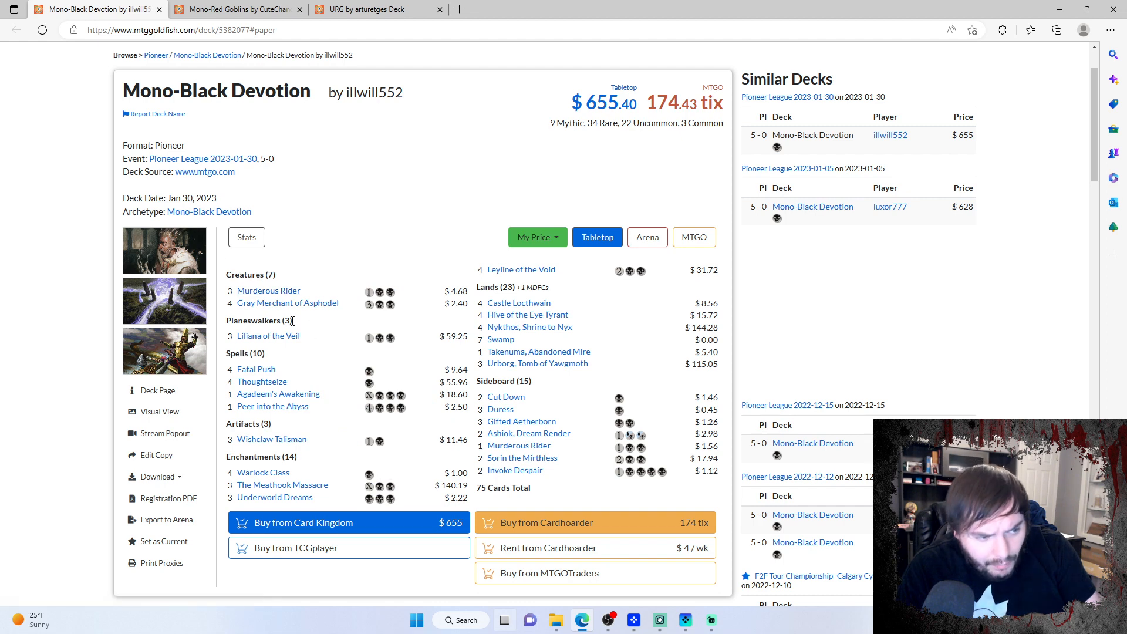
pyautogui.moveTo(275, 497)
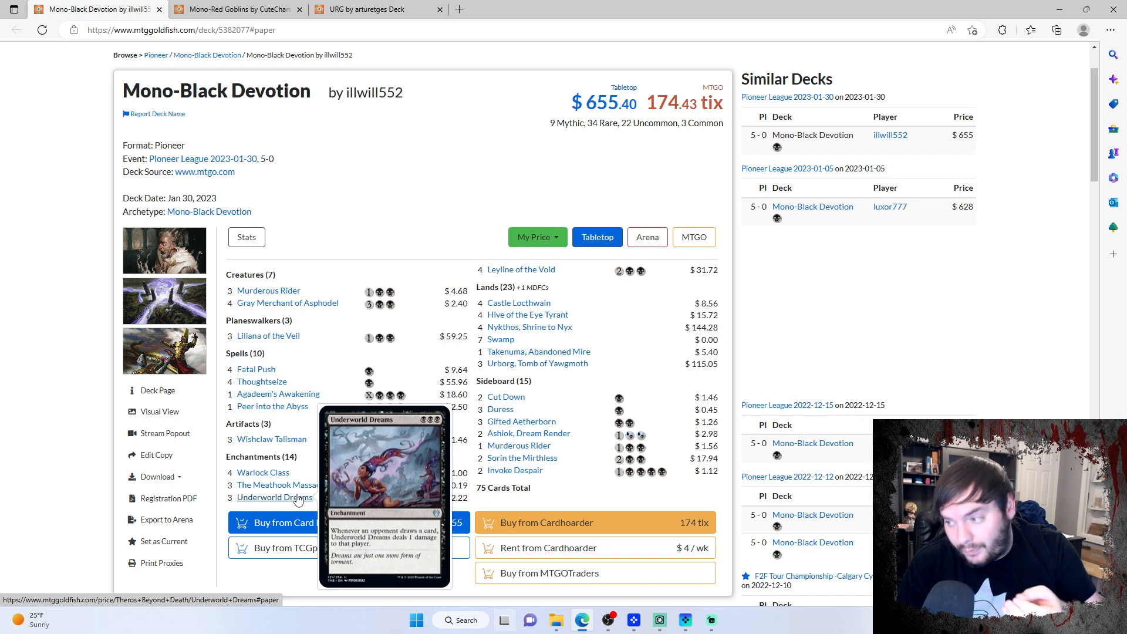
pyautogui.moveTo(282, 484)
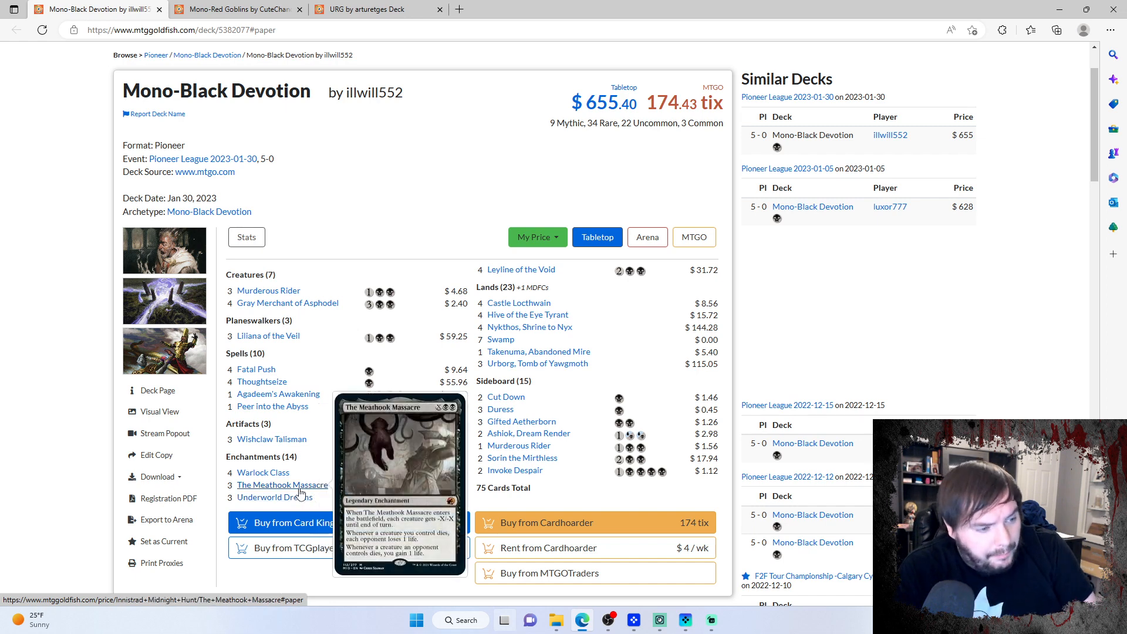
pyautogui.moveTo(263, 472)
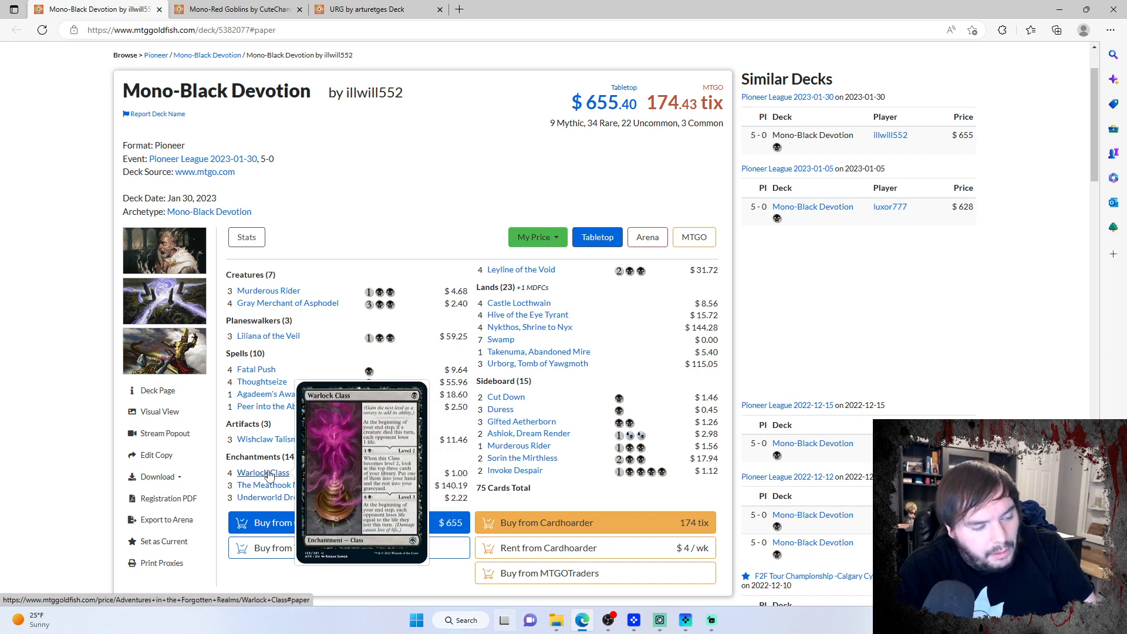
pyautogui.moveTo(271, 439)
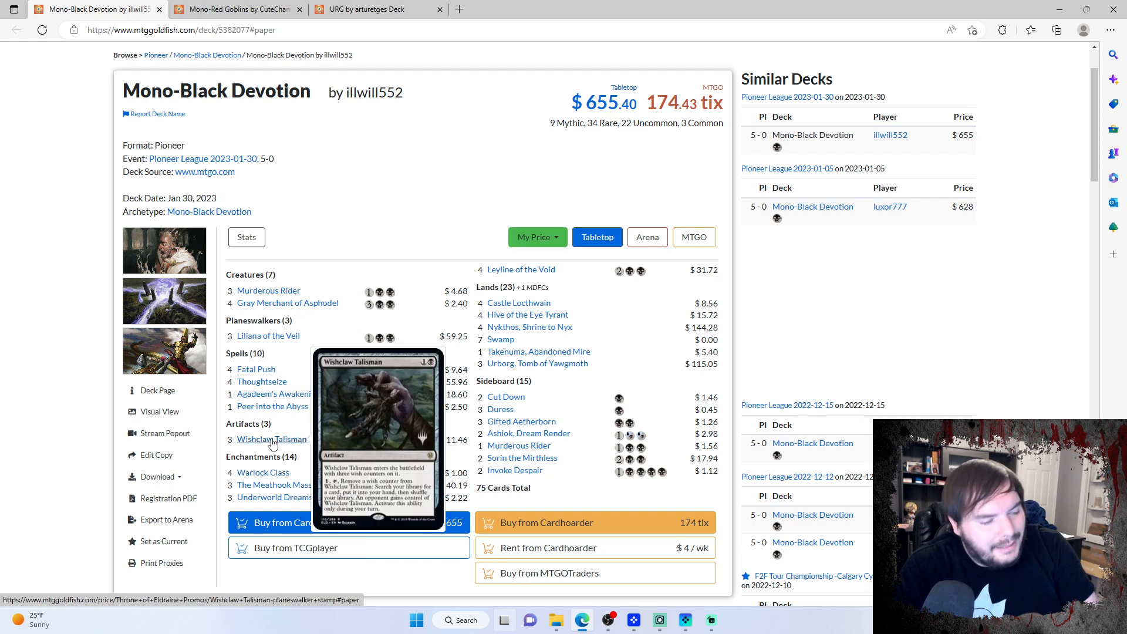
pyautogui.moveTo(278, 394)
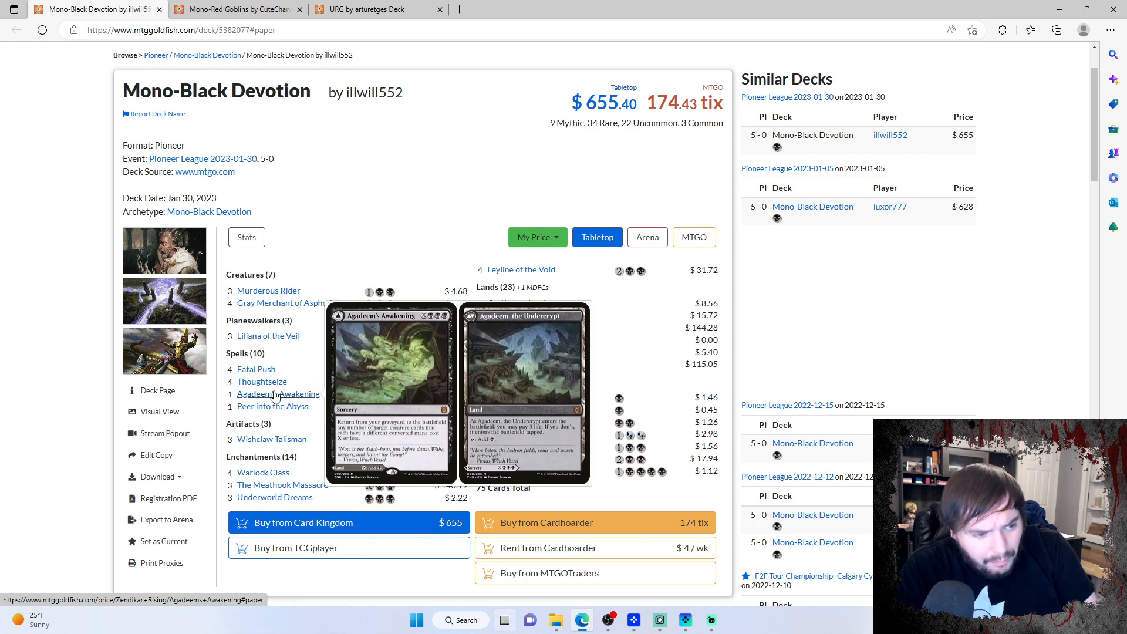
pyautogui.moveTo(256, 369)
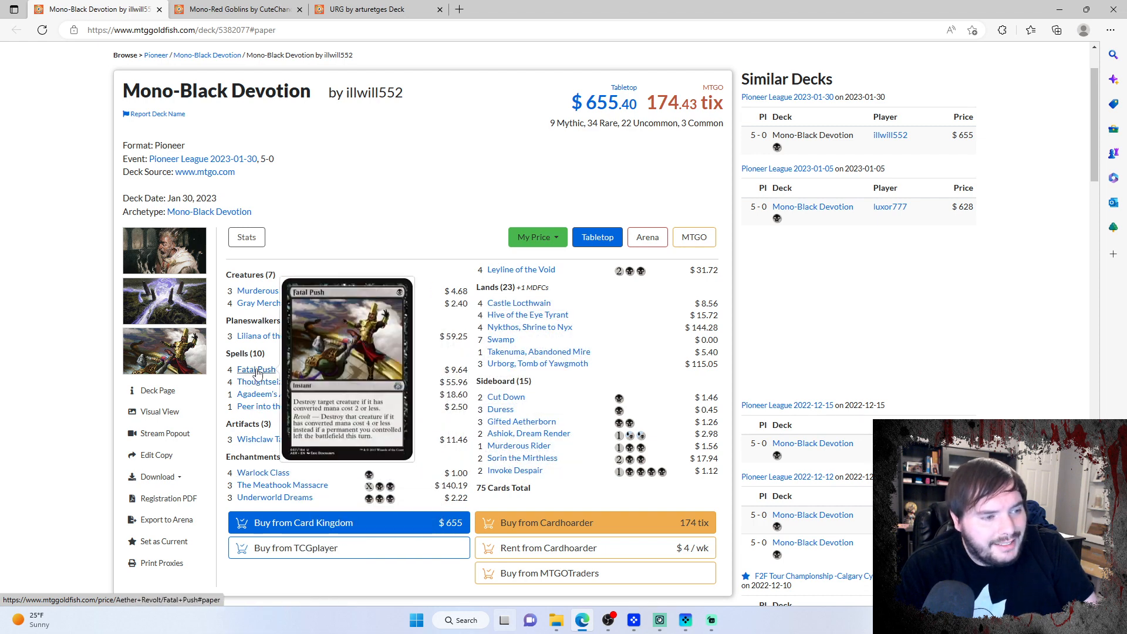
pyautogui.moveTo(269, 291)
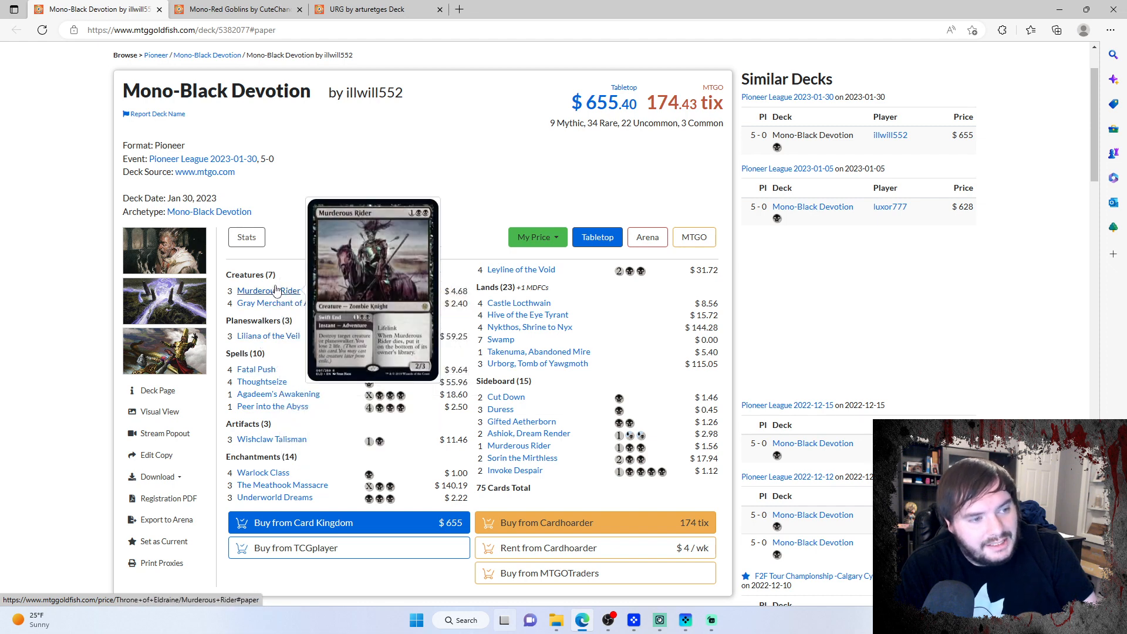
pyautogui.moveTo(268, 336)
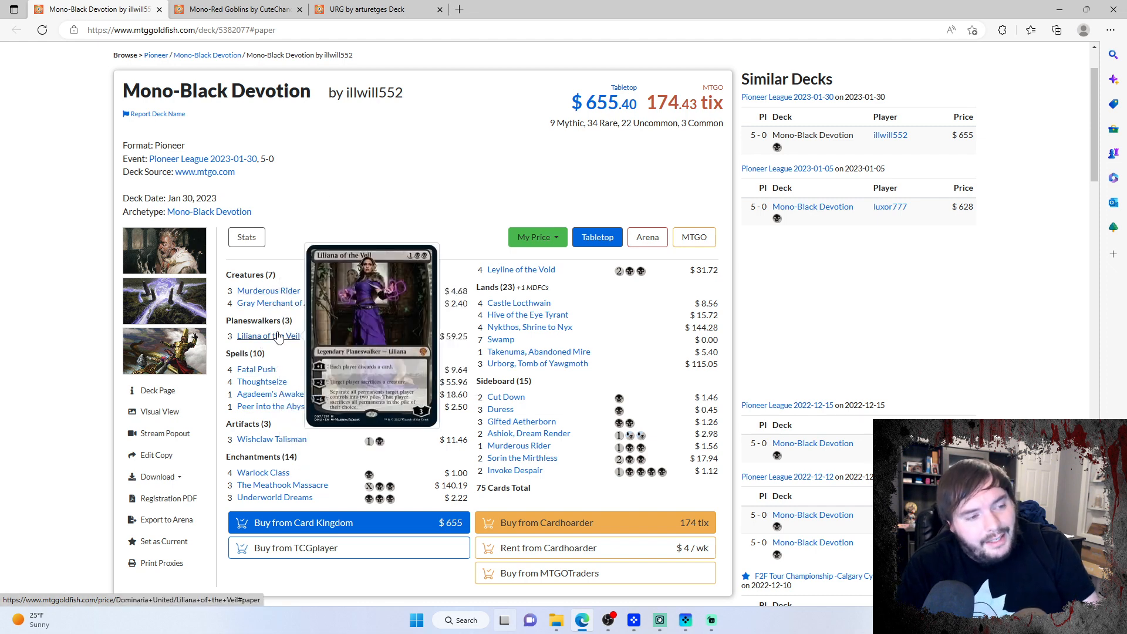
pyautogui.moveTo(522, 269)
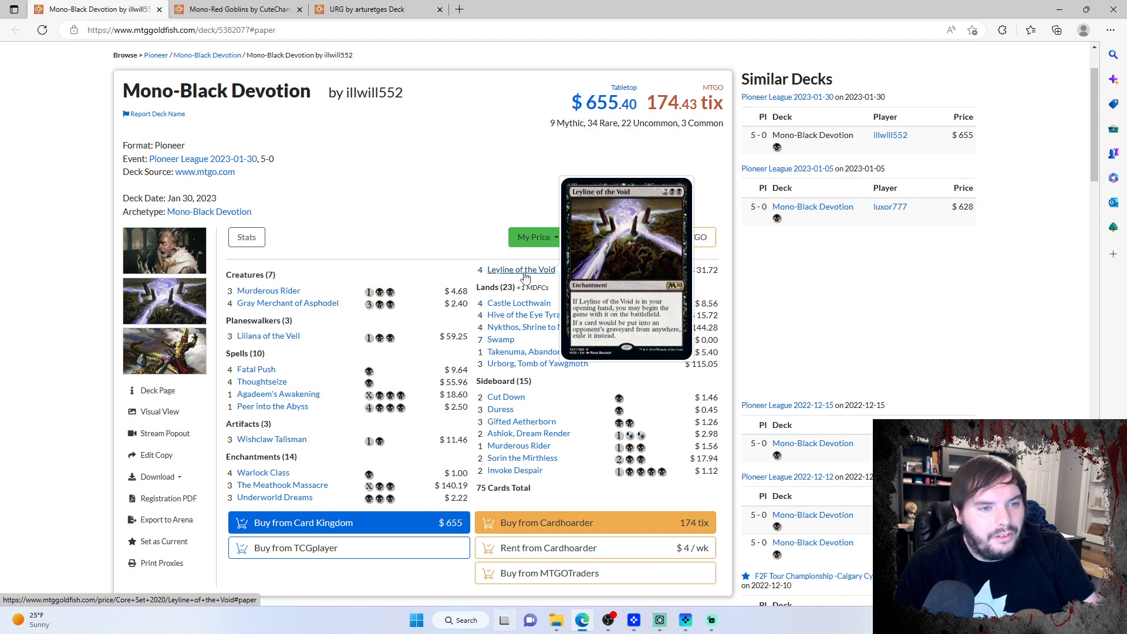
pyautogui.moveTo(493, 407)
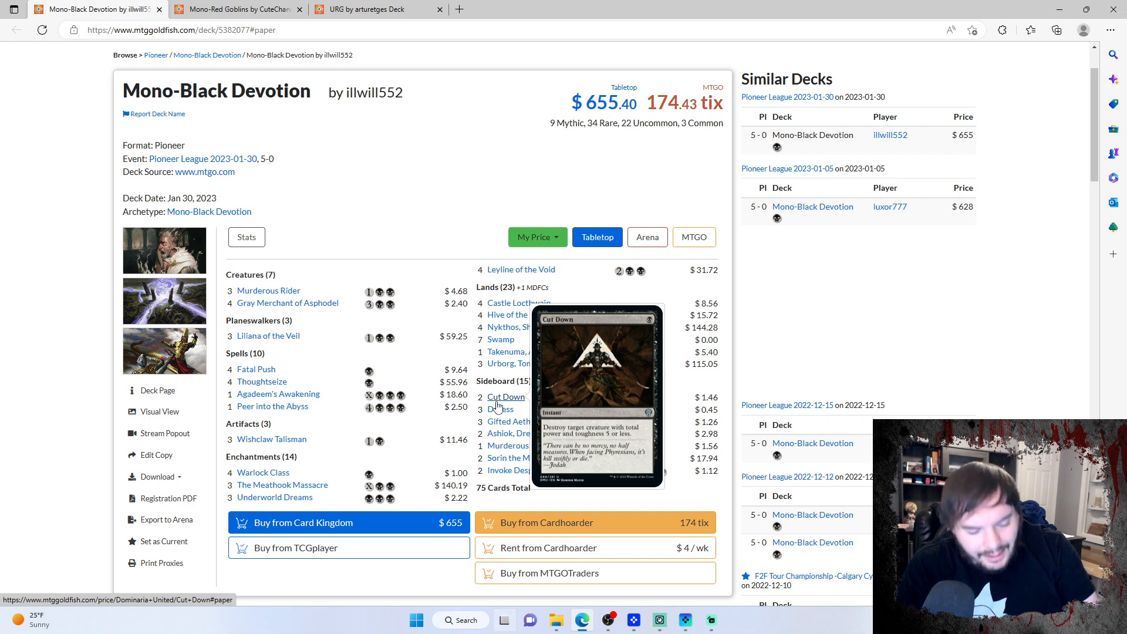
pyautogui.moveTo(500, 410)
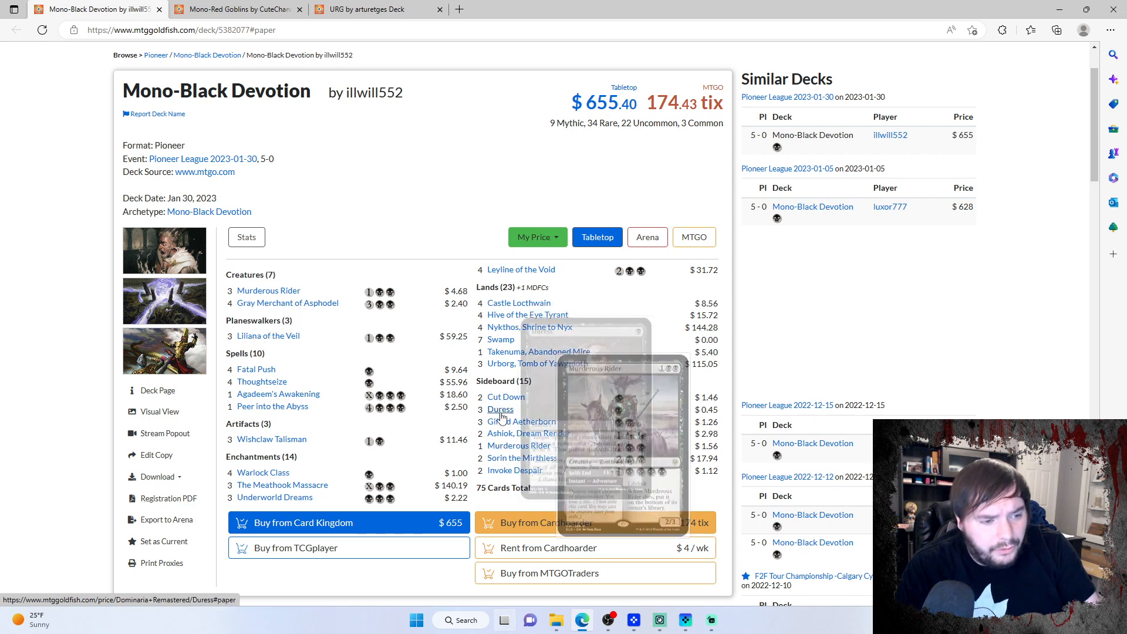
pyautogui.moveTo(521, 421)
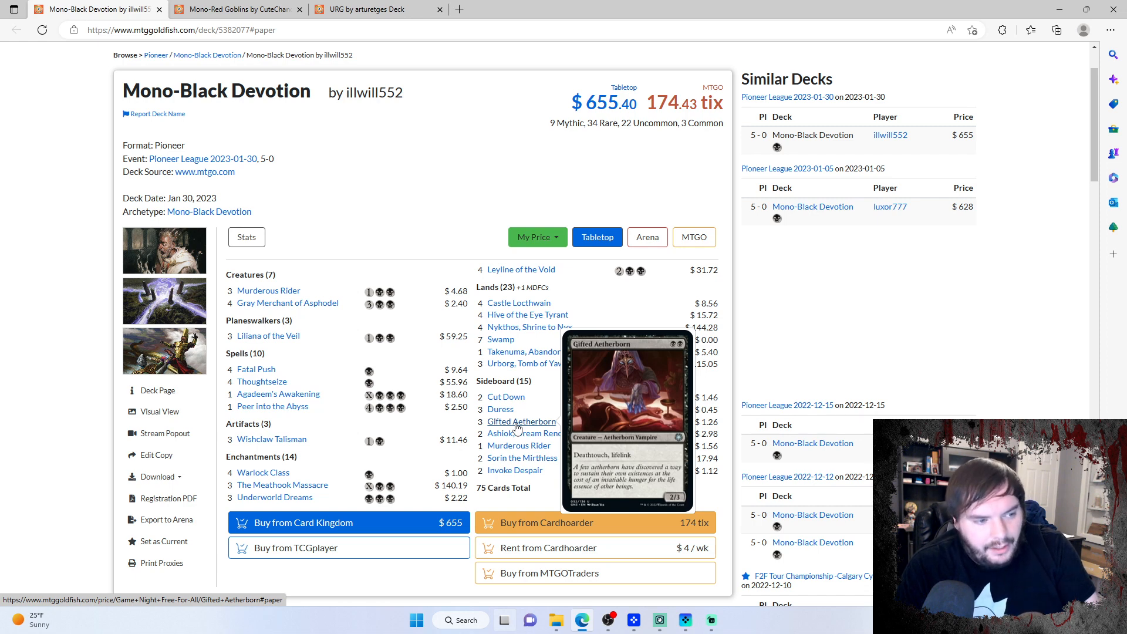
pyautogui.moveTo(263, 381)
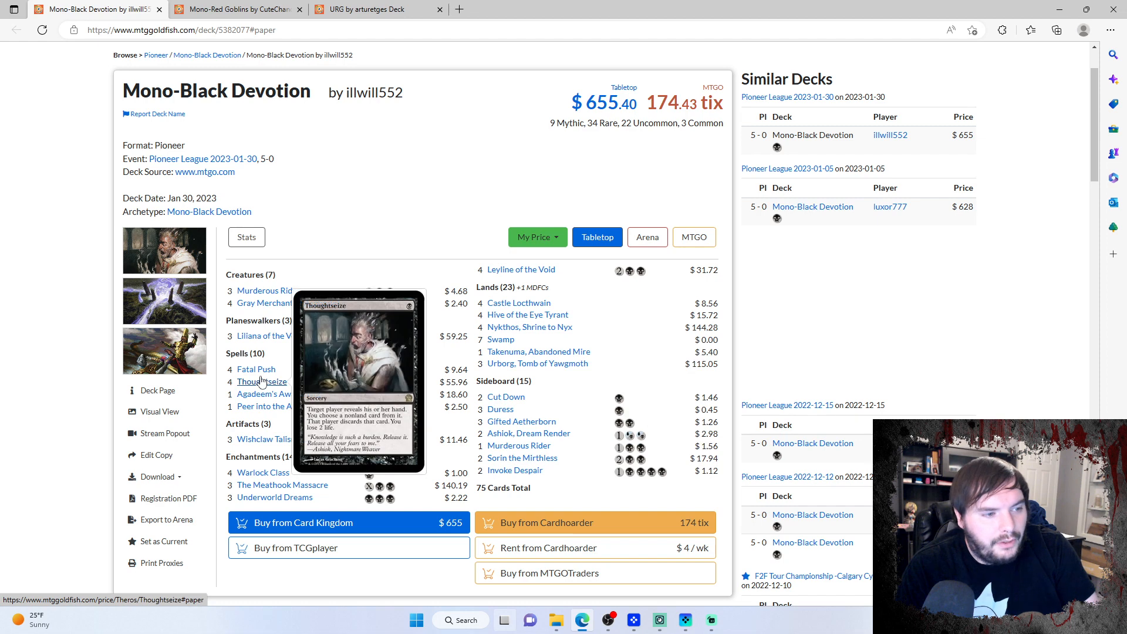
pyautogui.moveTo(528, 432)
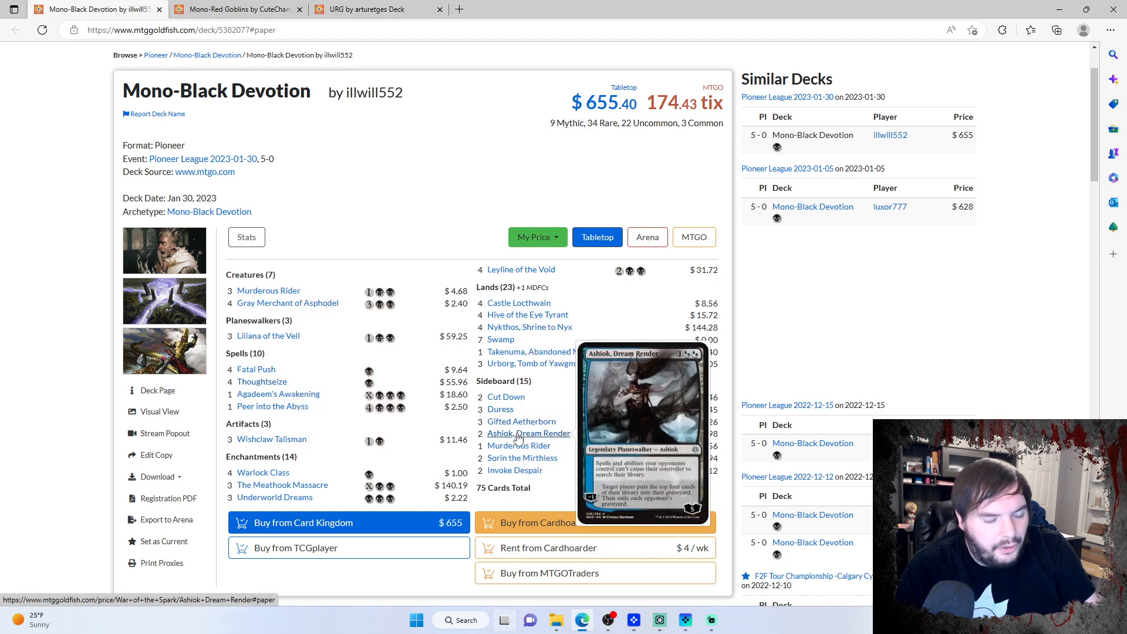
pyautogui.moveTo(520, 270)
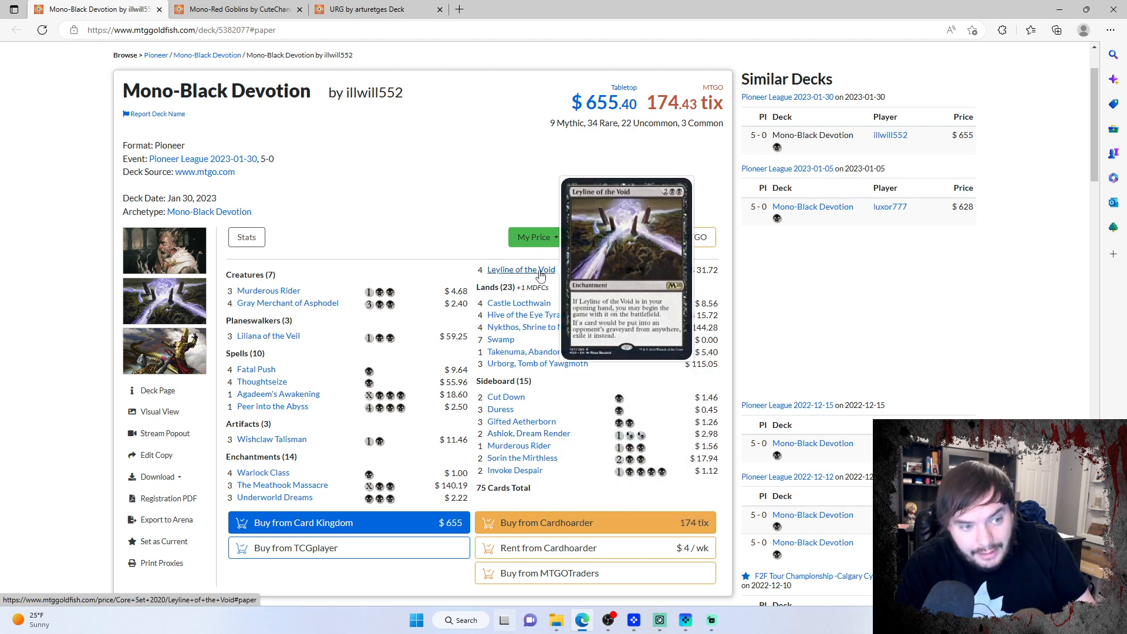
pyautogui.moveTo(535, 431)
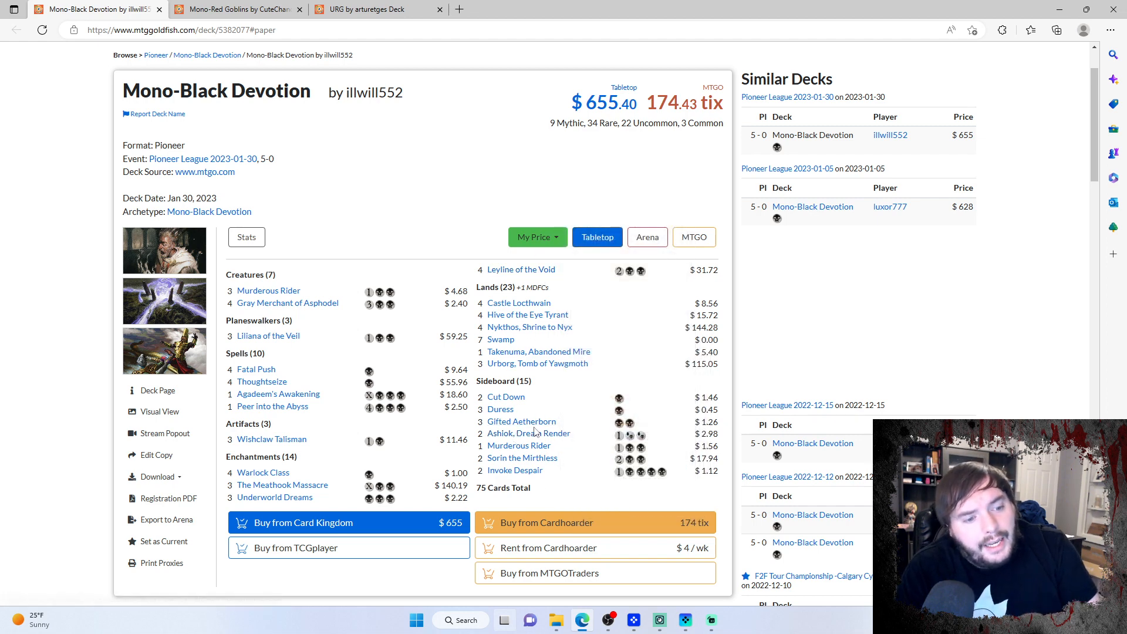
pyautogui.moveTo(522, 458)
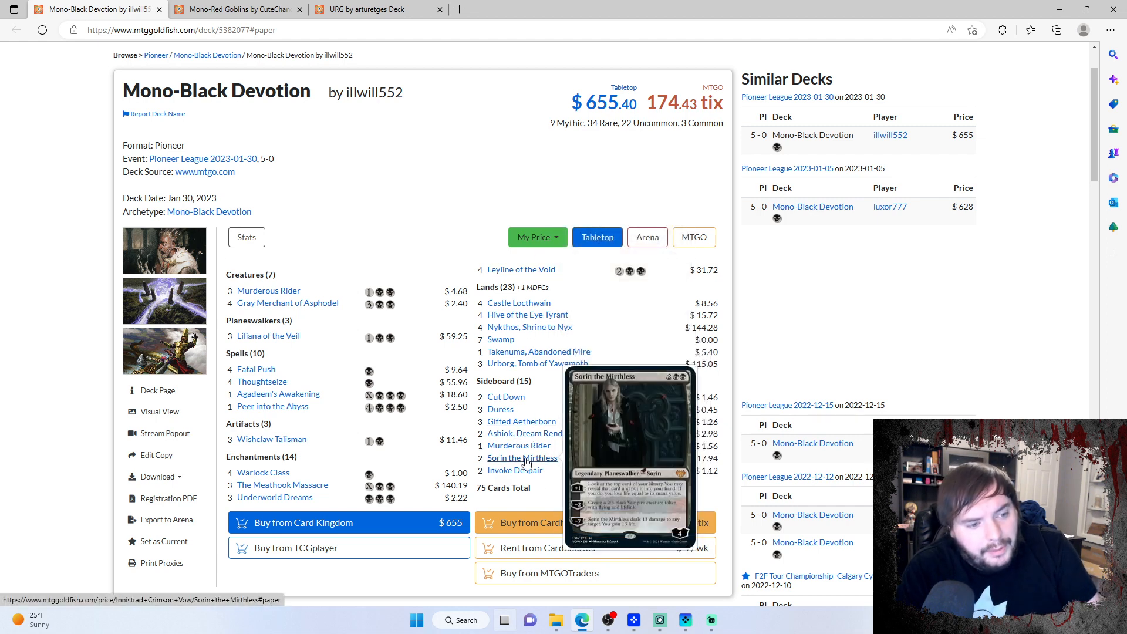
pyautogui.moveTo(286, 302)
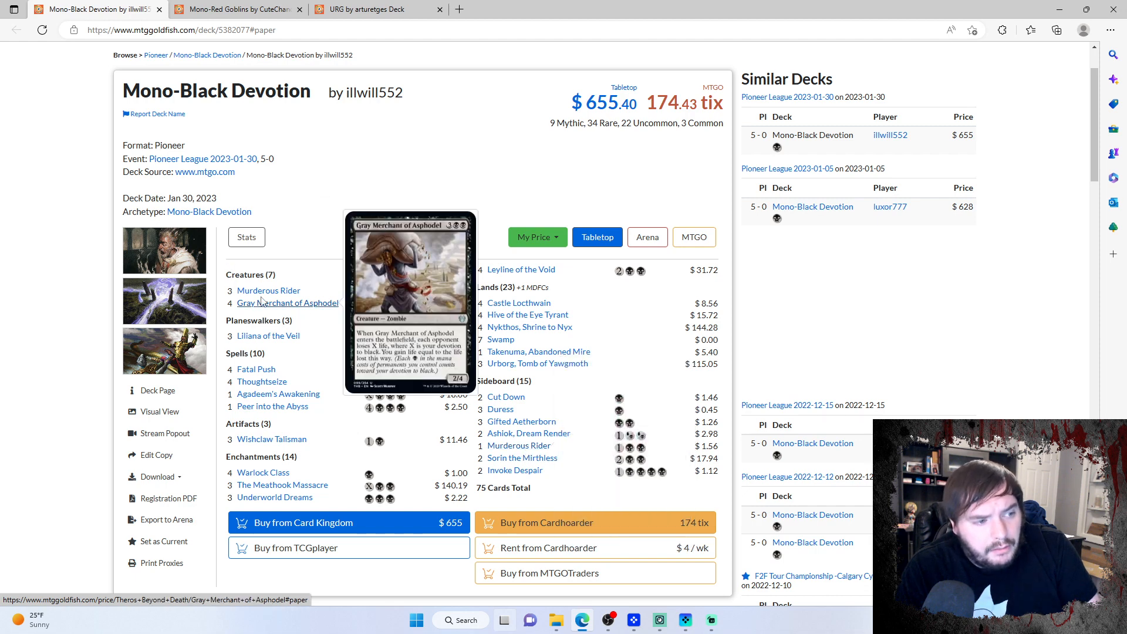
pyautogui.moveTo(519, 458)
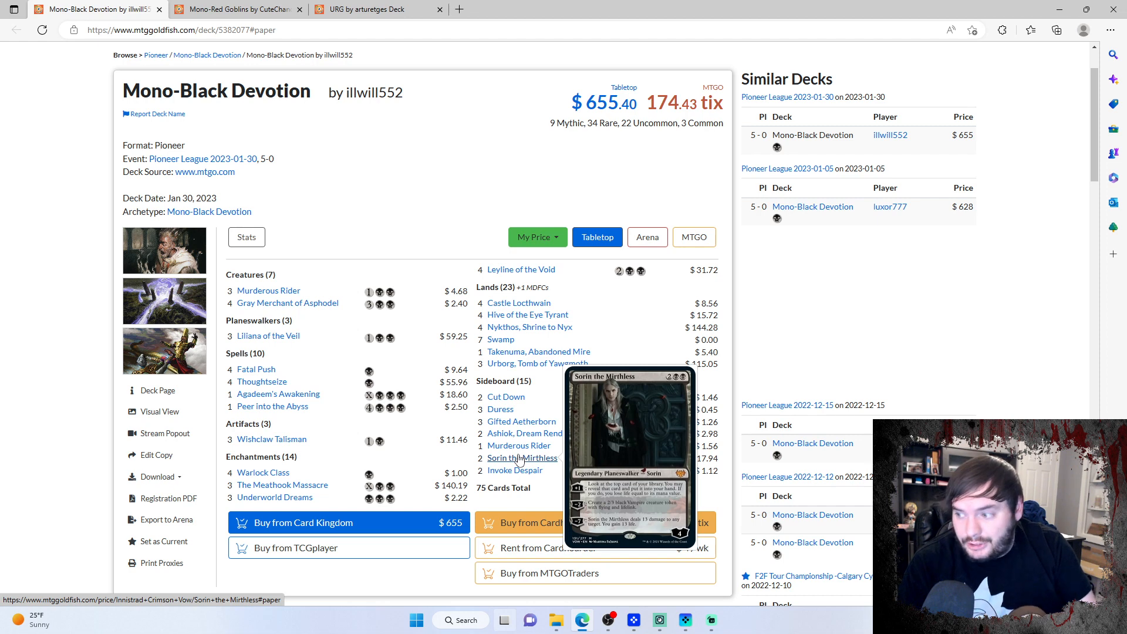
pyautogui.moveTo(514, 470)
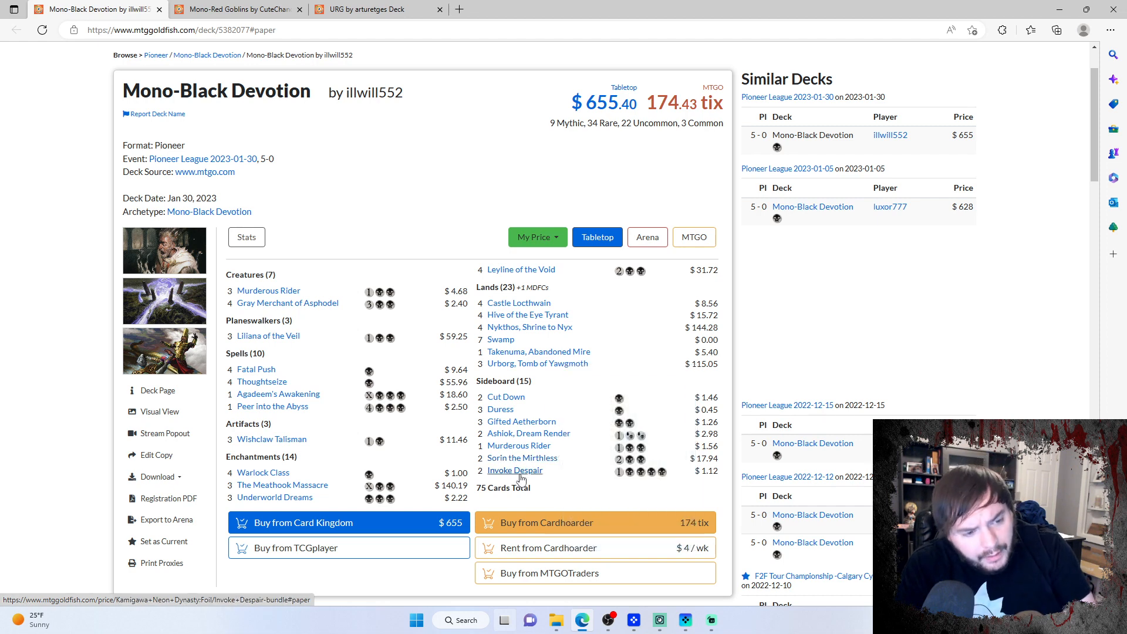
pyautogui.moveTo(515, 470)
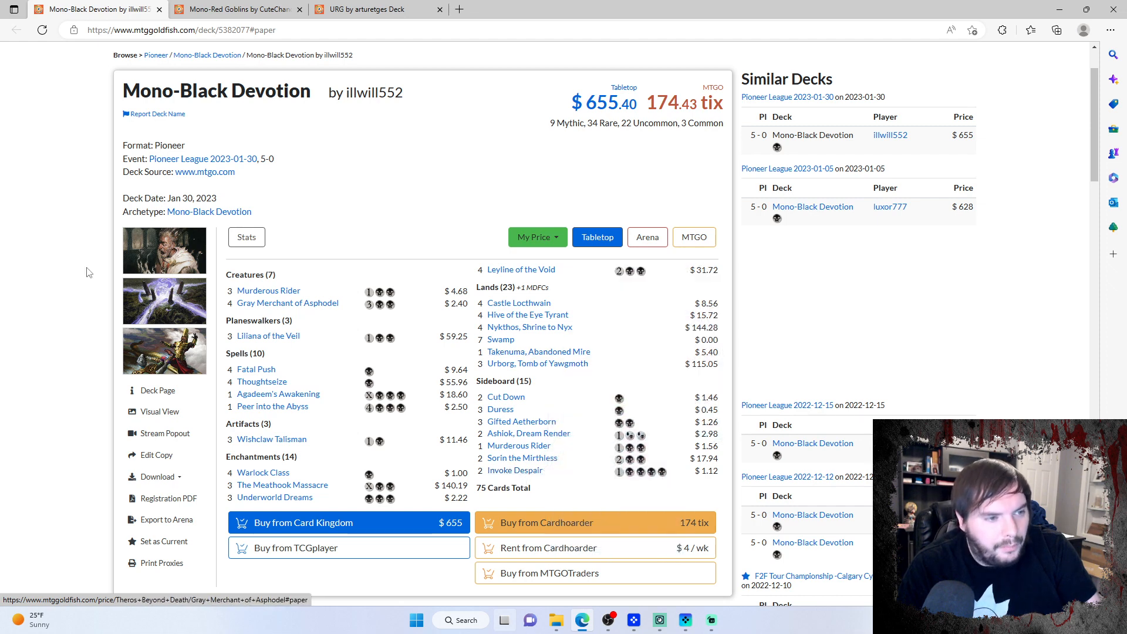
pyautogui.moveTo(476, 207)
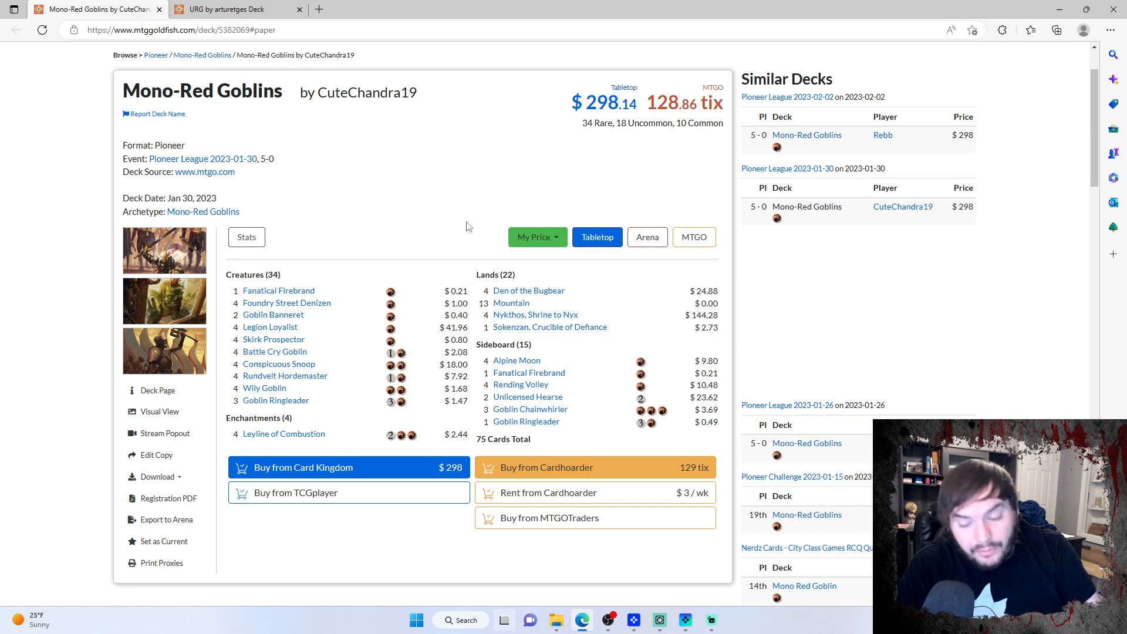
pyautogui.moveTo(273, 339)
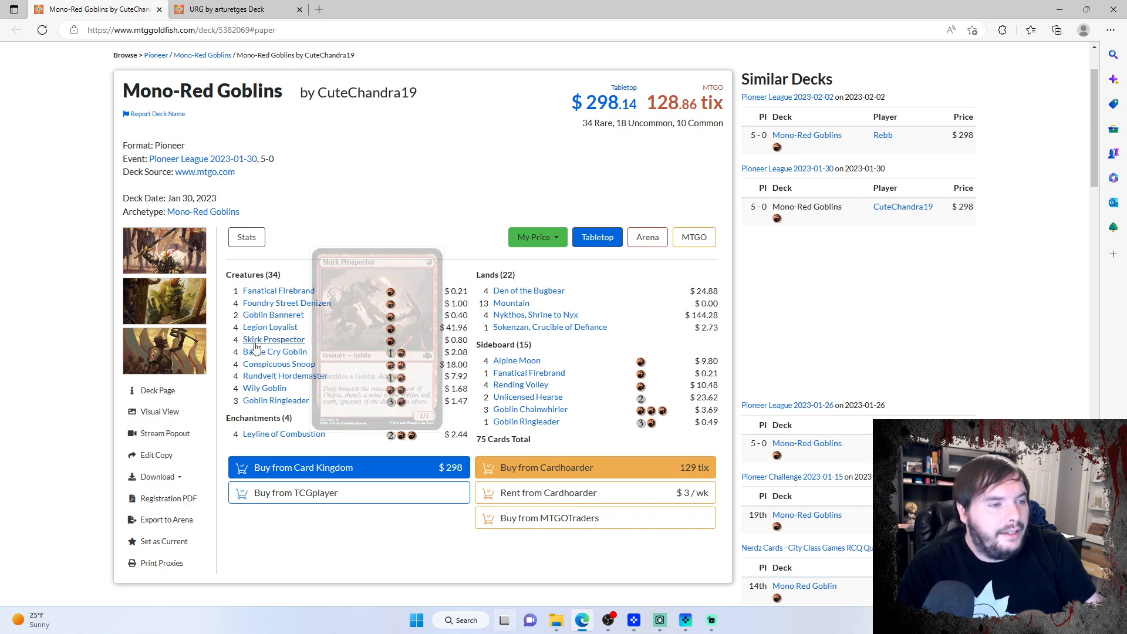
pyautogui.moveTo(273, 327)
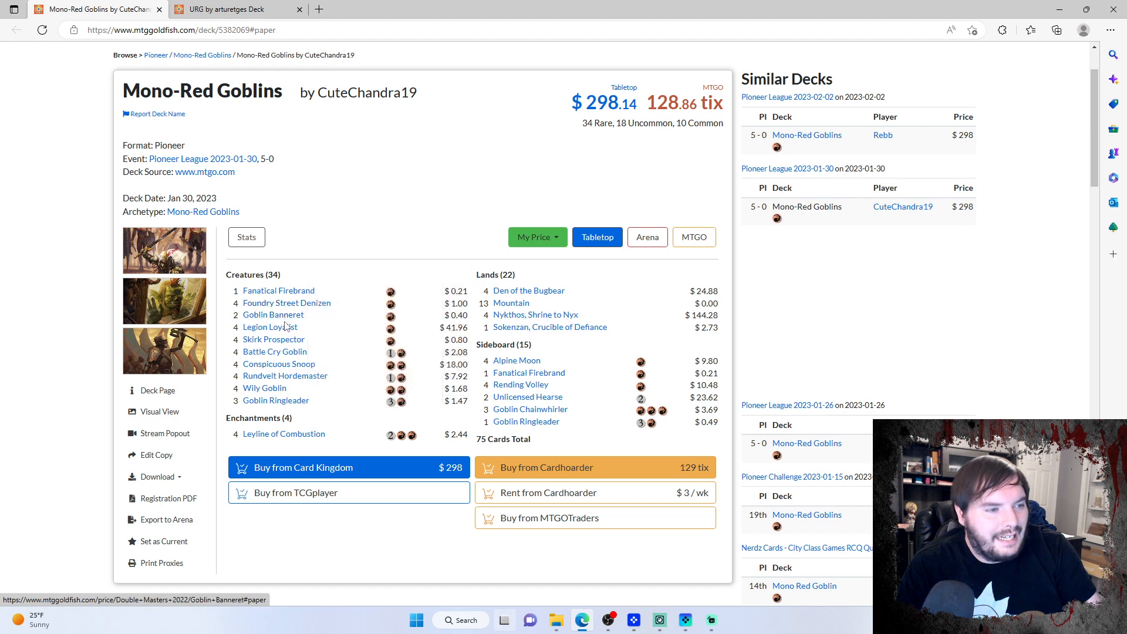
pyautogui.moveTo(273, 315)
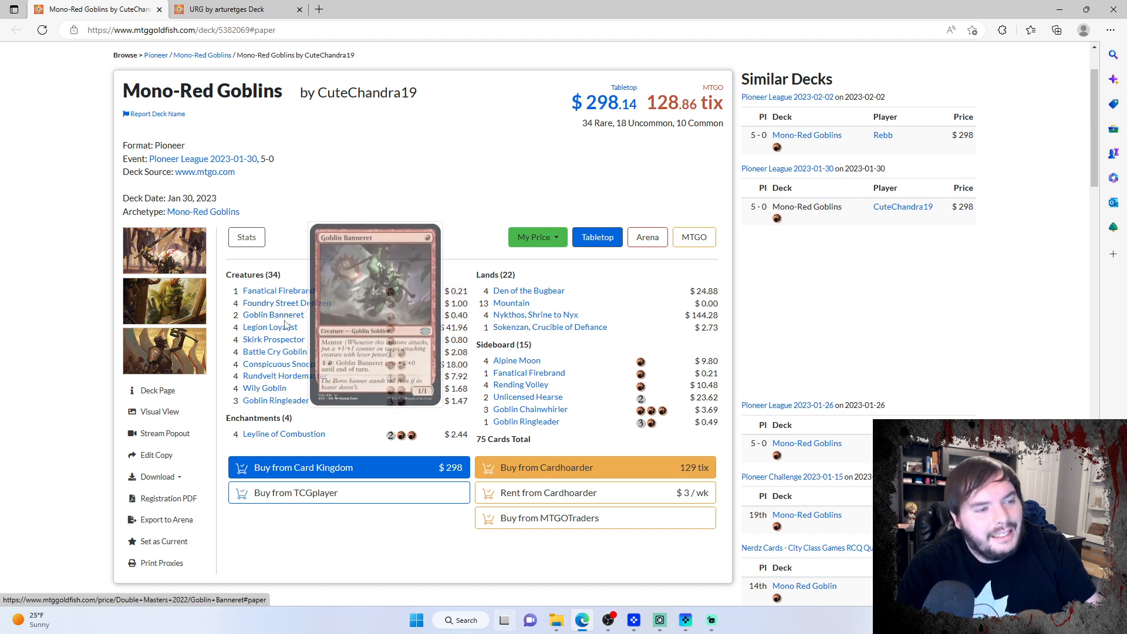
pyautogui.moveTo(273, 338)
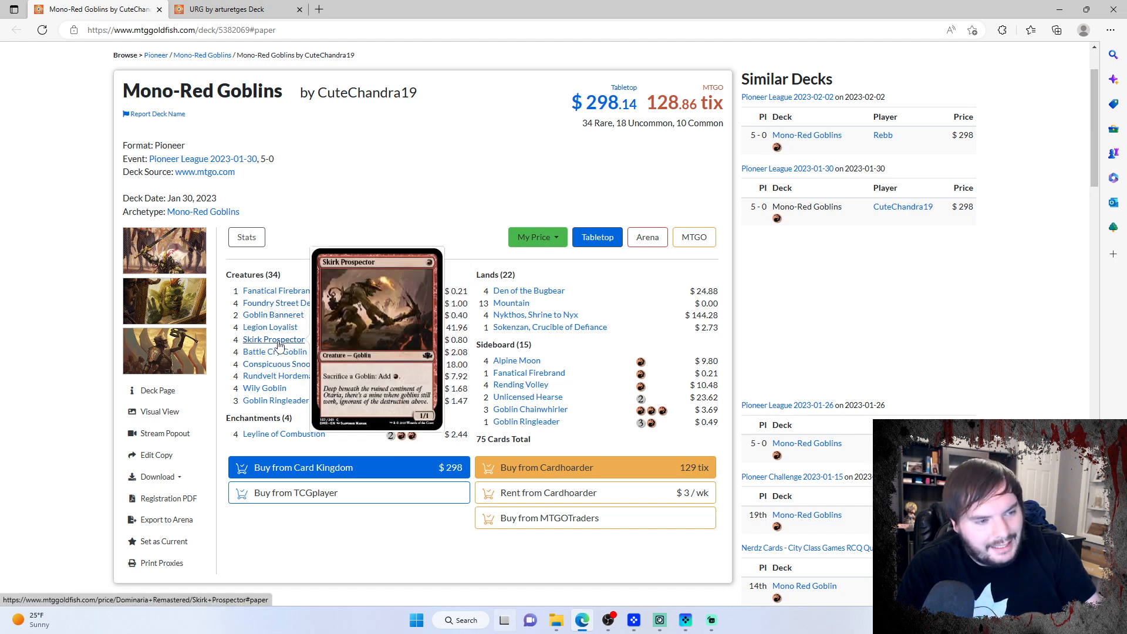
pyautogui.moveTo(279, 364)
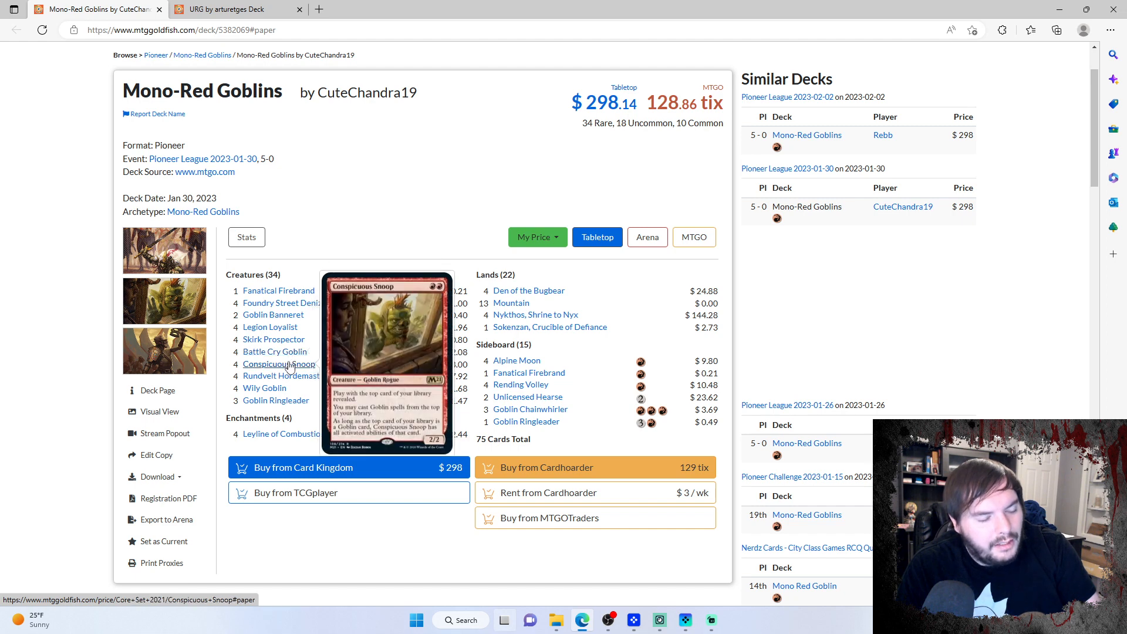
pyautogui.moveTo(282, 433)
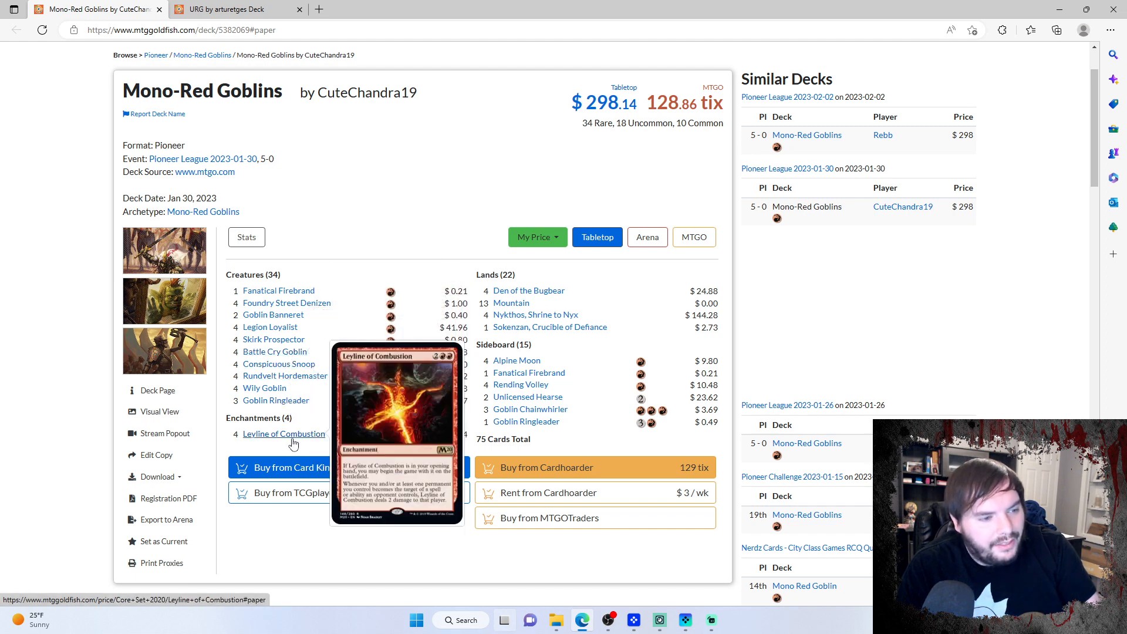
pyautogui.moveTo(535, 315)
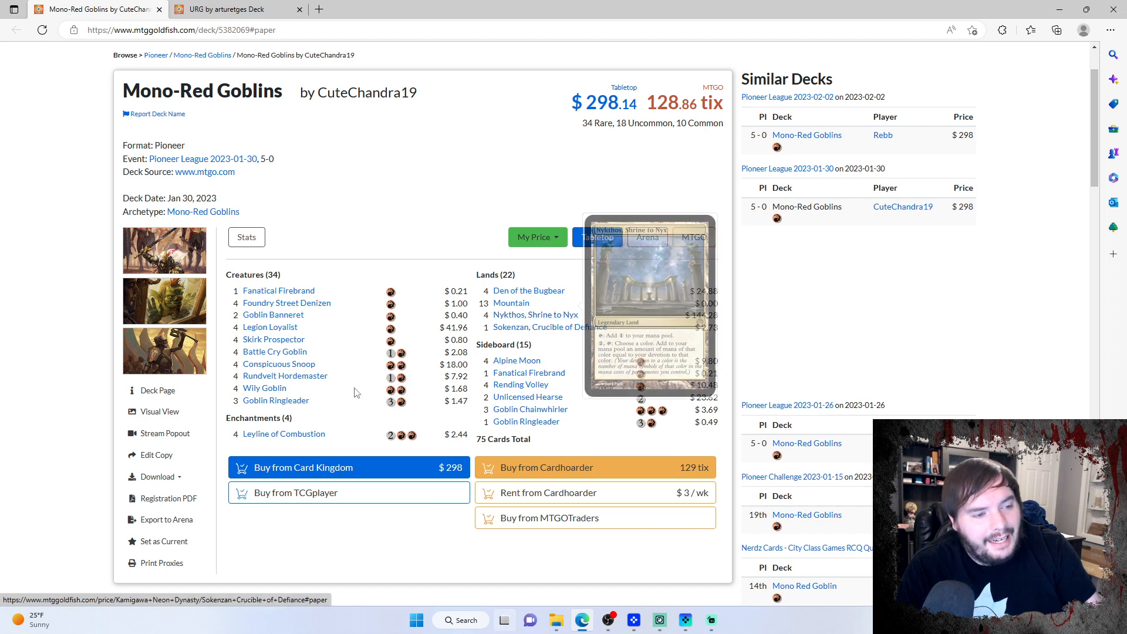
pyautogui.moveTo(278, 362)
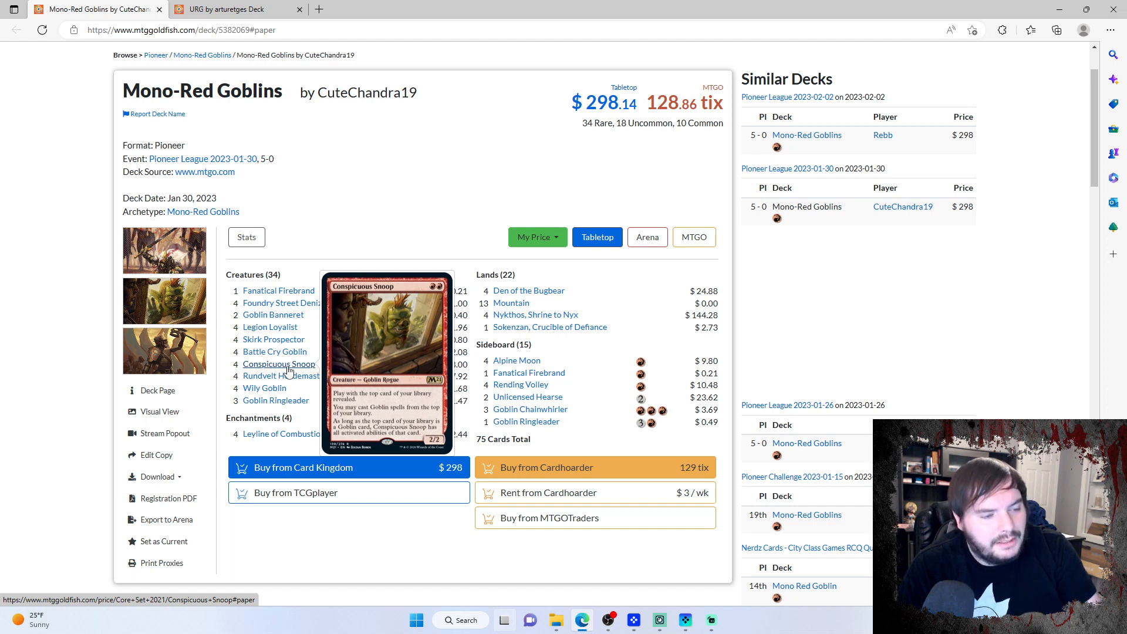
pyautogui.moveTo(536, 314)
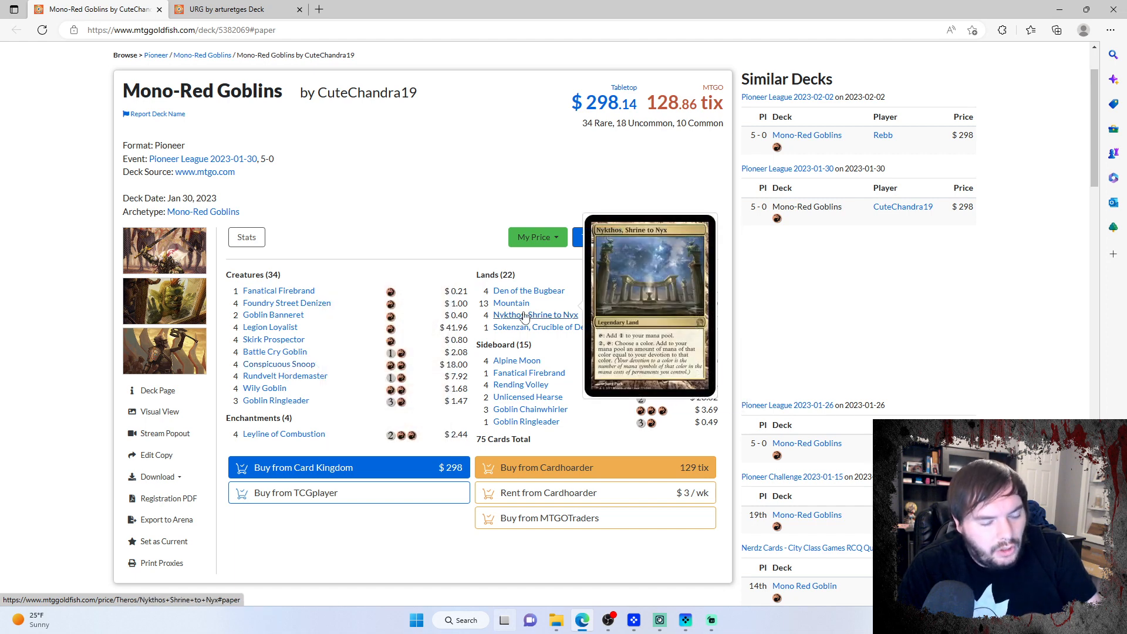
pyautogui.moveTo(278, 364)
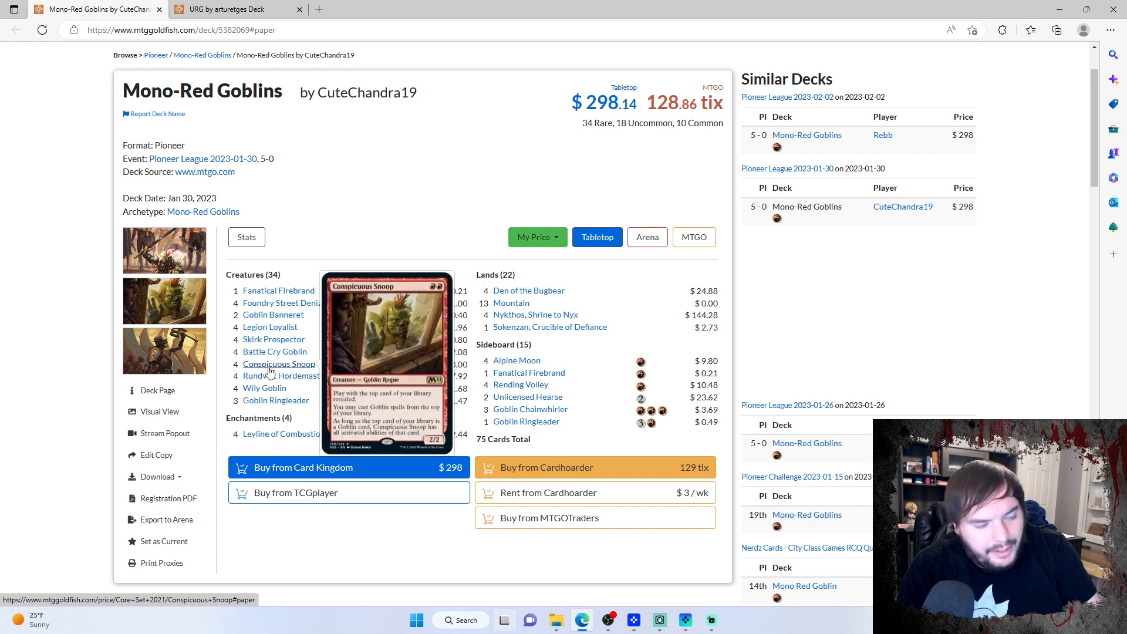
pyautogui.moveTo(535, 314)
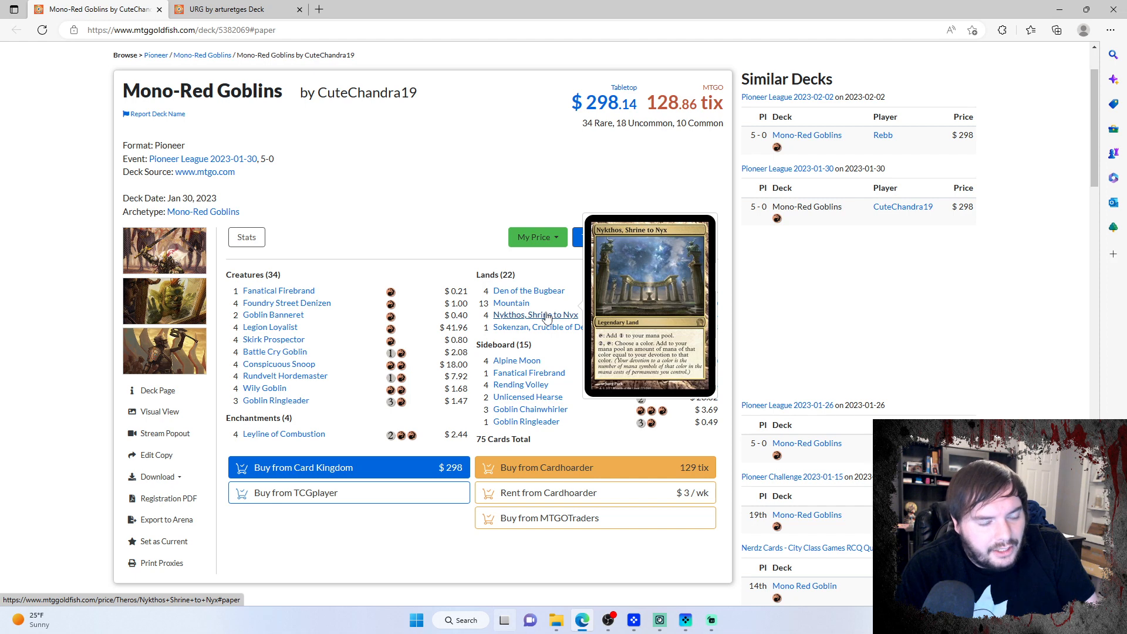
pyautogui.moveTo(275, 400)
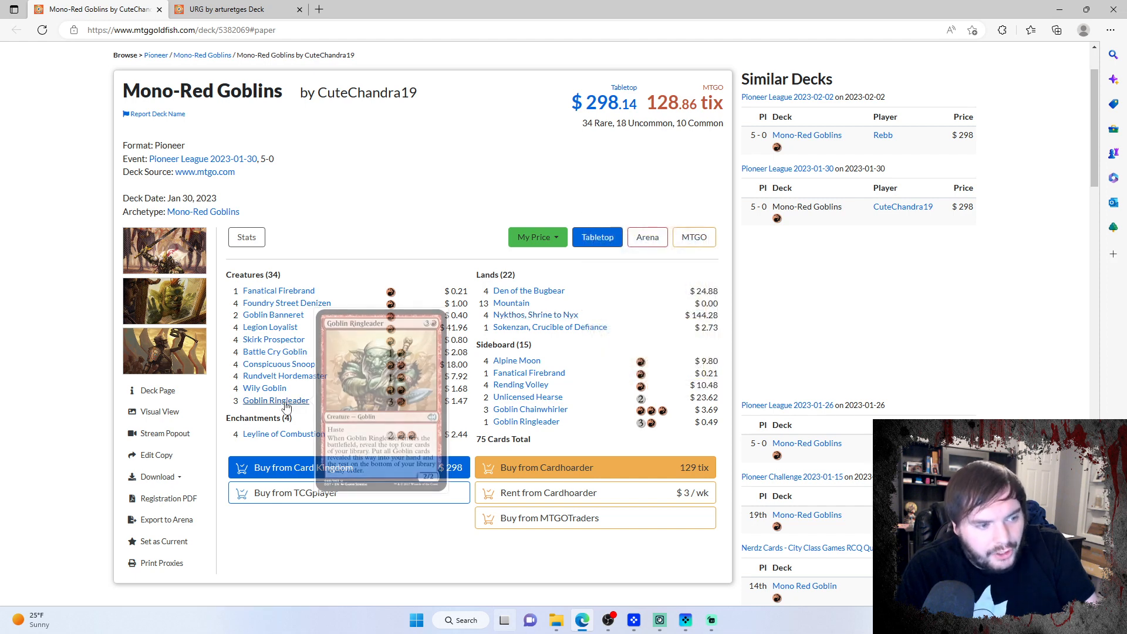
pyautogui.moveTo(418, 361)
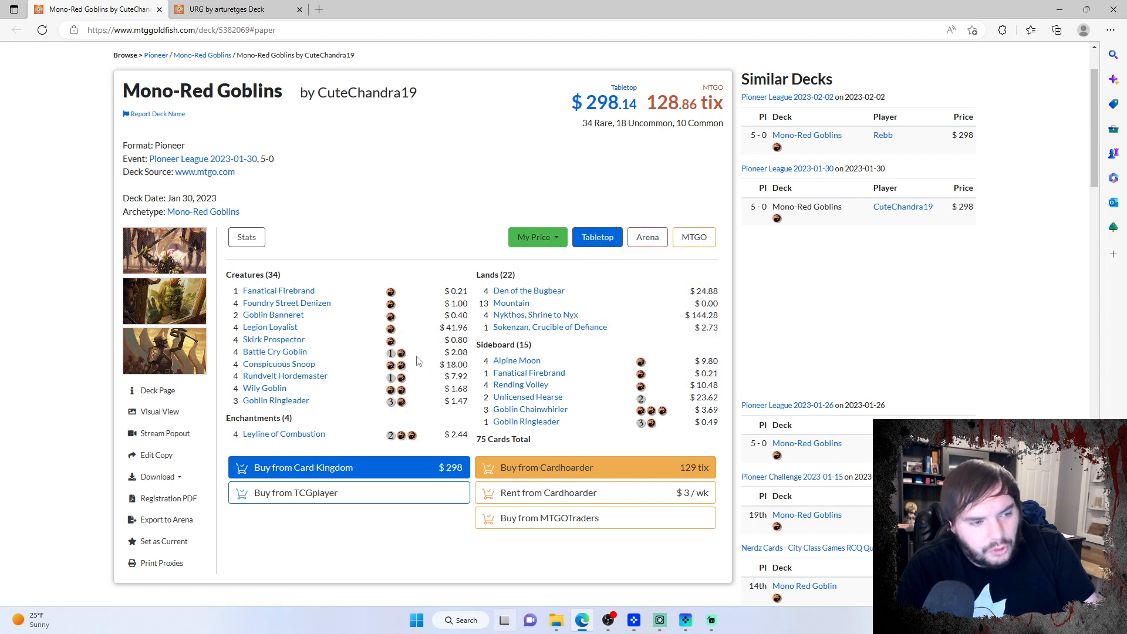
pyautogui.moveTo(275, 400)
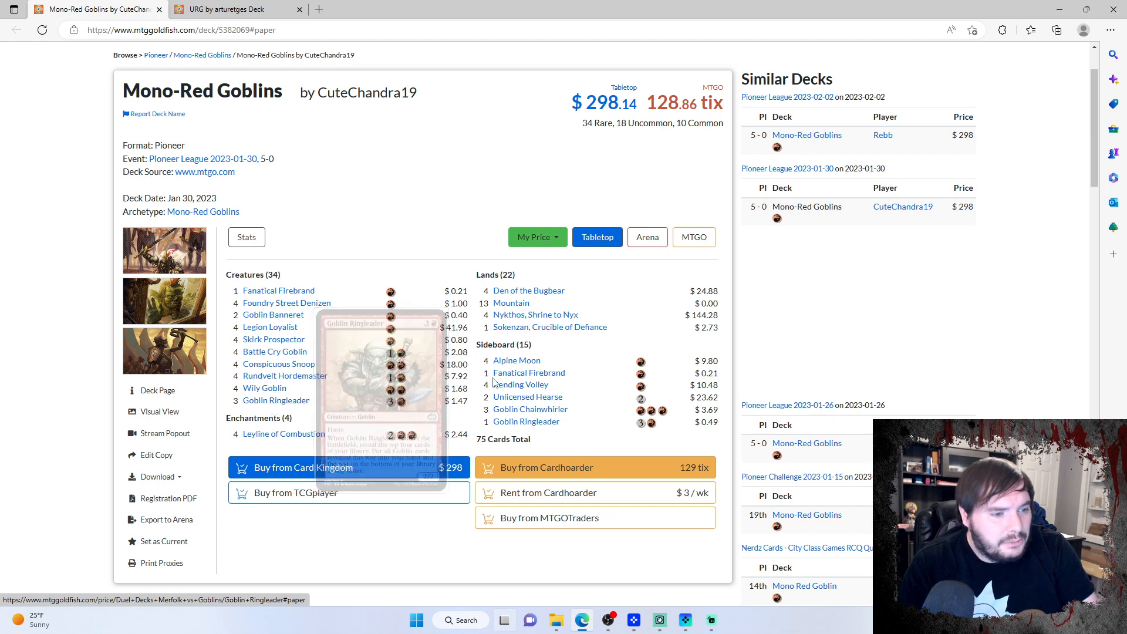
pyautogui.moveTo(262, 412)
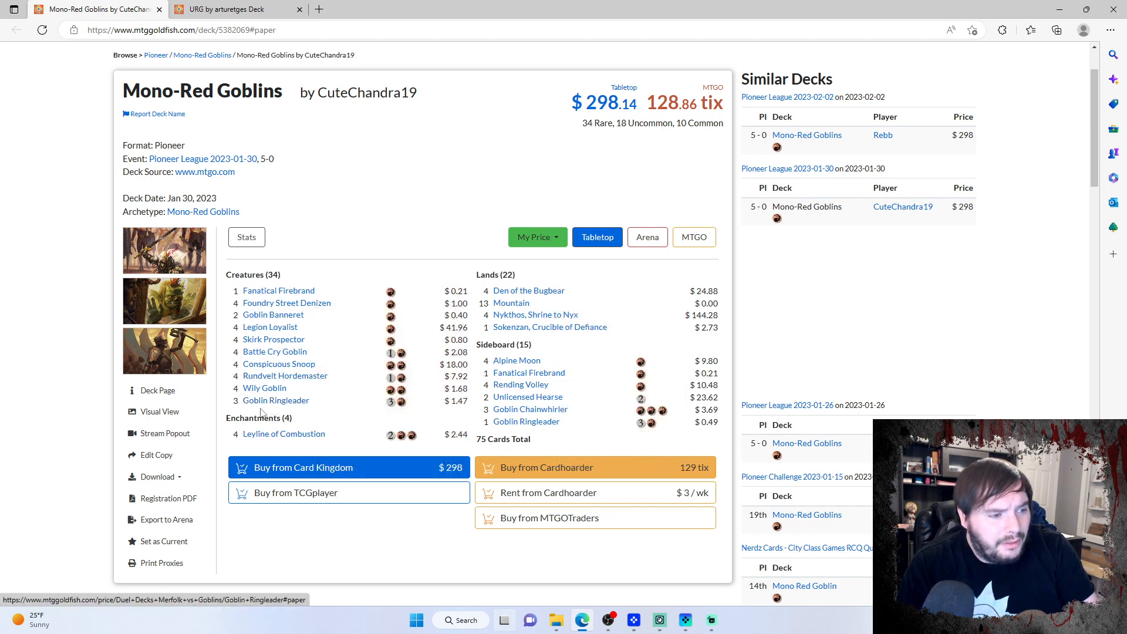
pyautogui.moveTo(528, 291)
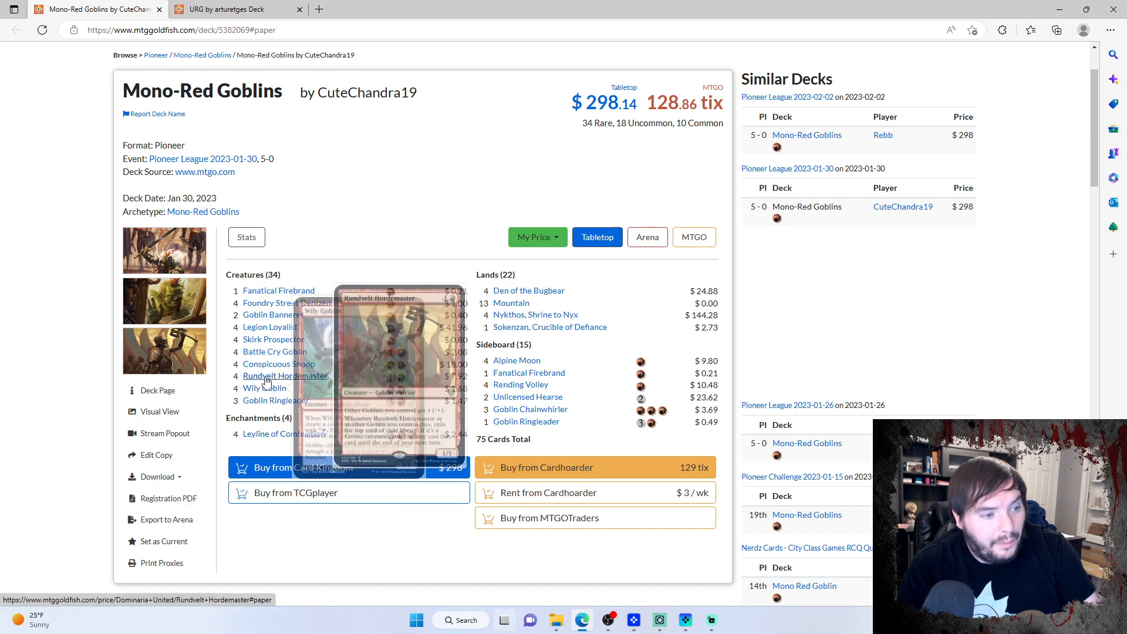
pyautogui.moveTo(271, 314)
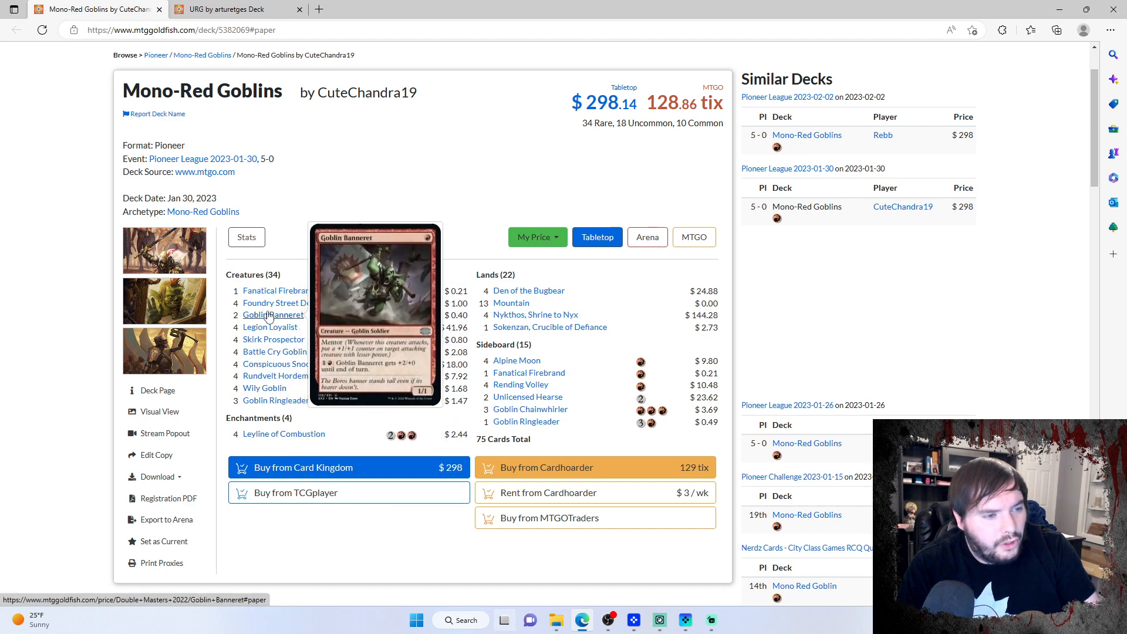
pyautogui.moveTo(279, 290)
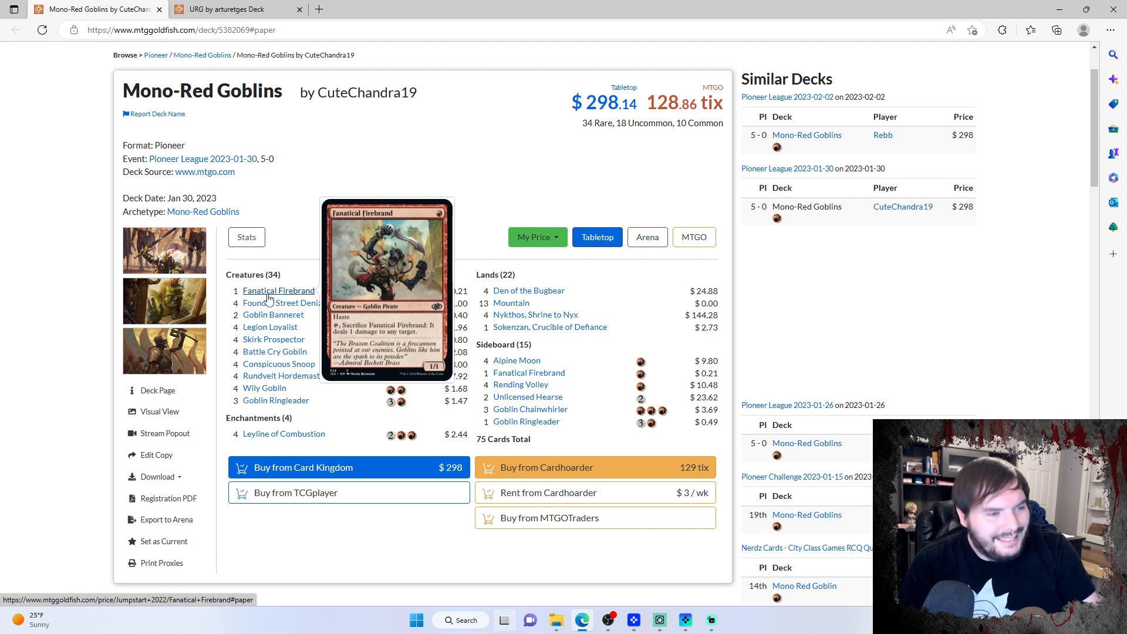
pyautogui.moveTo(270, 327)
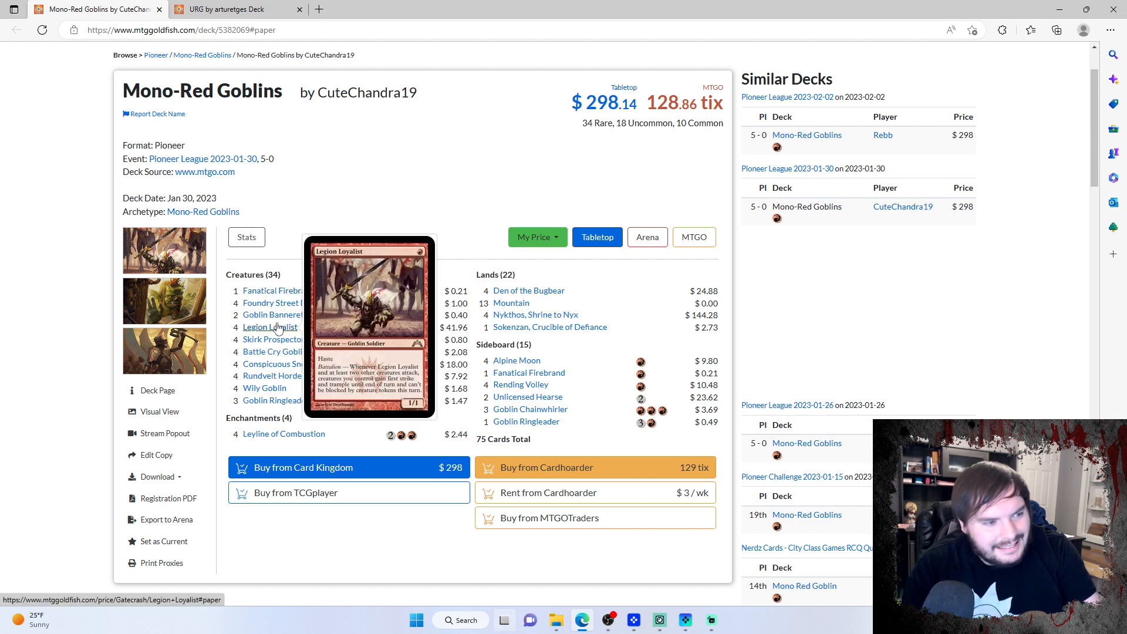
pyautogui.moveTo(273, 314)
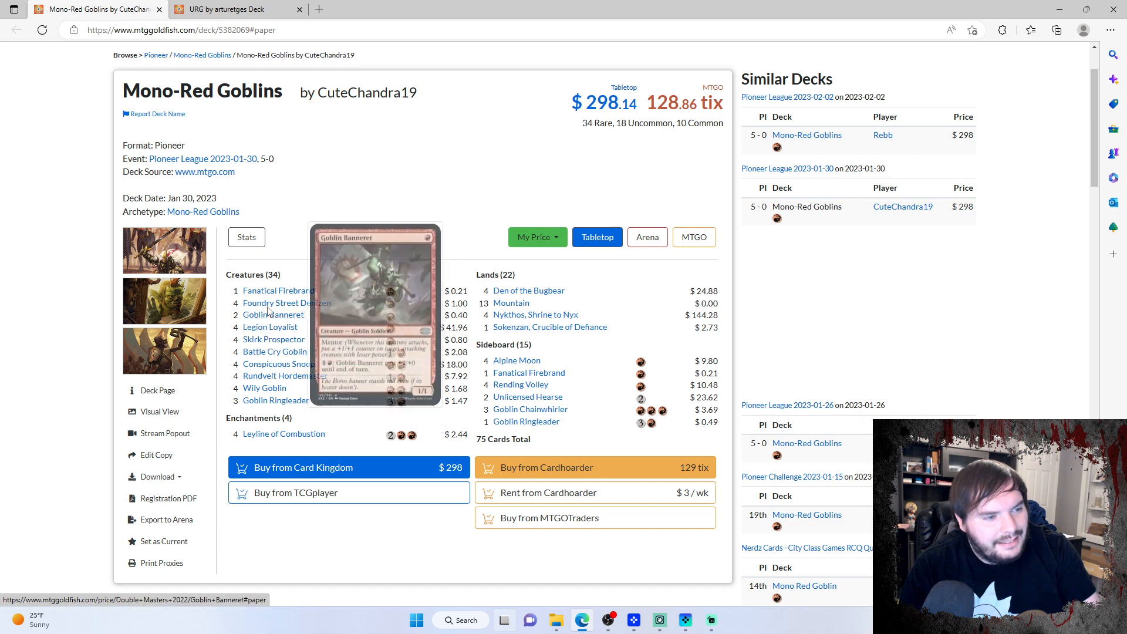
pyautogui.moveTo(270, 327)
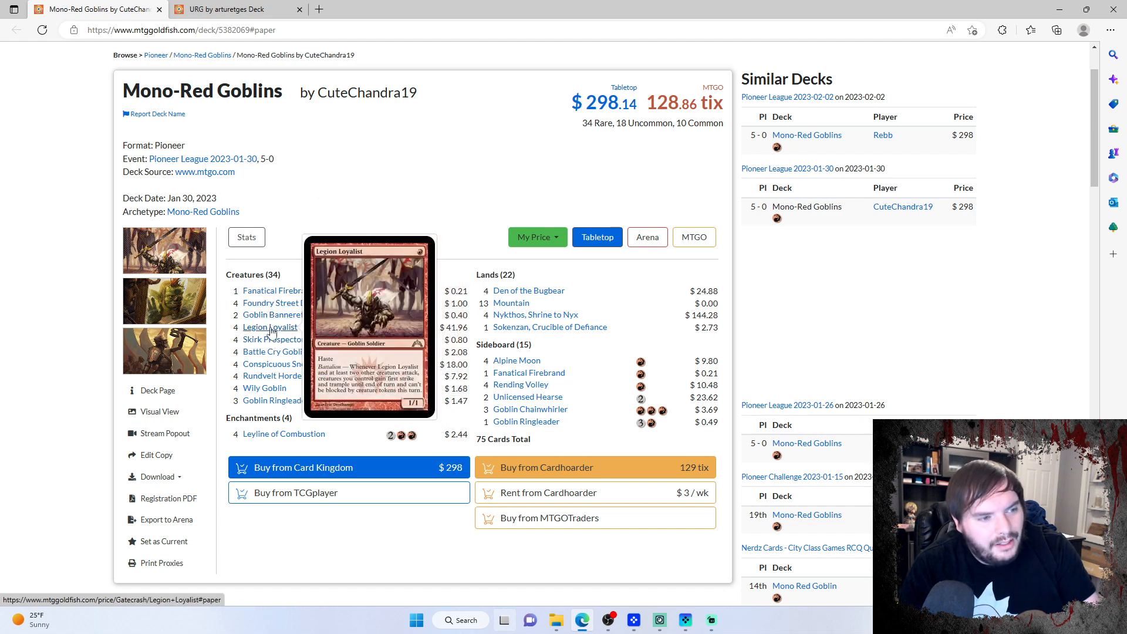
pyautogui.moveTo(274, 339)
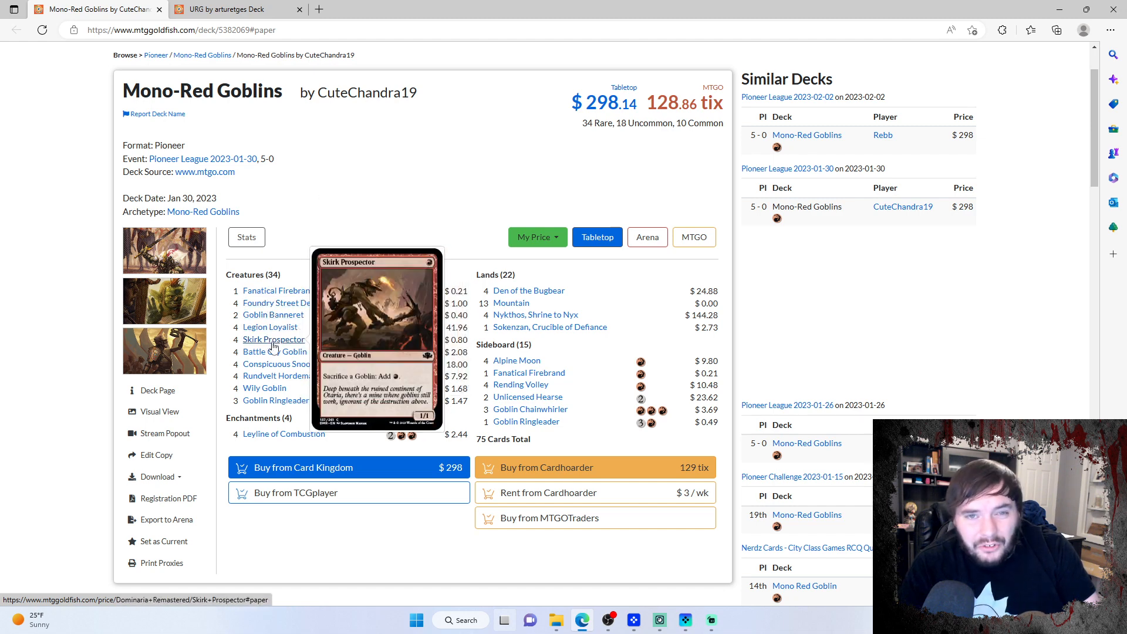
pyautogui.moveTo(278, 291)
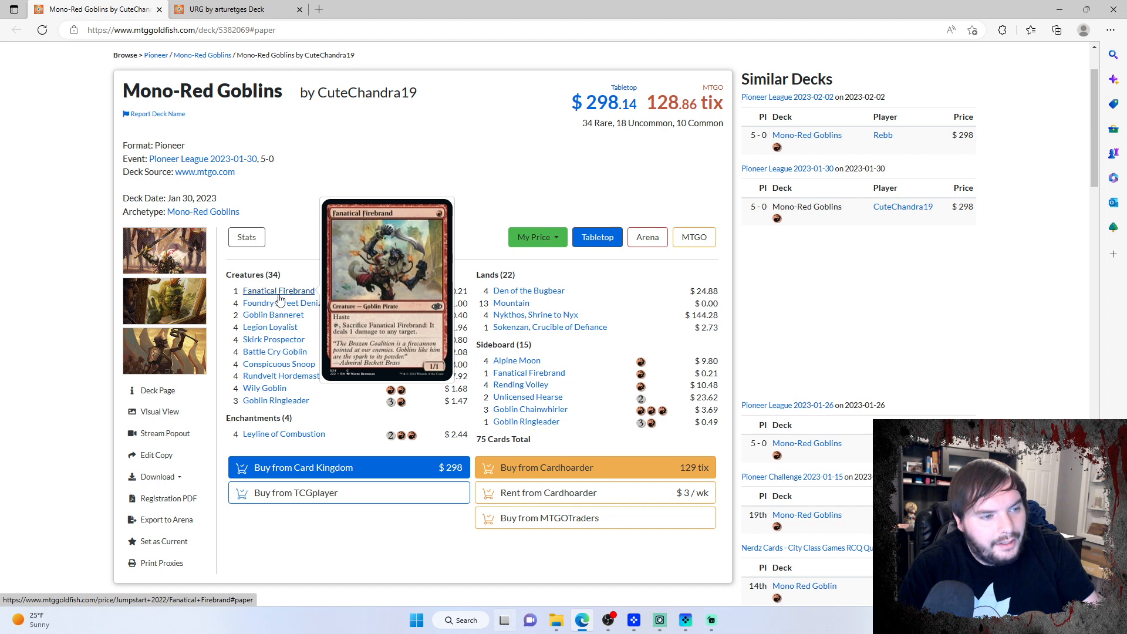
pyautogui.moveTo(274, 339)
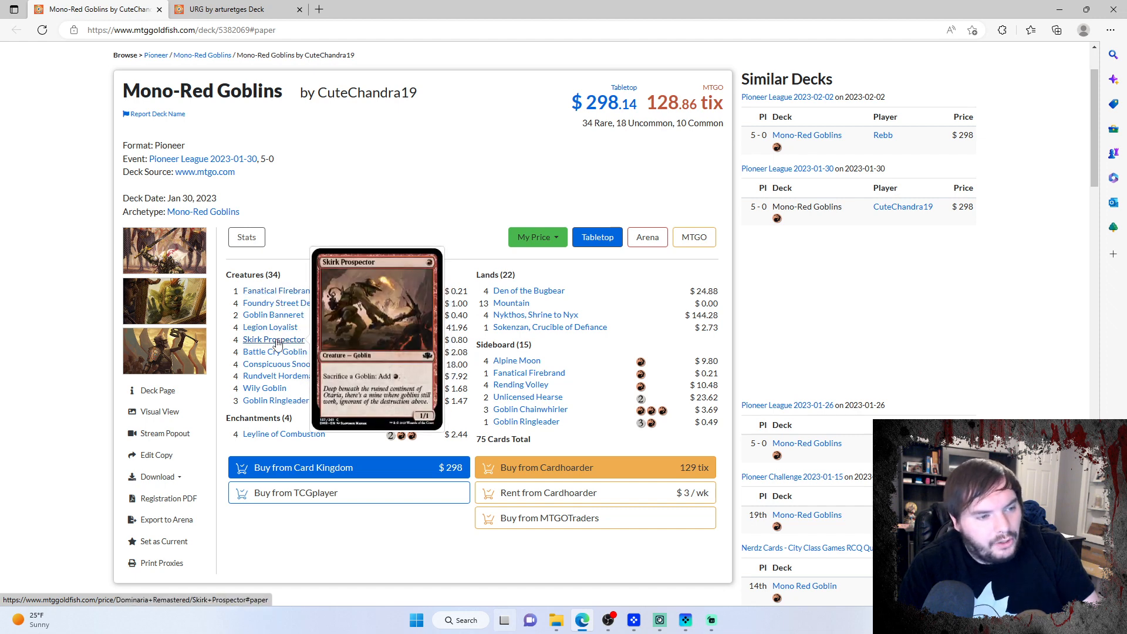
pyautogui.moveTo(285, 375)
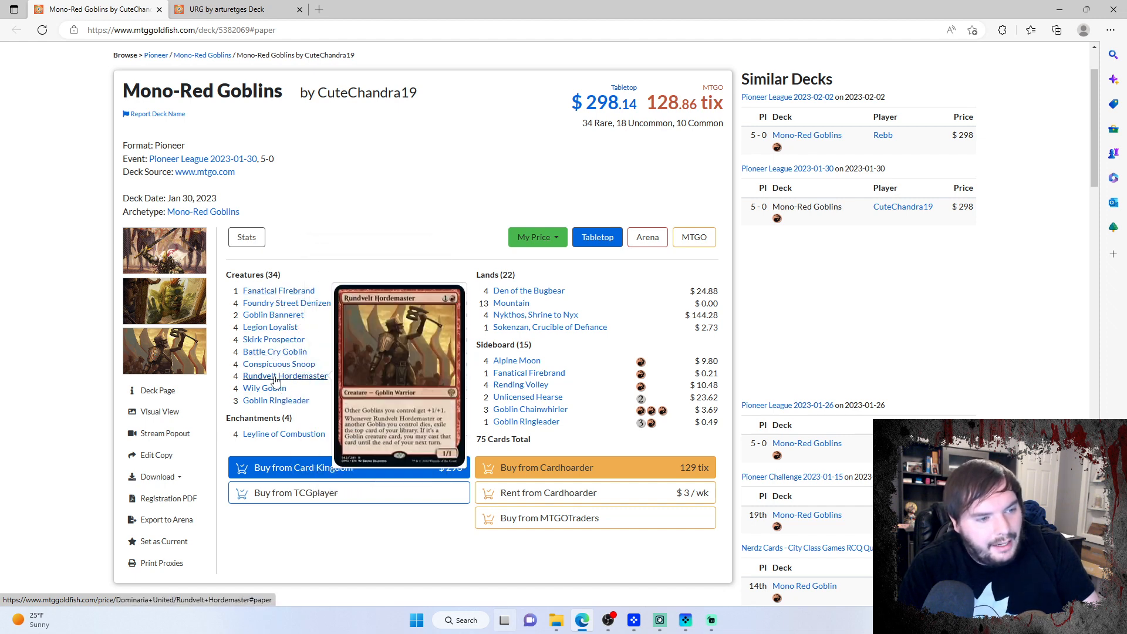
pyautogui.moveTo(264, 388)
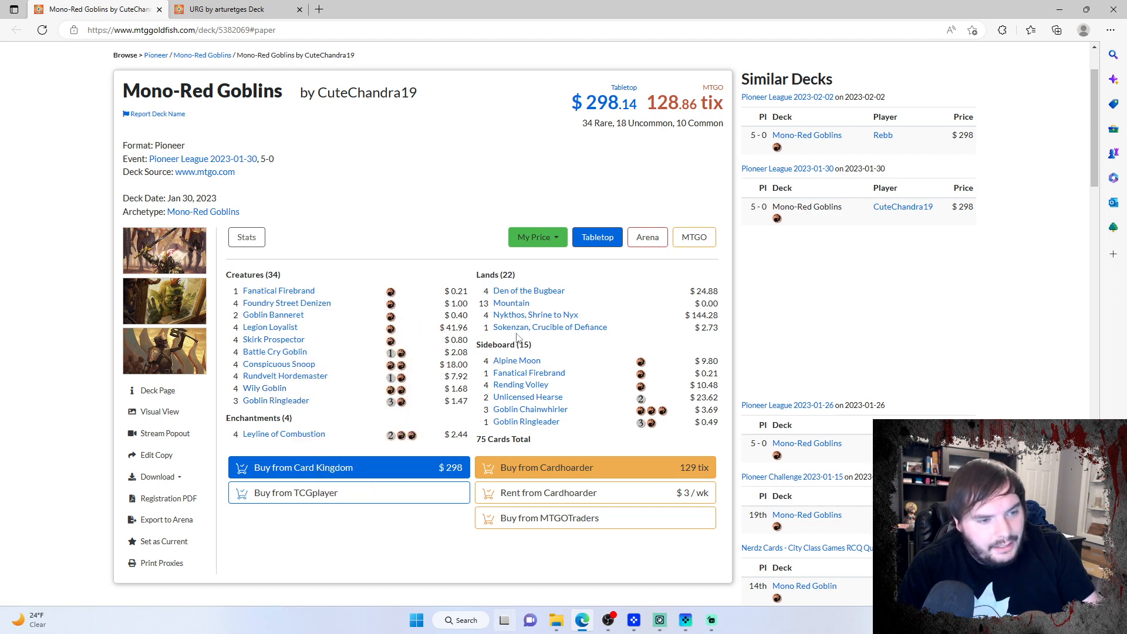
pyautogui.moveTo(529, 291)
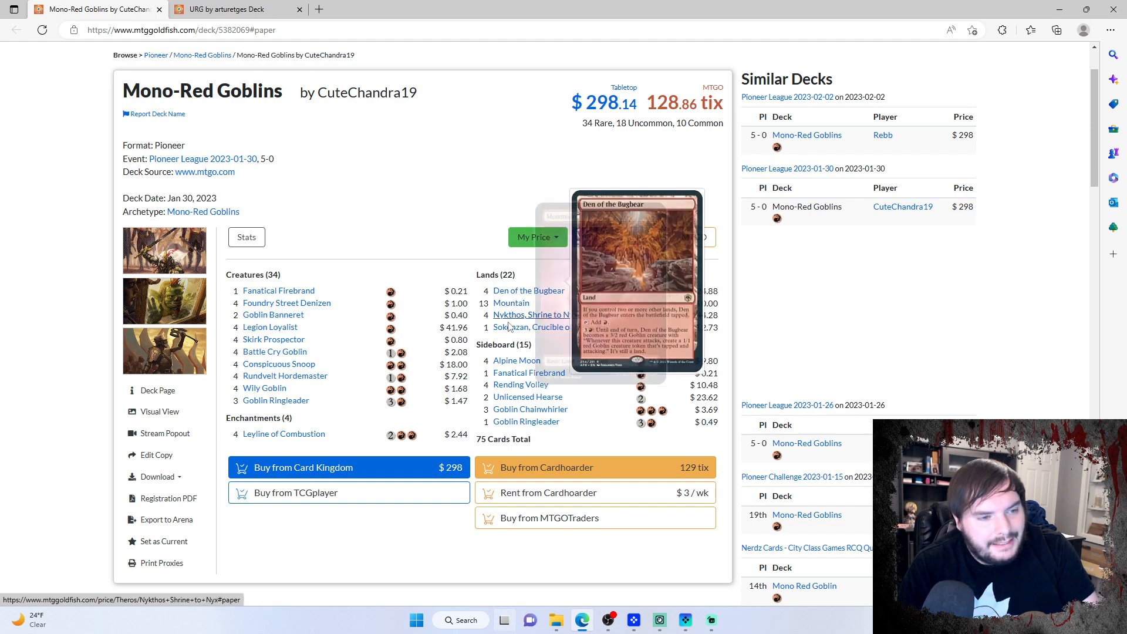
pyautogui.moveTo(550, 326)
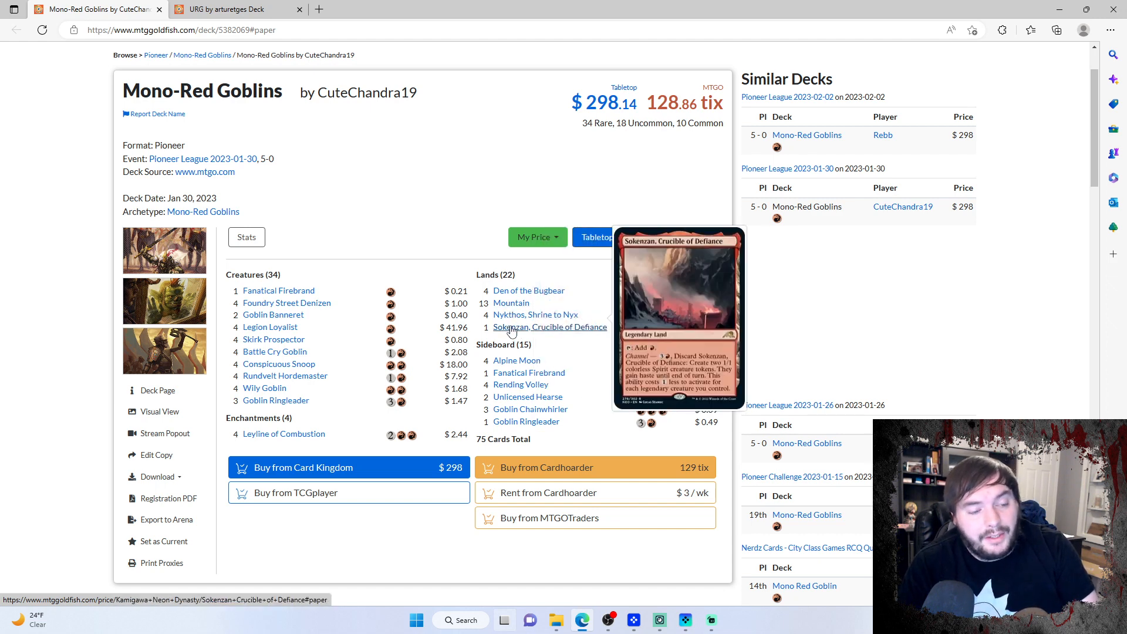
pyautogui.moveTo(511, 303)
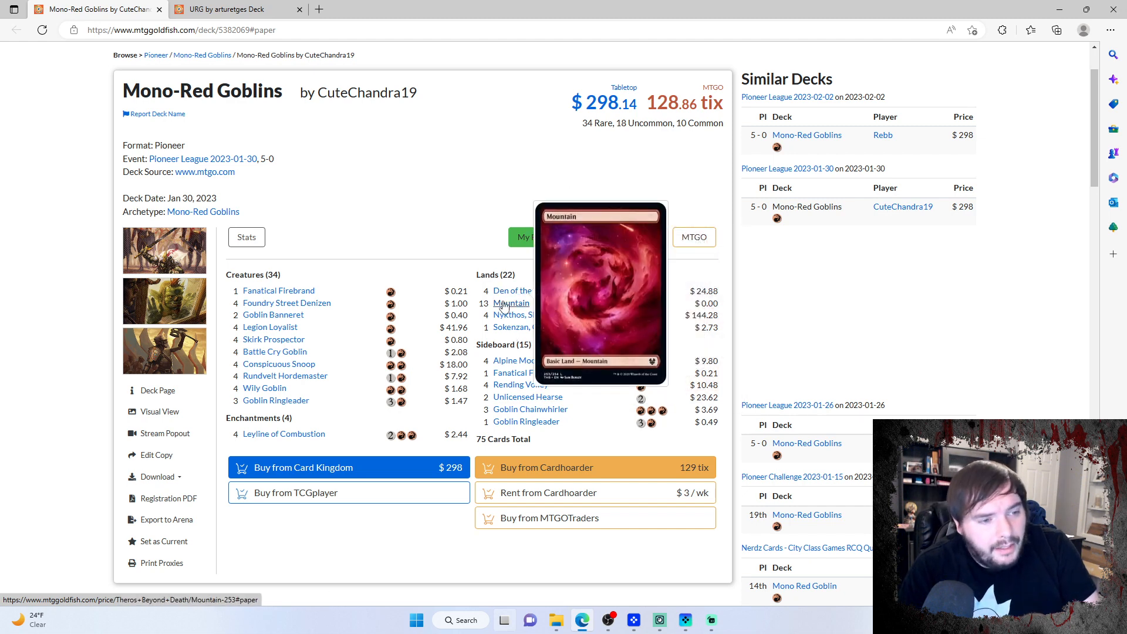
pyautogui.moveTo(516, 439)
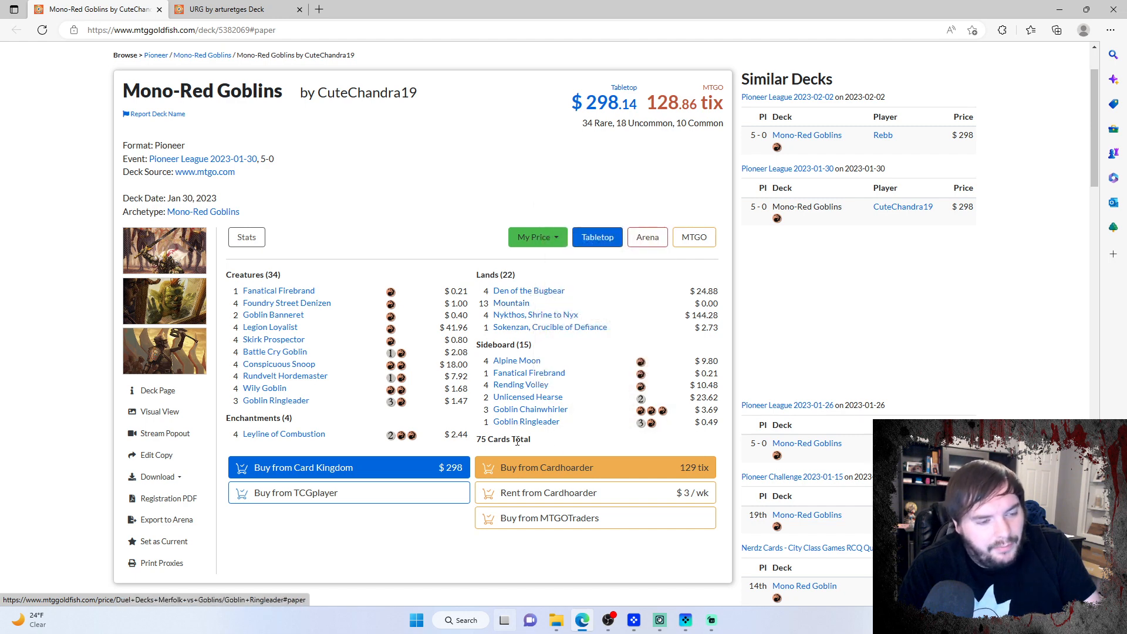
pyautogui.moveTo(516, 359)
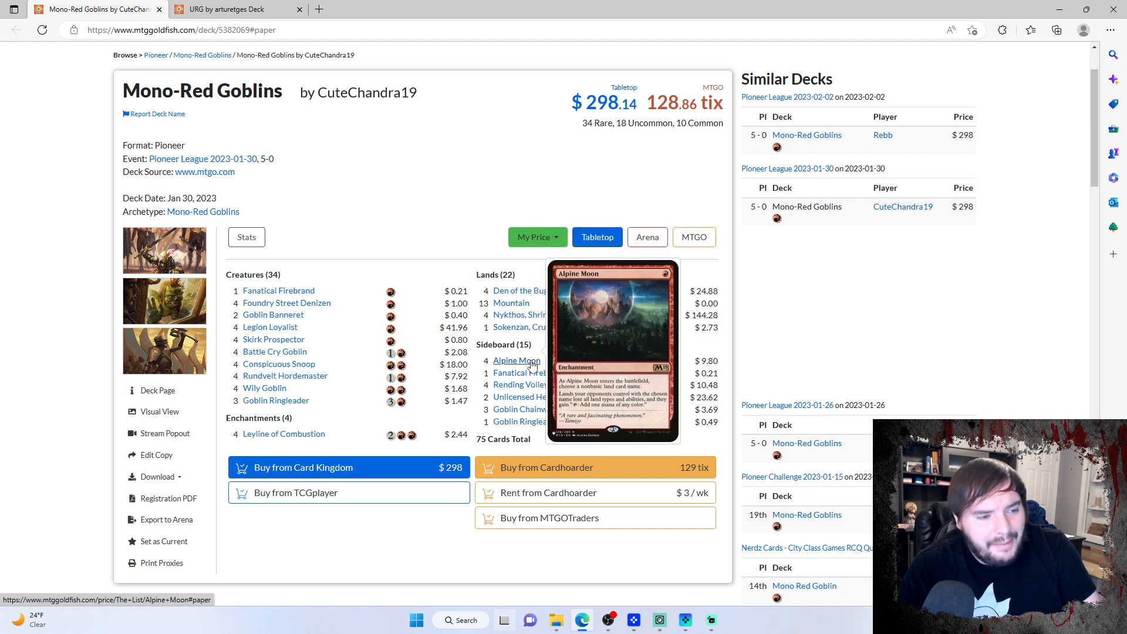
pyautogui.moveTo(525, 422)
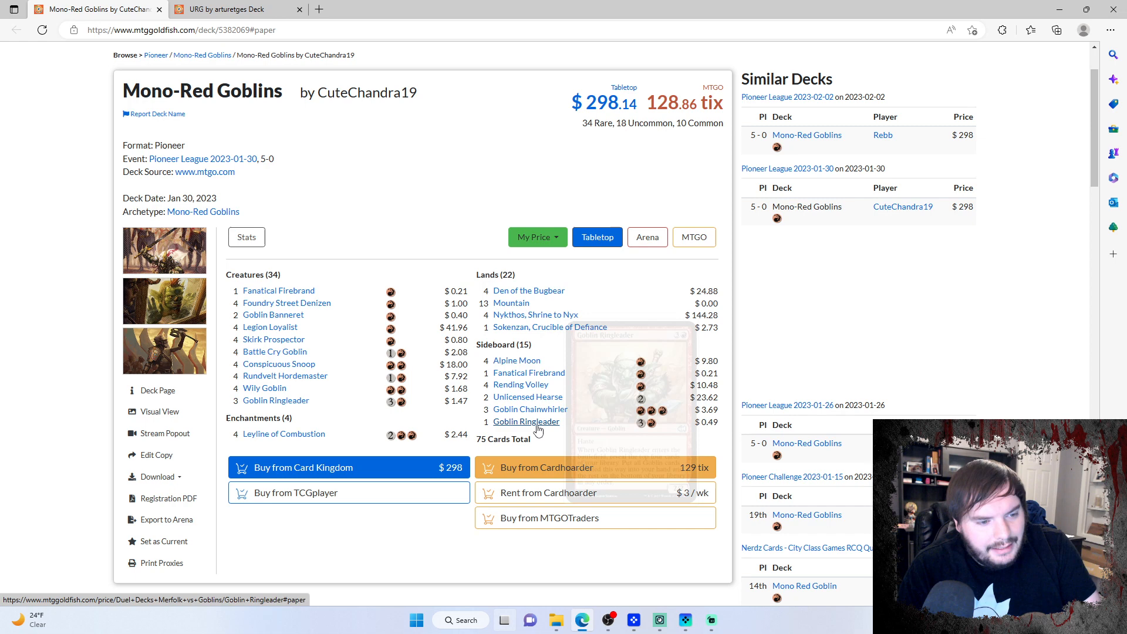
pyautogui.moveTo(526, 421)
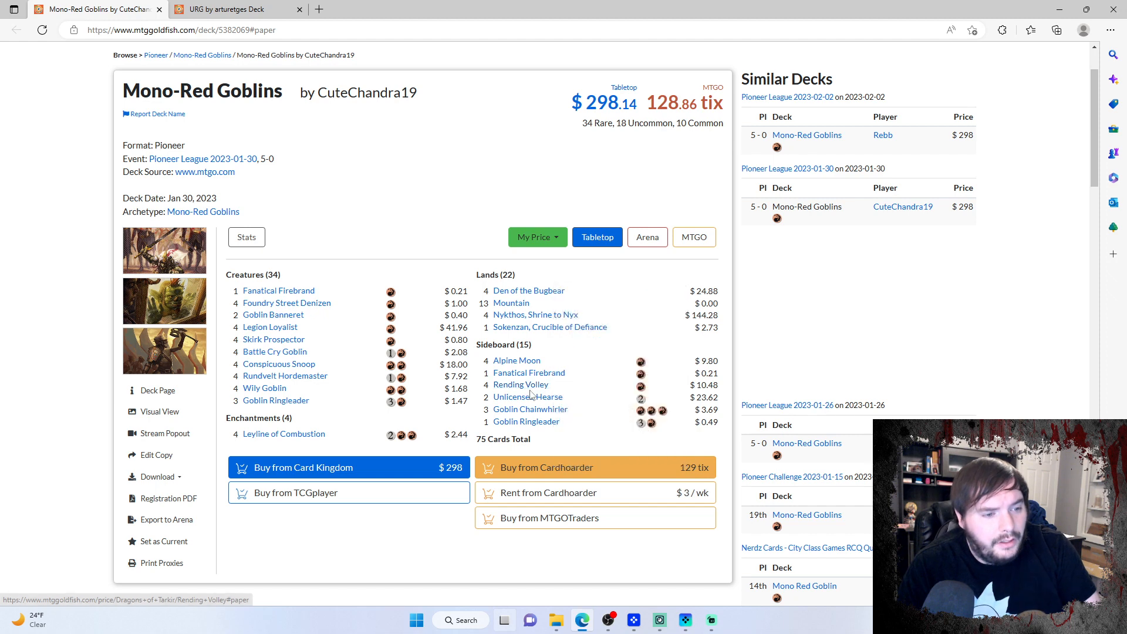
pyautogui.moveTo(520, 384)
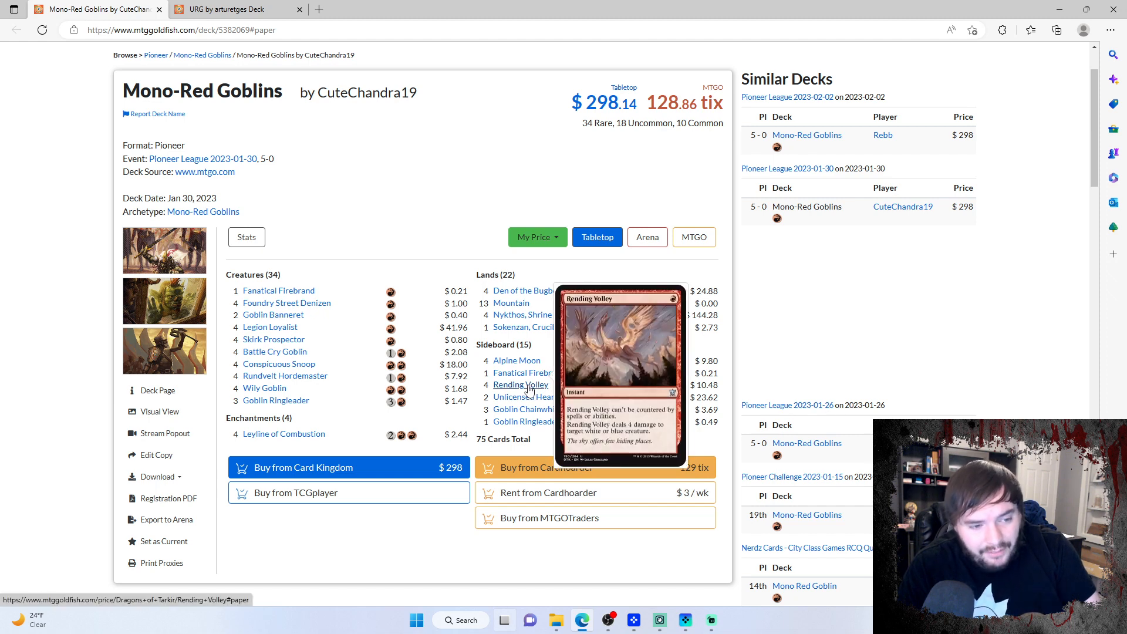
pyautogui.moveTo(516, 360)
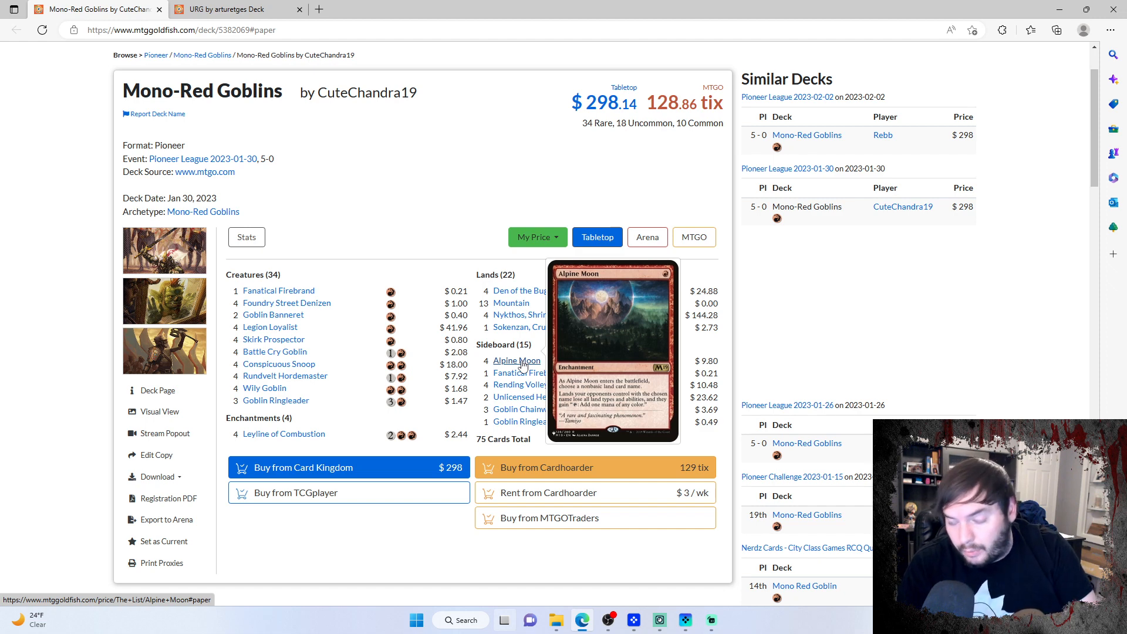
pyautogui.moveTo(529, 372)
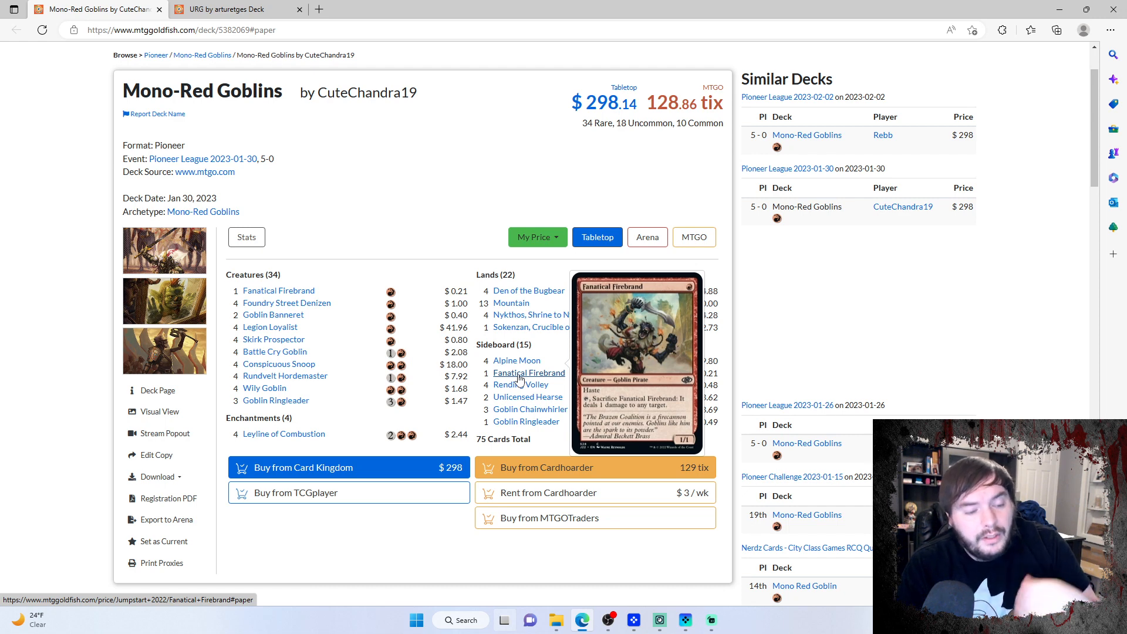
pyautogui.moveTo(529, 409)
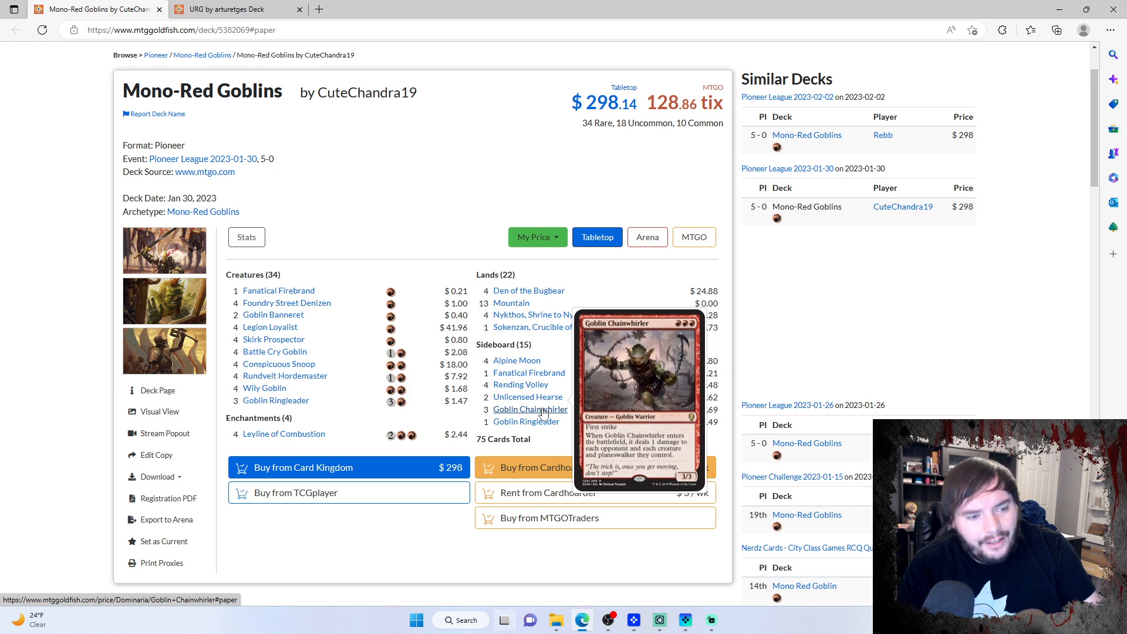
pyautogui.moveTo(526, 422)
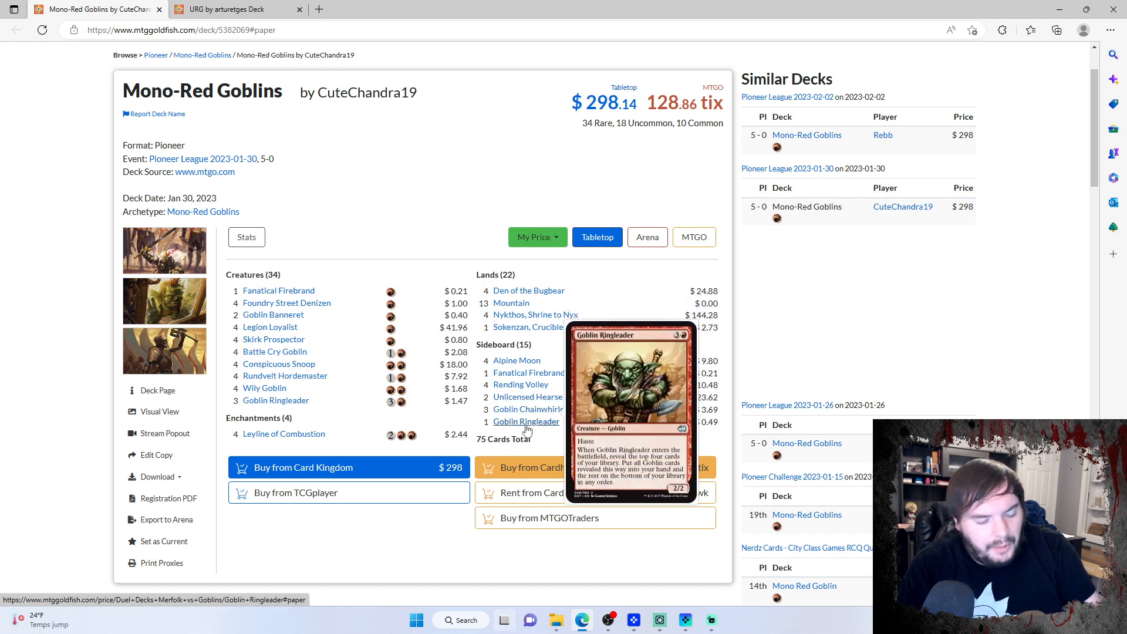
pyautogui.moveTo(574, 446)
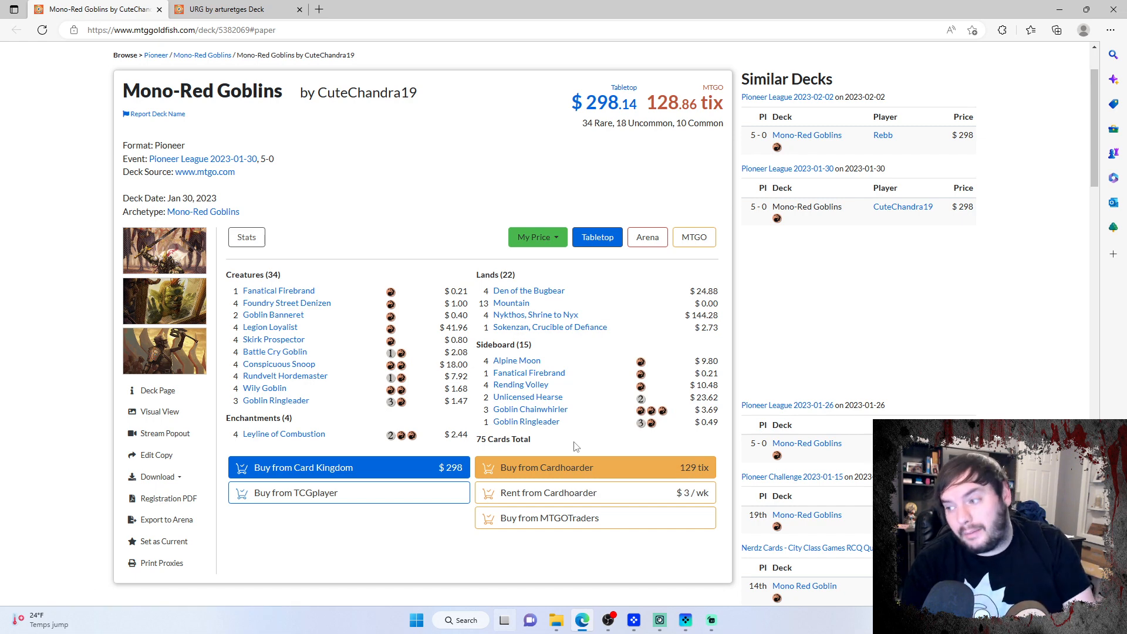
pyautogui.moveTo(526, 421)
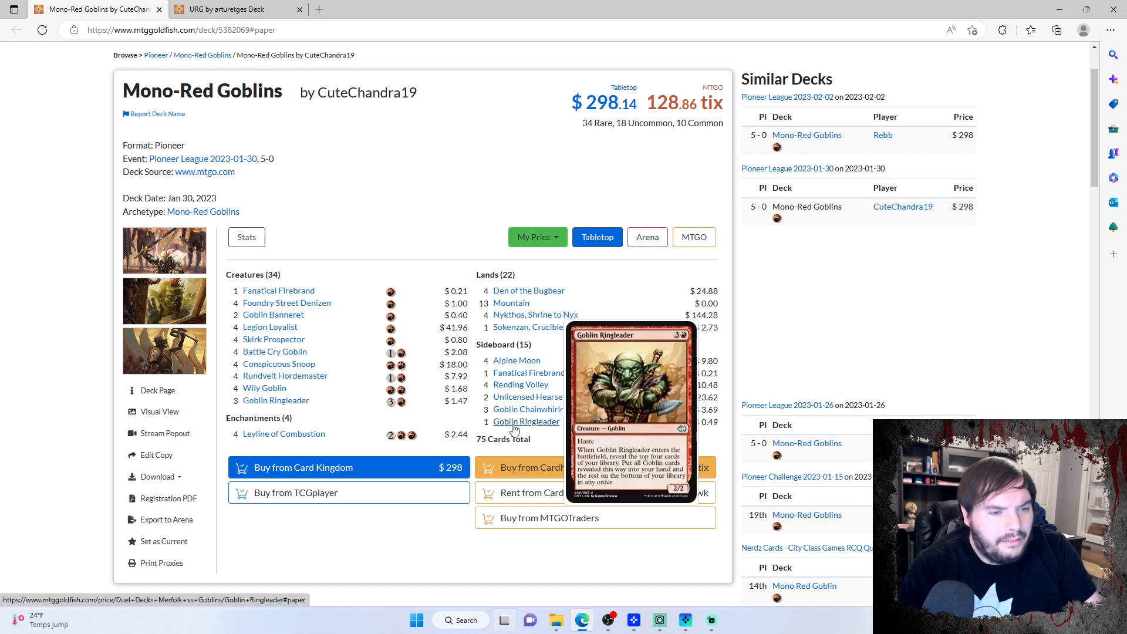
pyautogui.moveTo(275, 401)
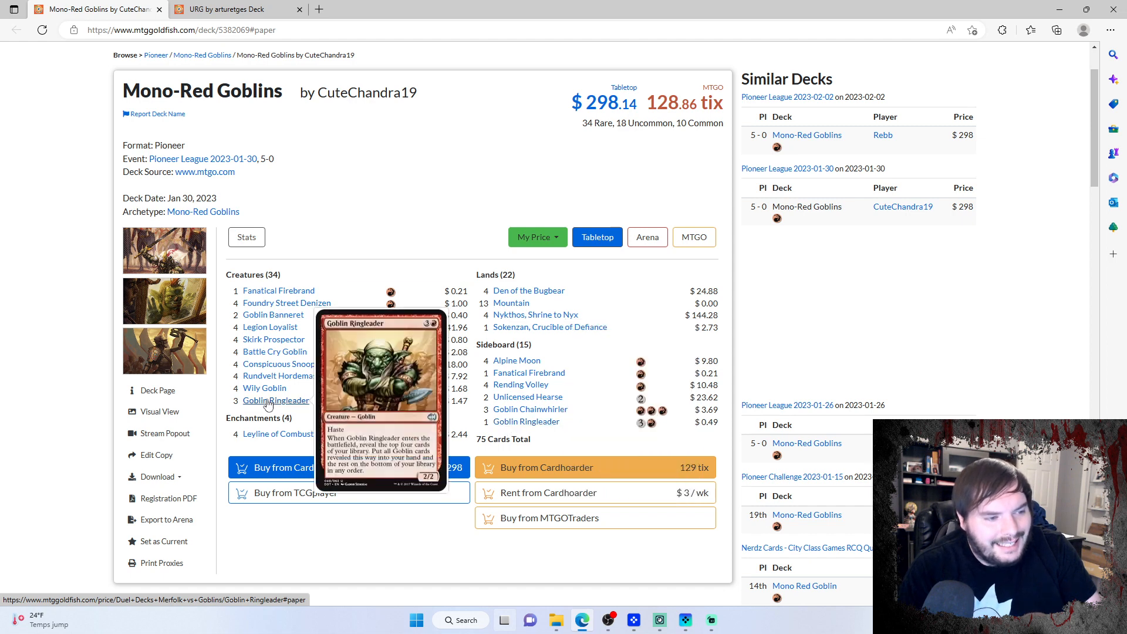
pyautogui.moveTo(525, 422)
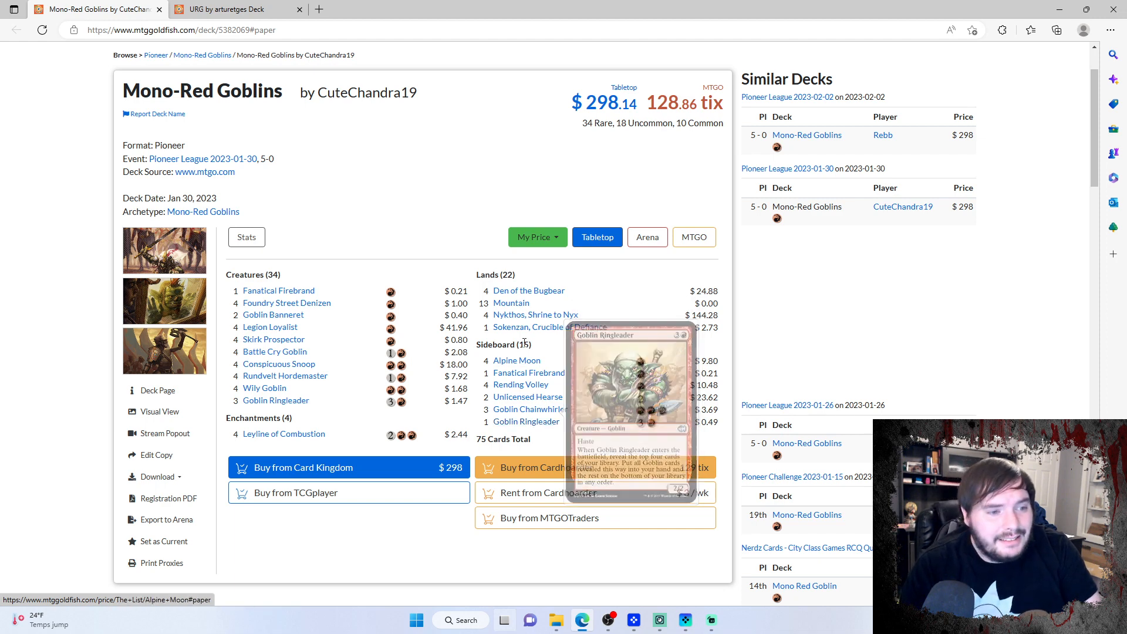
pyautogui.moveTo(535, 314)
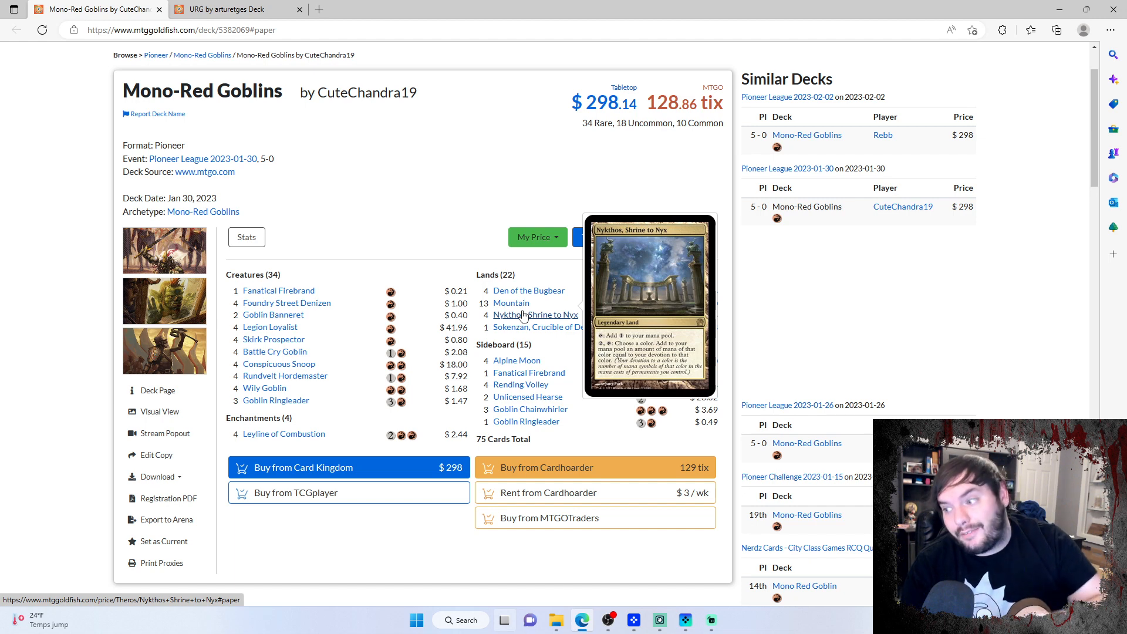
pyautogui.moveTo(522, 322)
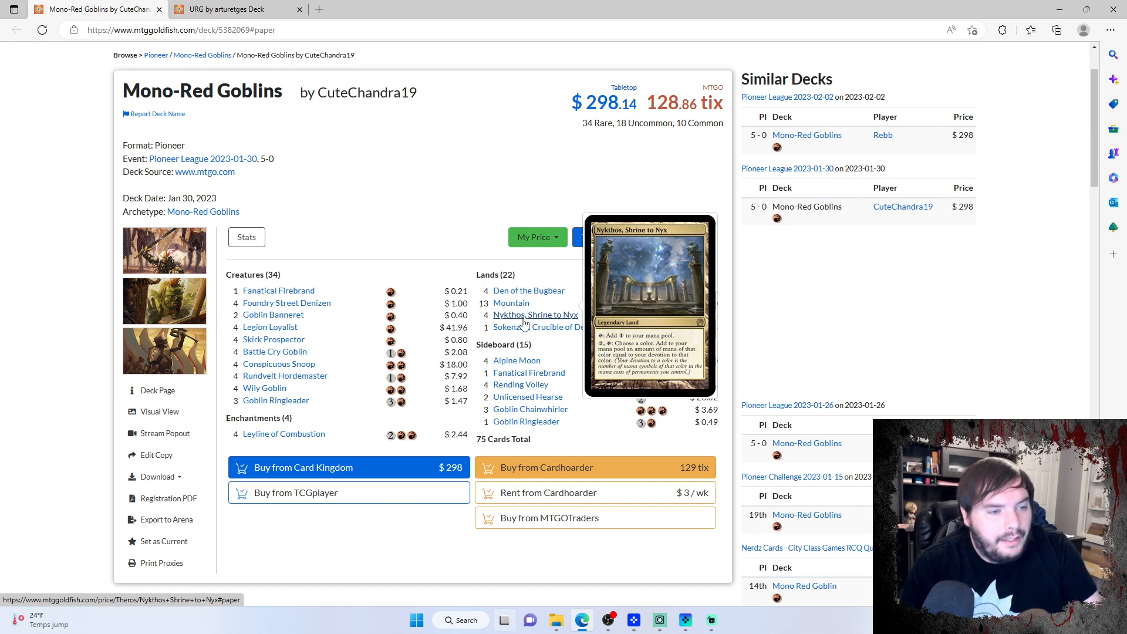
pyautogui.moveTo(549, 327)
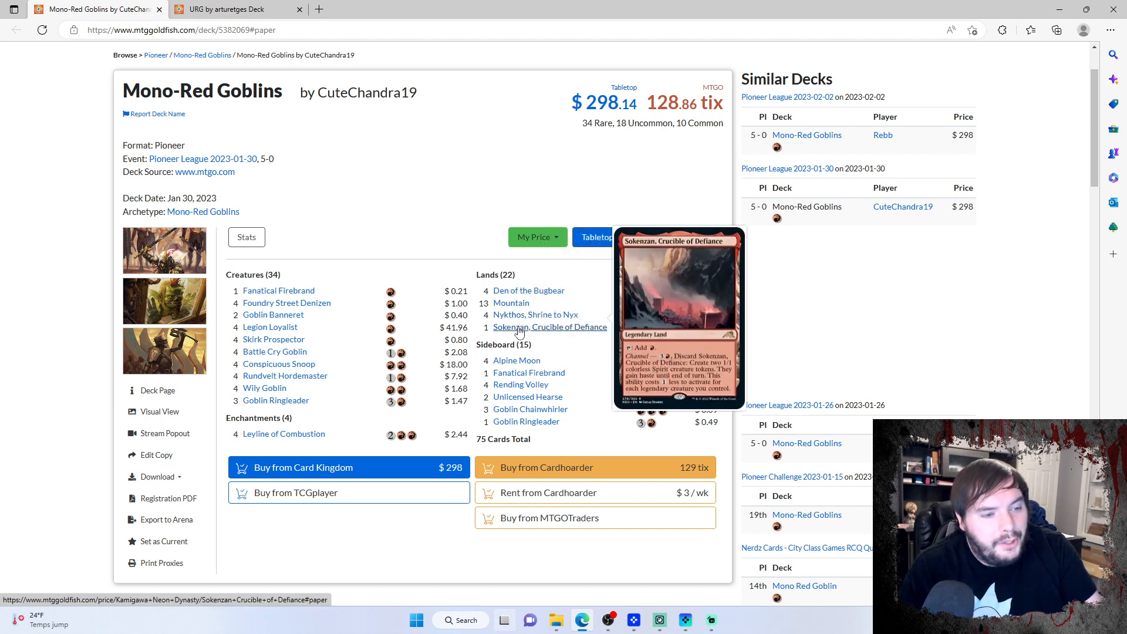
pyautogui.moveTo(528, 372)
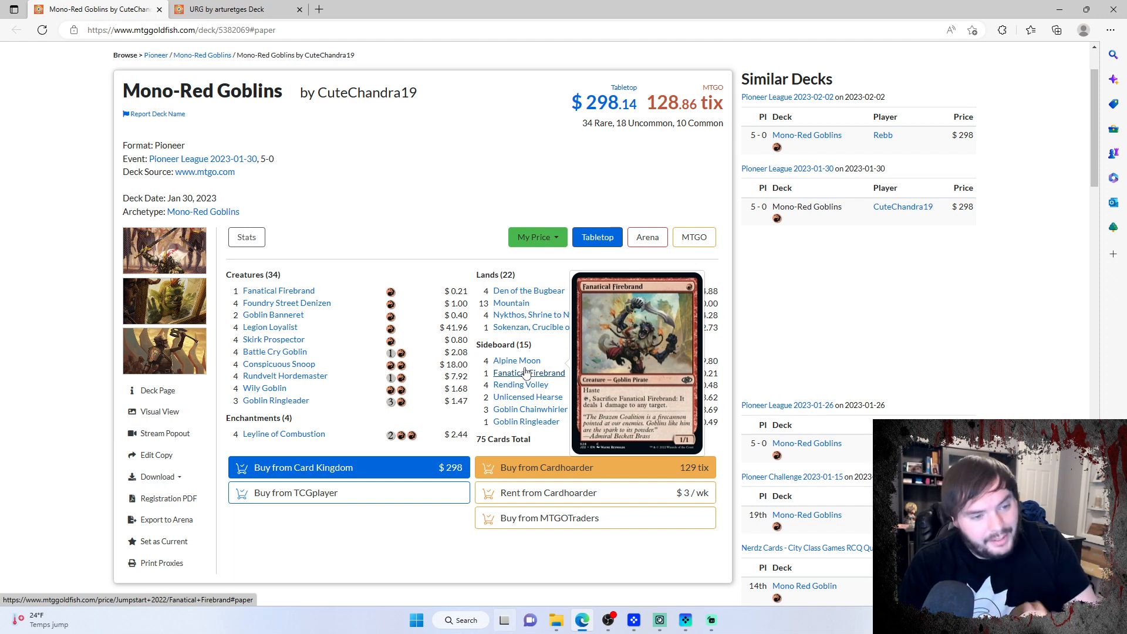
pyautogui.moveTo(476, 401)
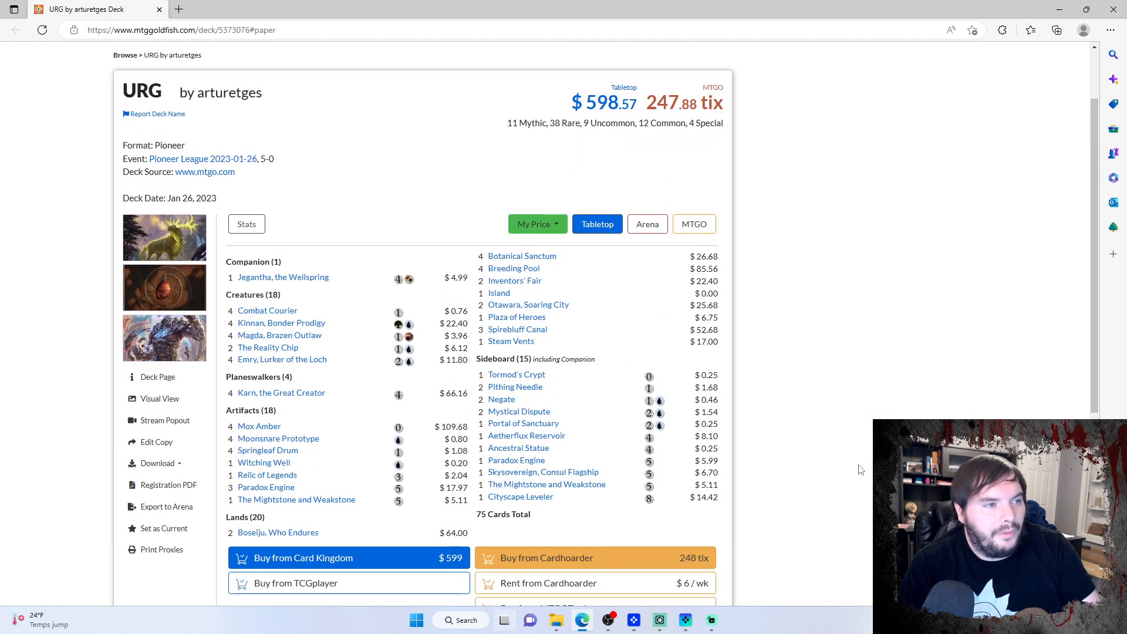
pyautogui.scroll(-3)
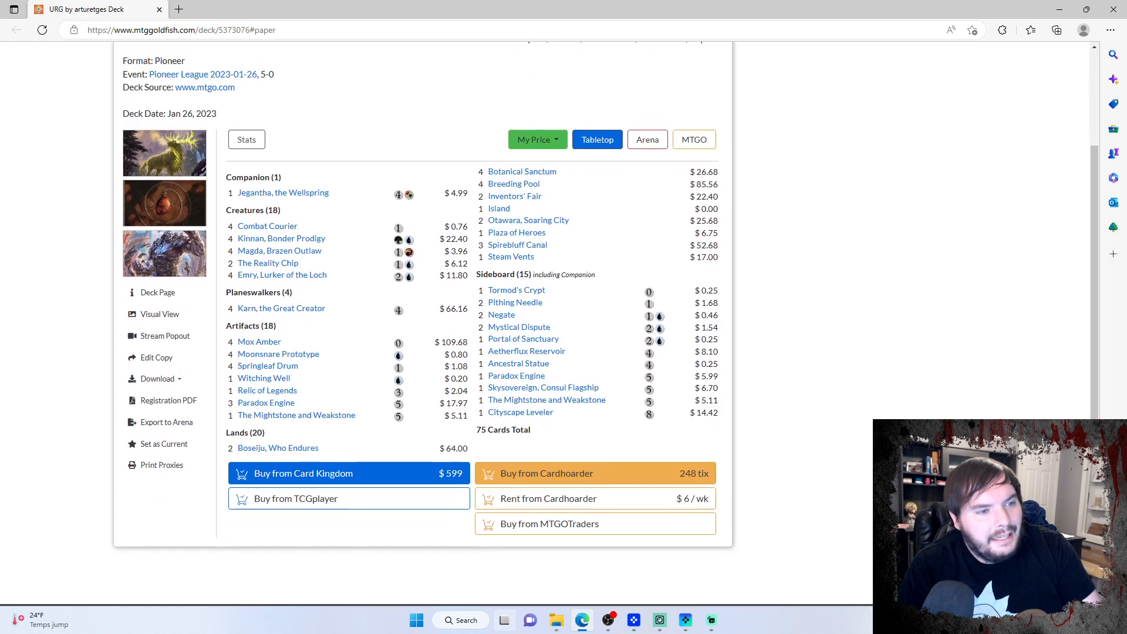
pyautogui.moveTo(283, 275)
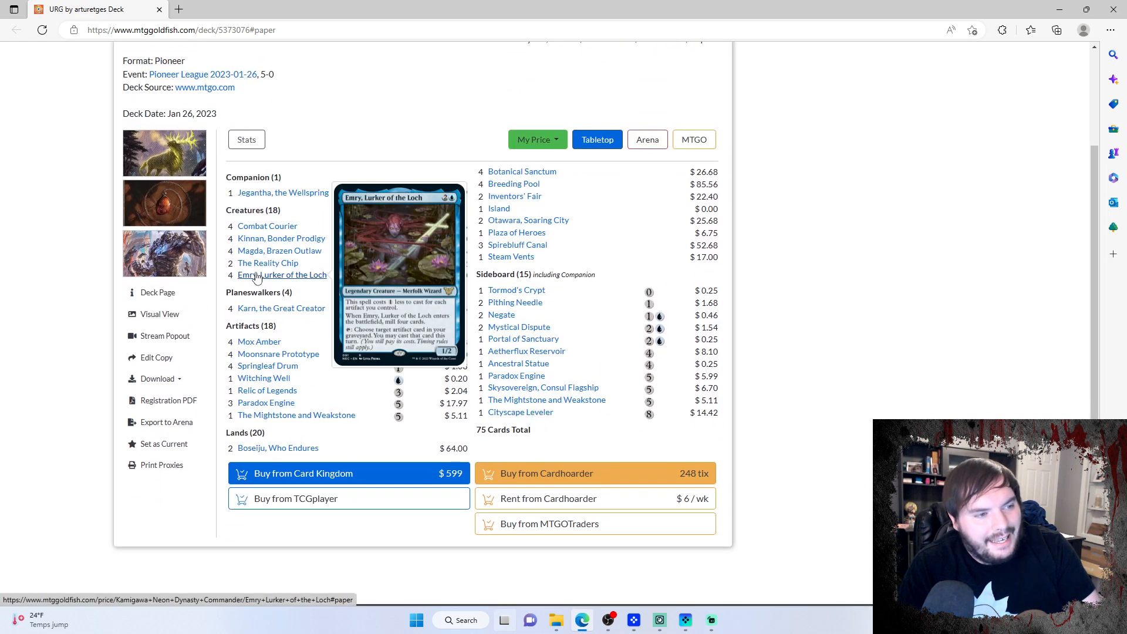
pyautogui.moveTo(281, 238)
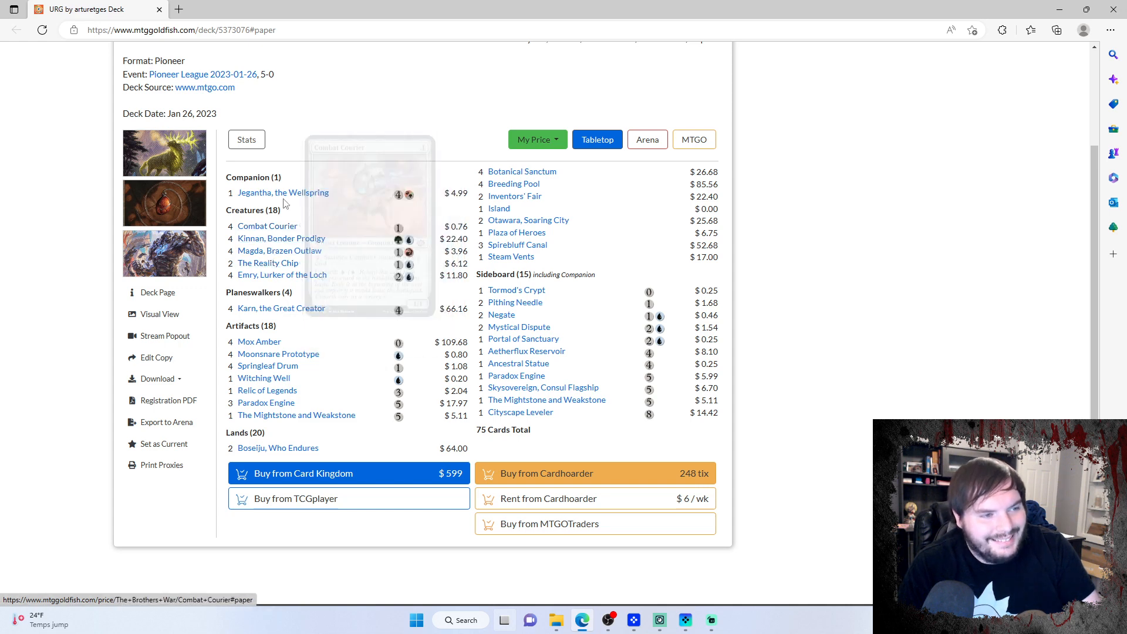
pyautogui.moveTo(266, 225)
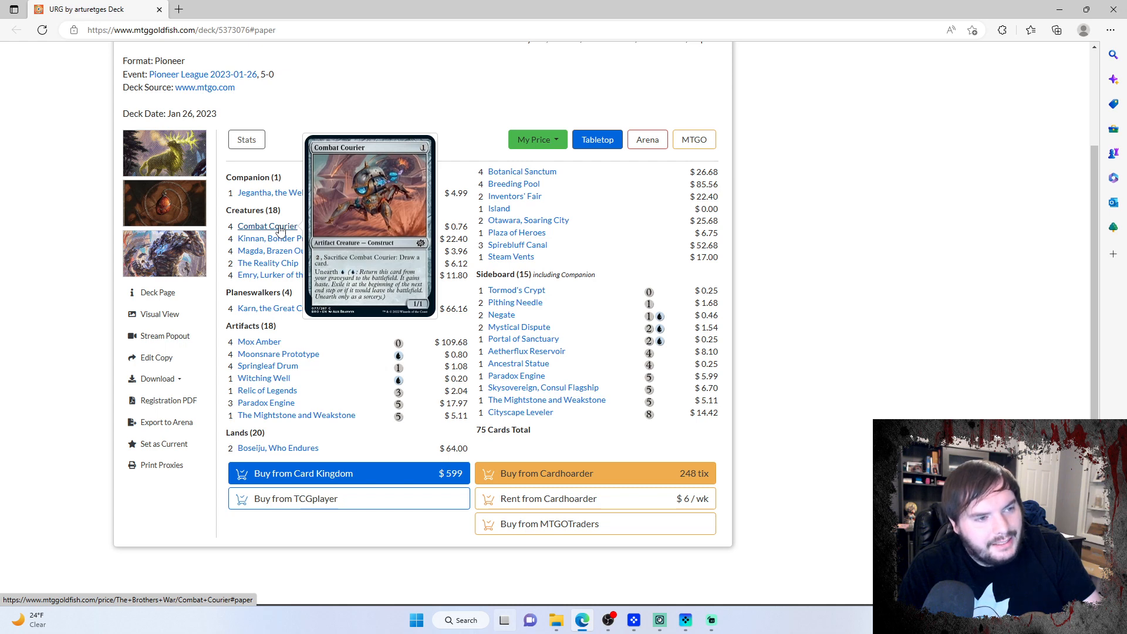
pyautogui.moveTo(282, 275)
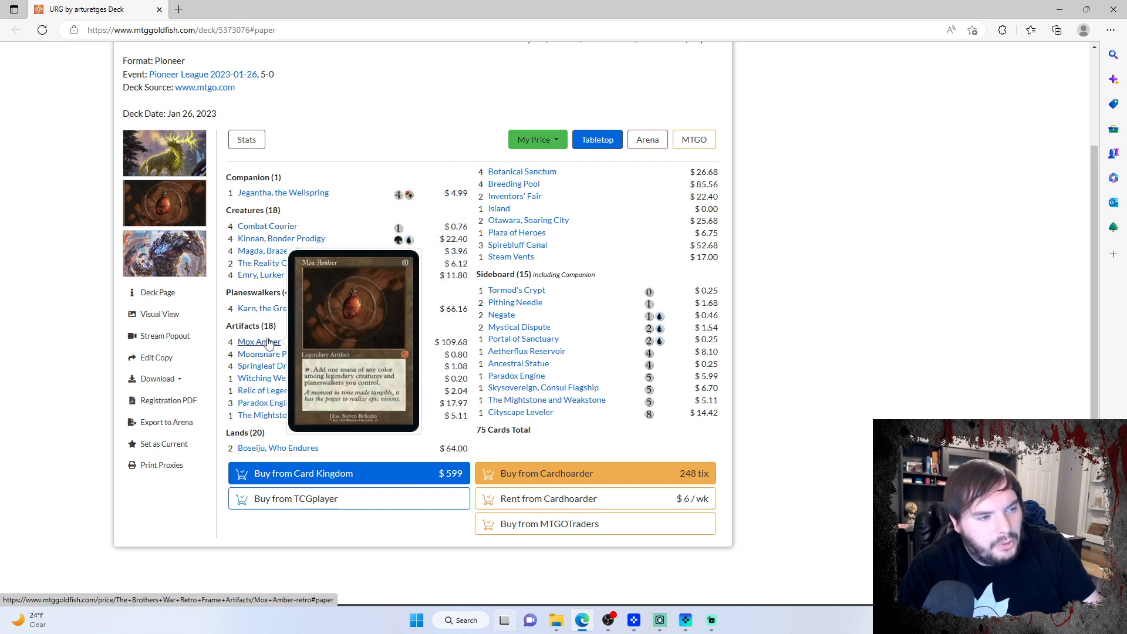
pyautogui.moveTo(268, 226)
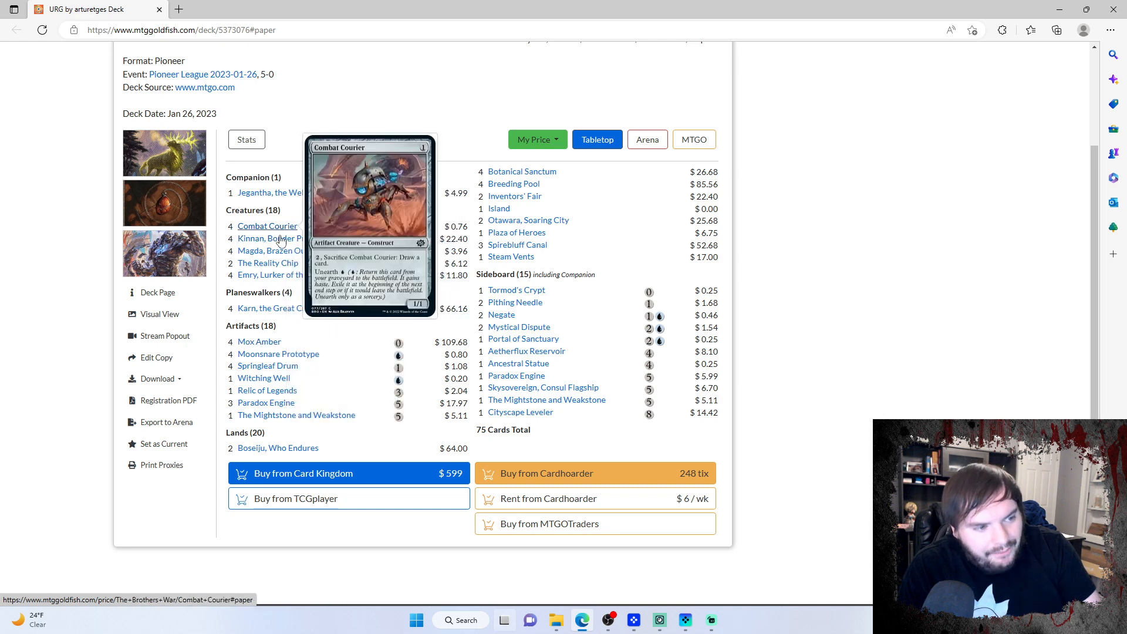
pyautogui.moveTo(265, 403)
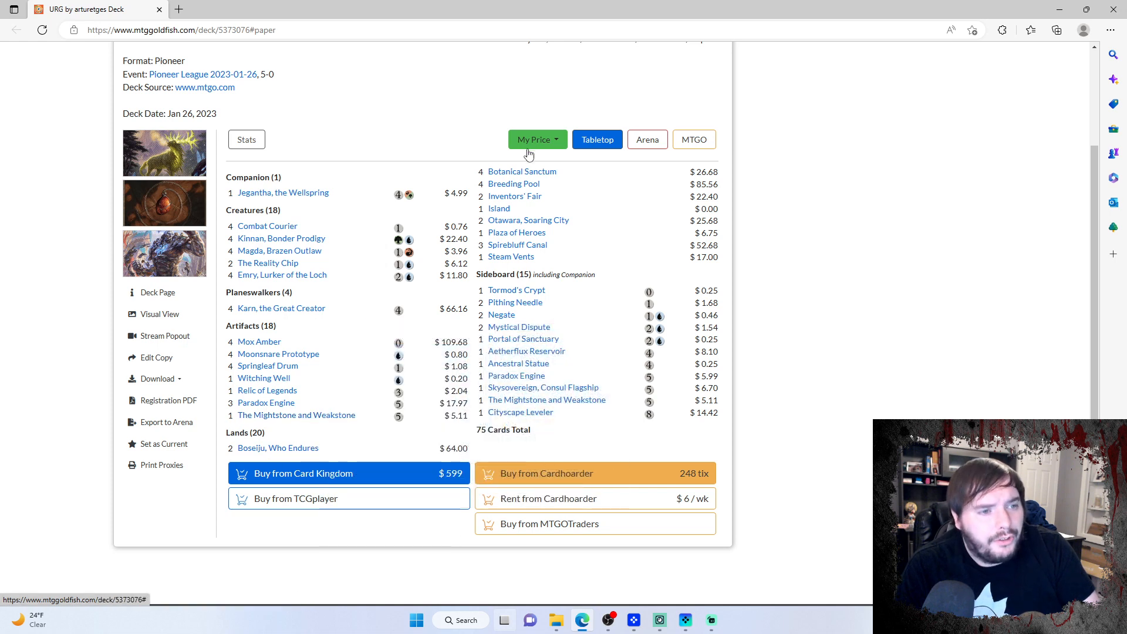
pyautogui.moveTo(512, 257)
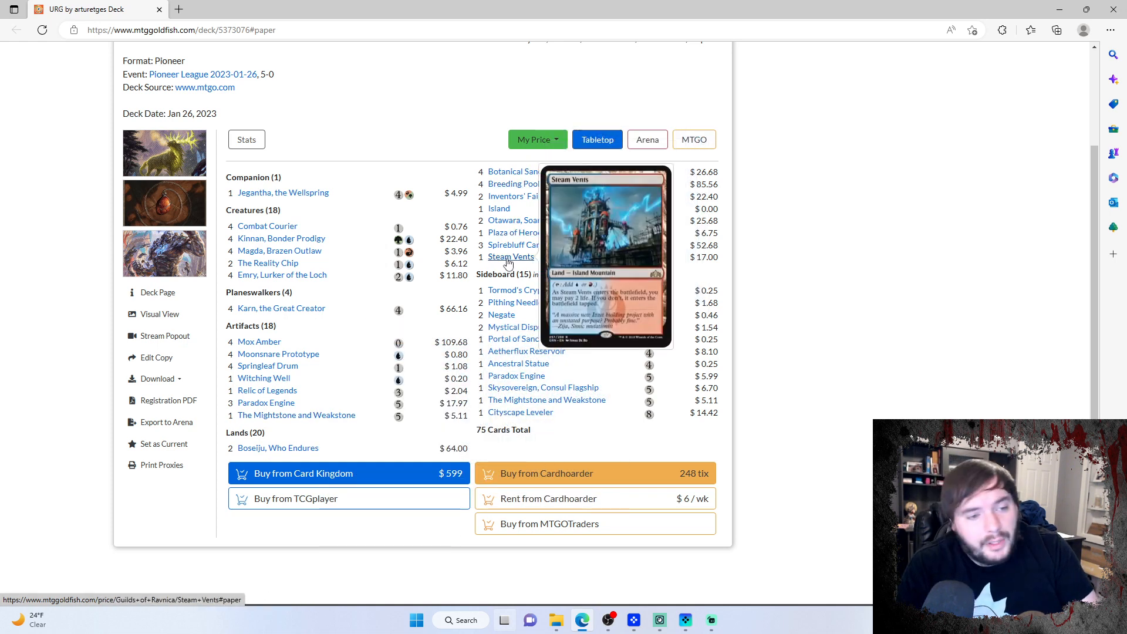
pyautogui.moveTo(276, 224)
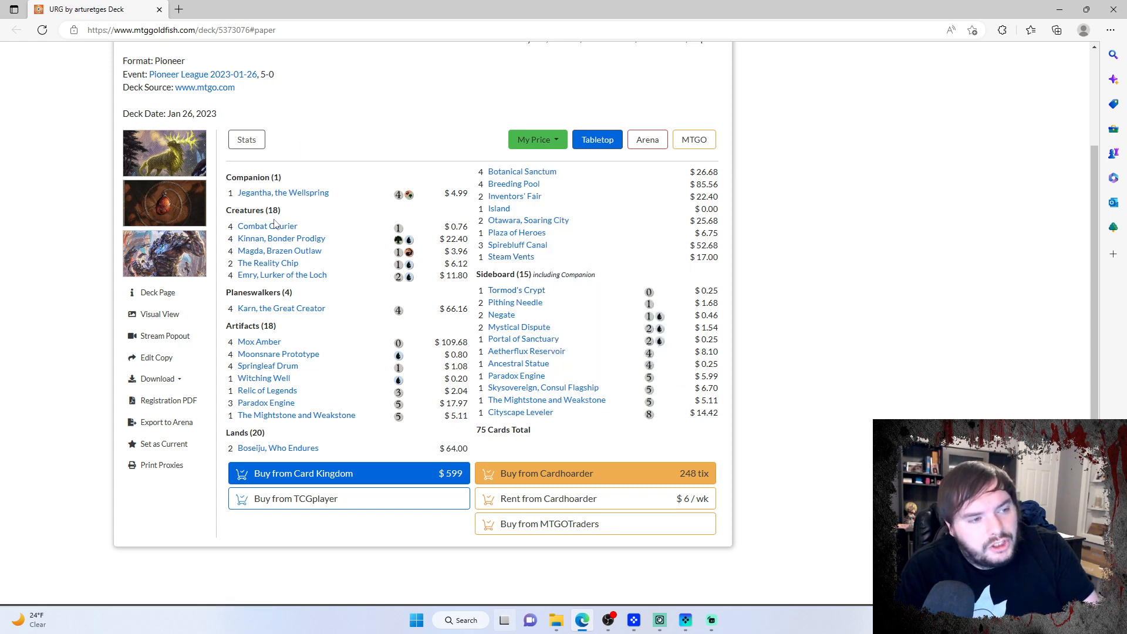
pyautogui.moveTo(282, 274)
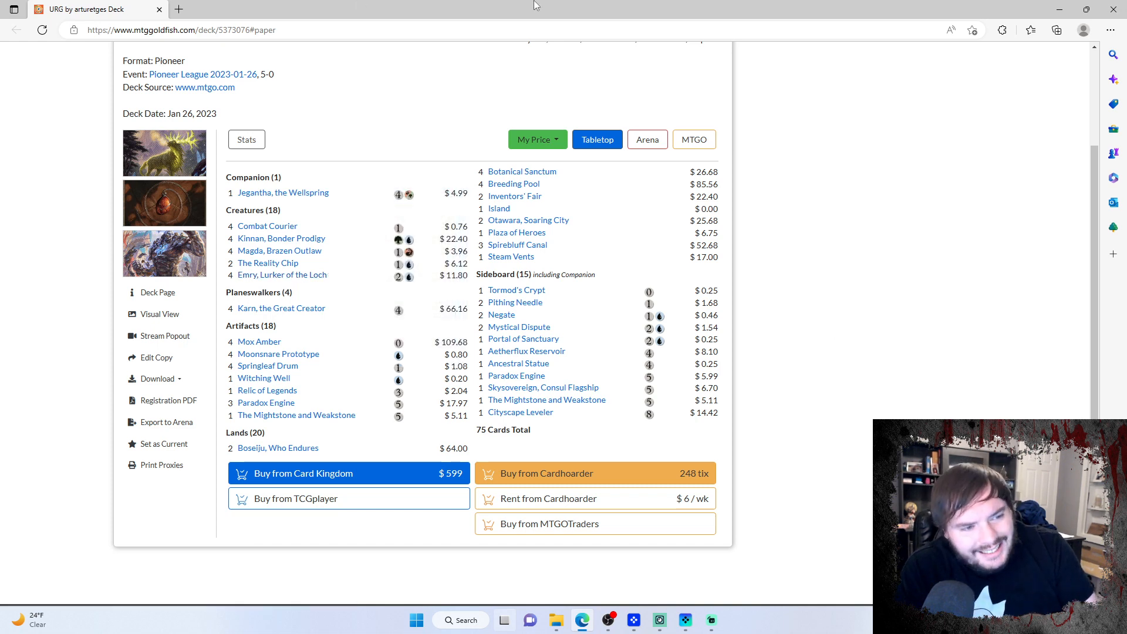
pyautogui.moveTo(757, 308)
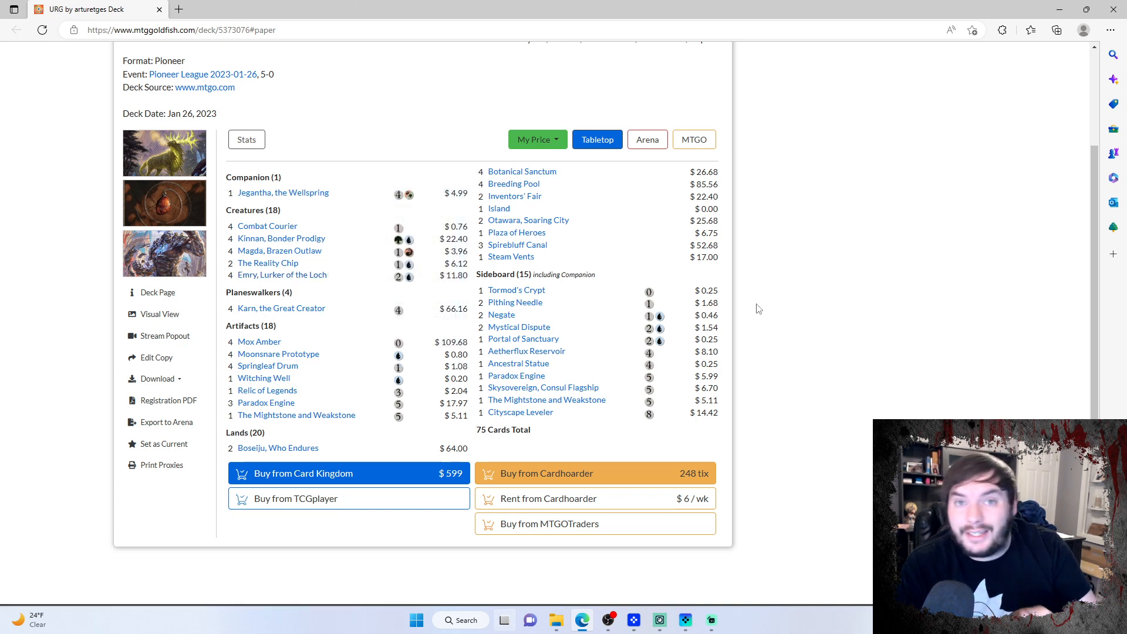
pyautogui.moveTo(281, 308)
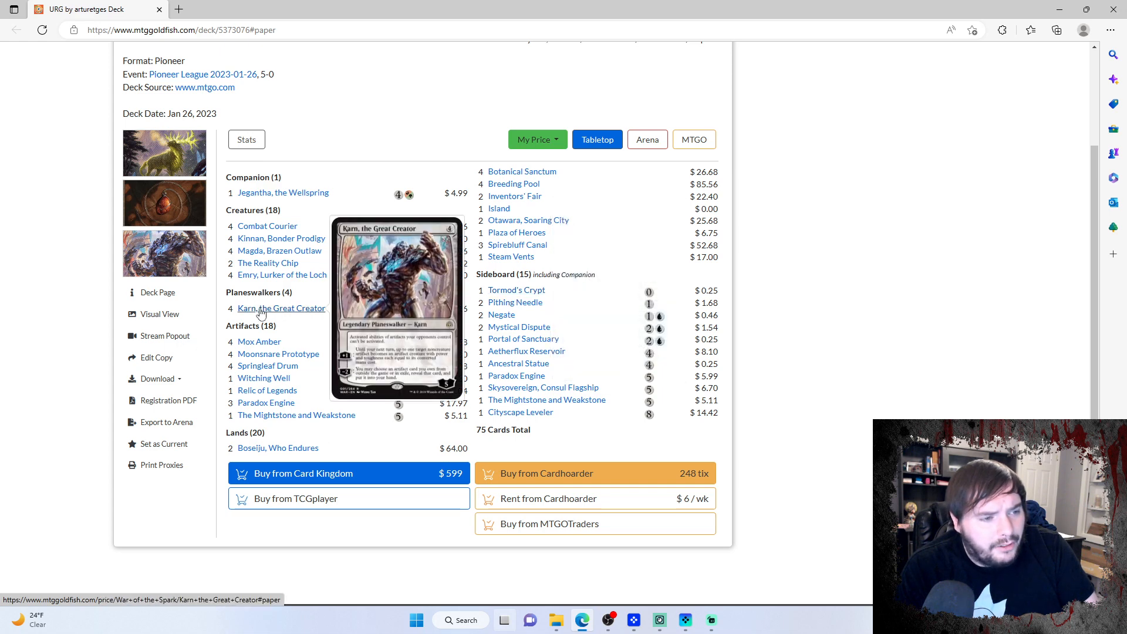
pyautogui.moveTo(519, 412)
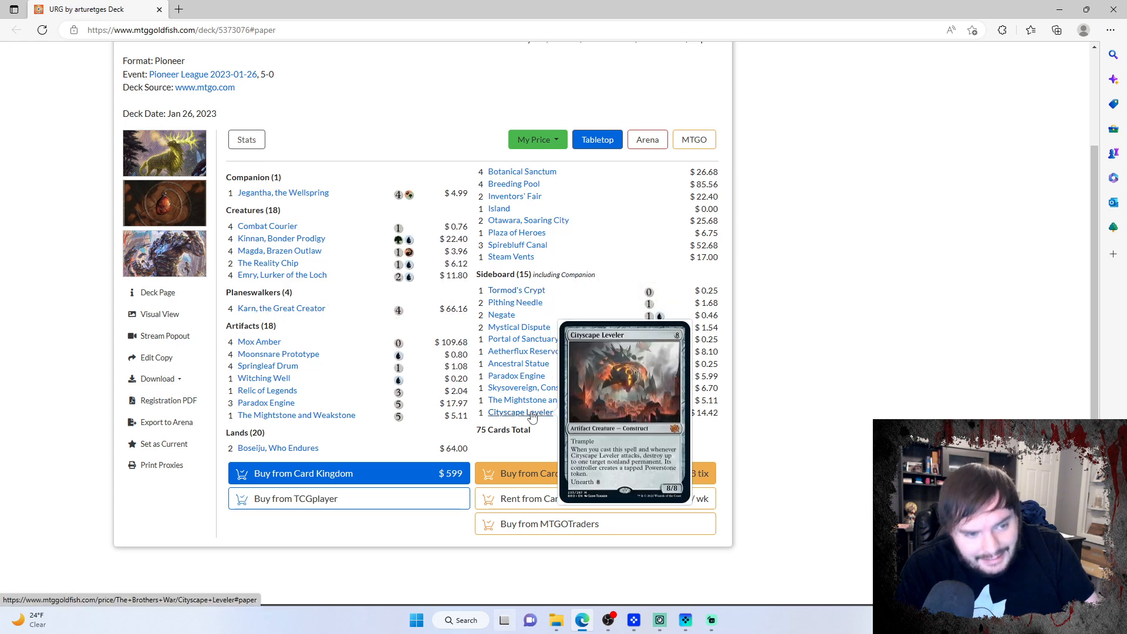
pyautogui.moveTo(542, 388)
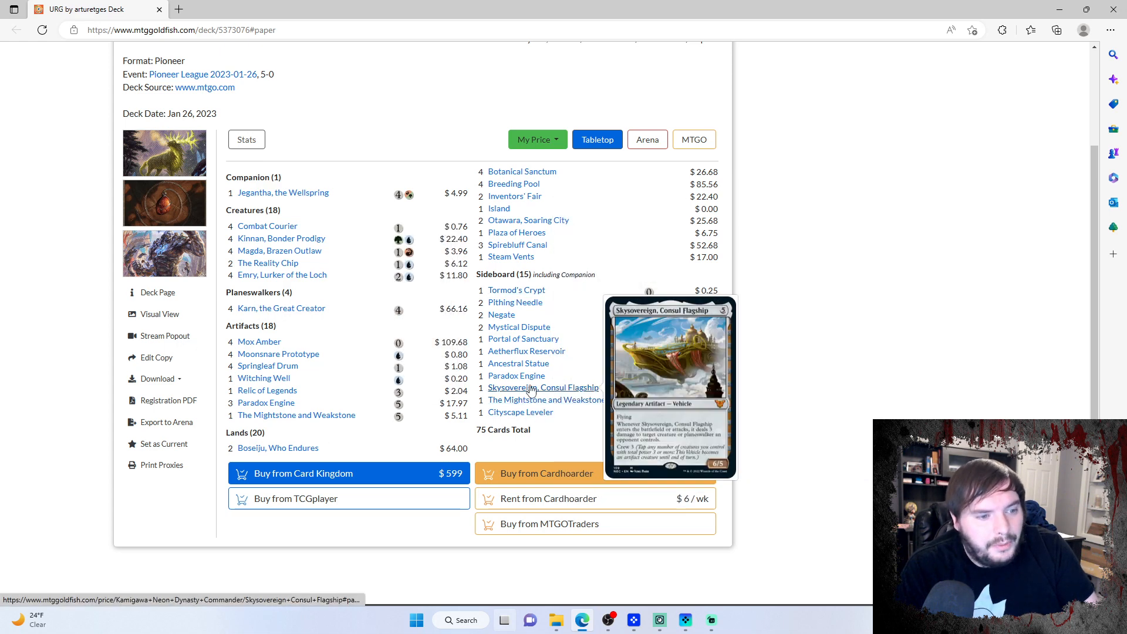
pyautogui.moveTo(515, 375)
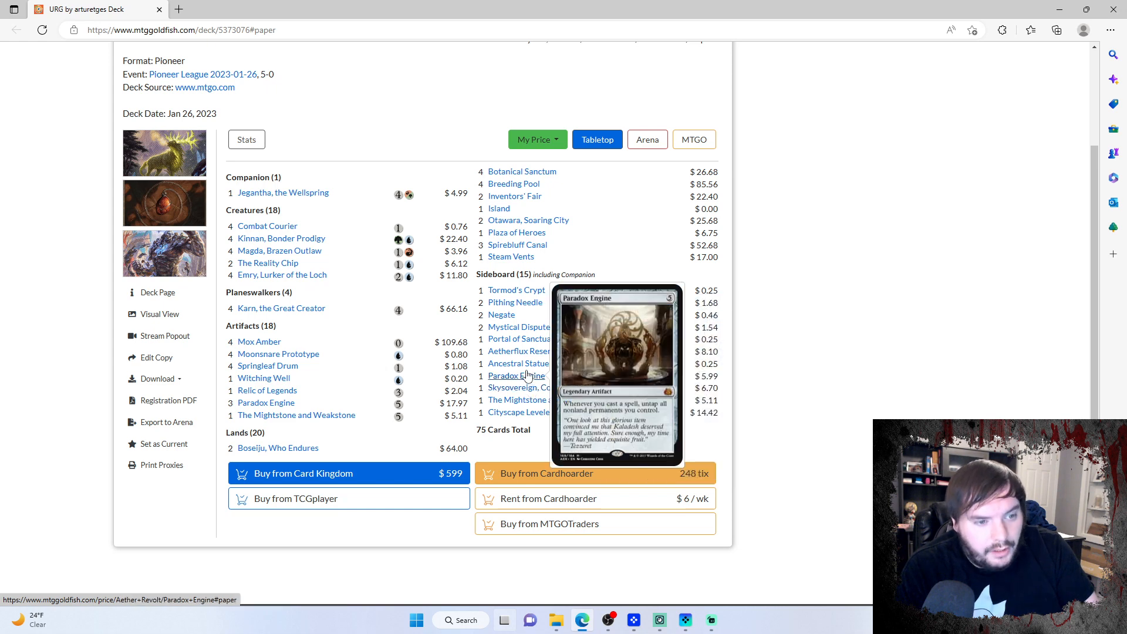
pyautogui.moveTo(517, 363)
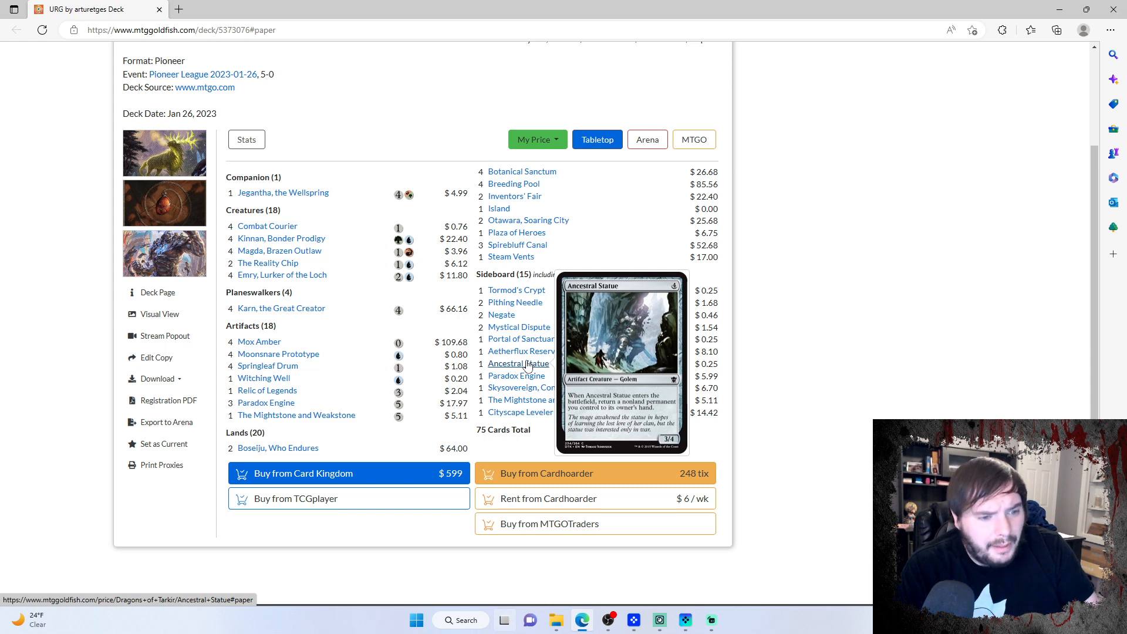
pyautogui.moveTo(381, 336)
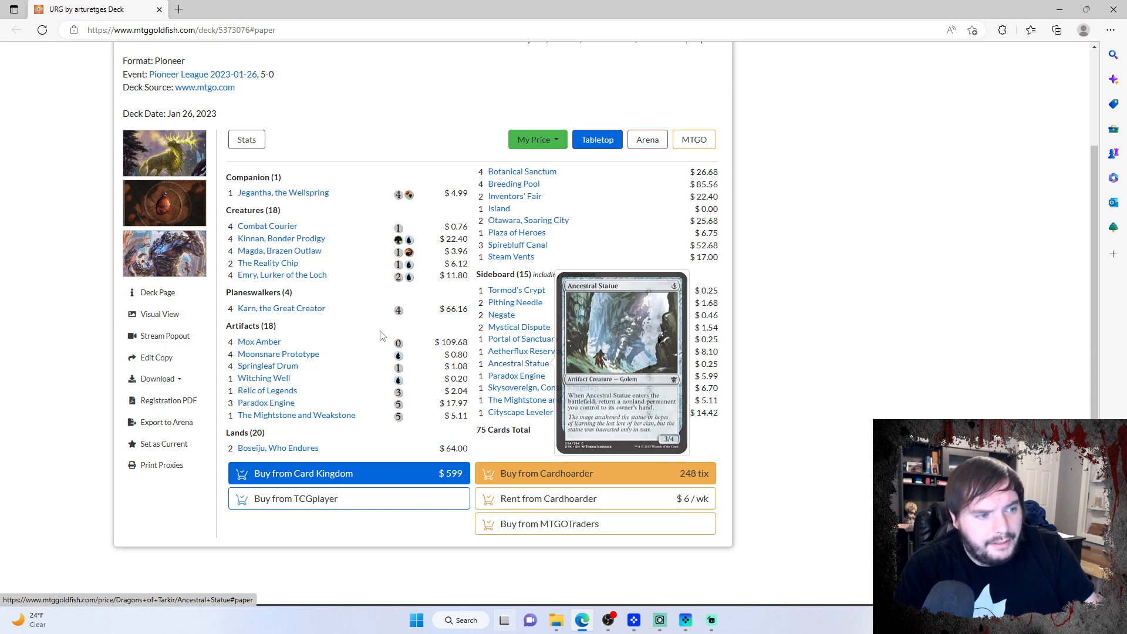
pyautogui.moveTo(278, 353)
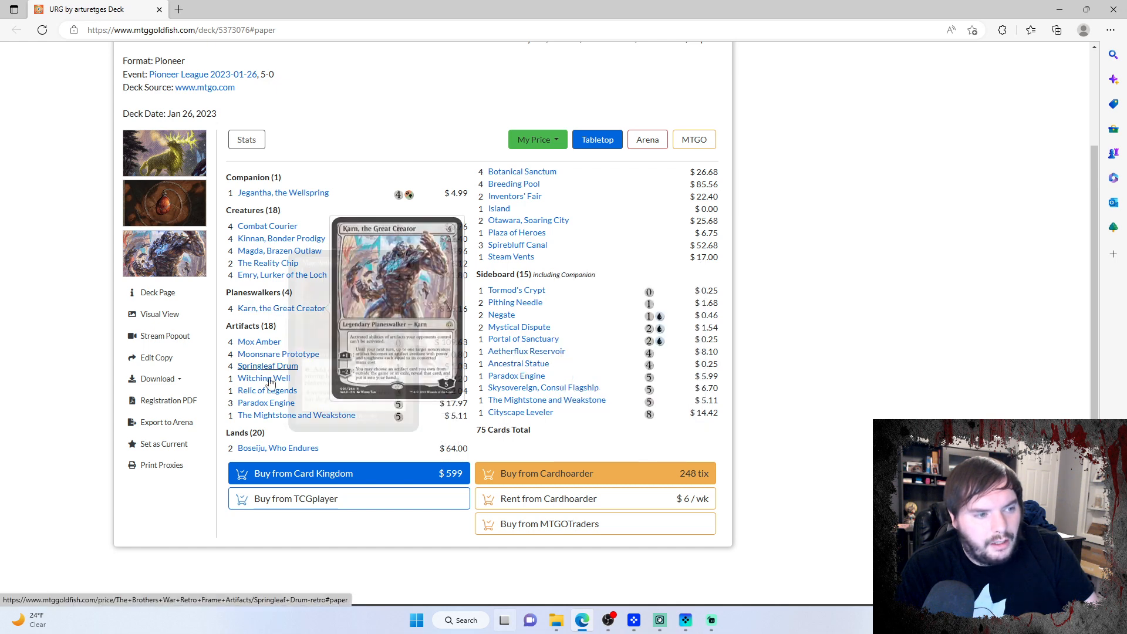
pyautogui.moveTo(526, 351)
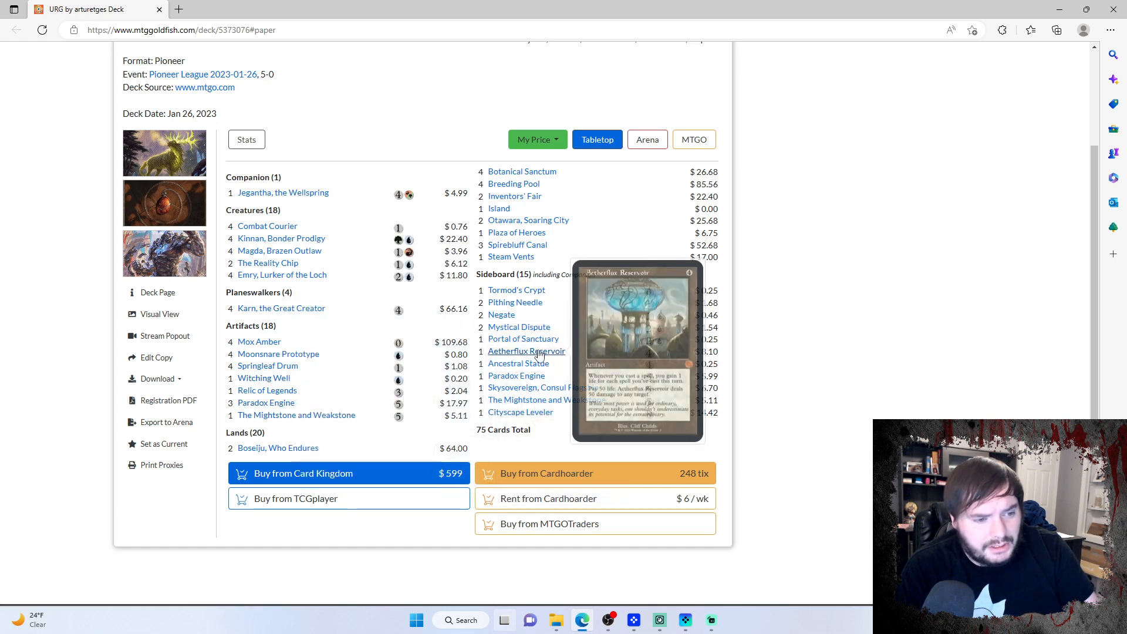
pyautogui.moveTo(526, 351)
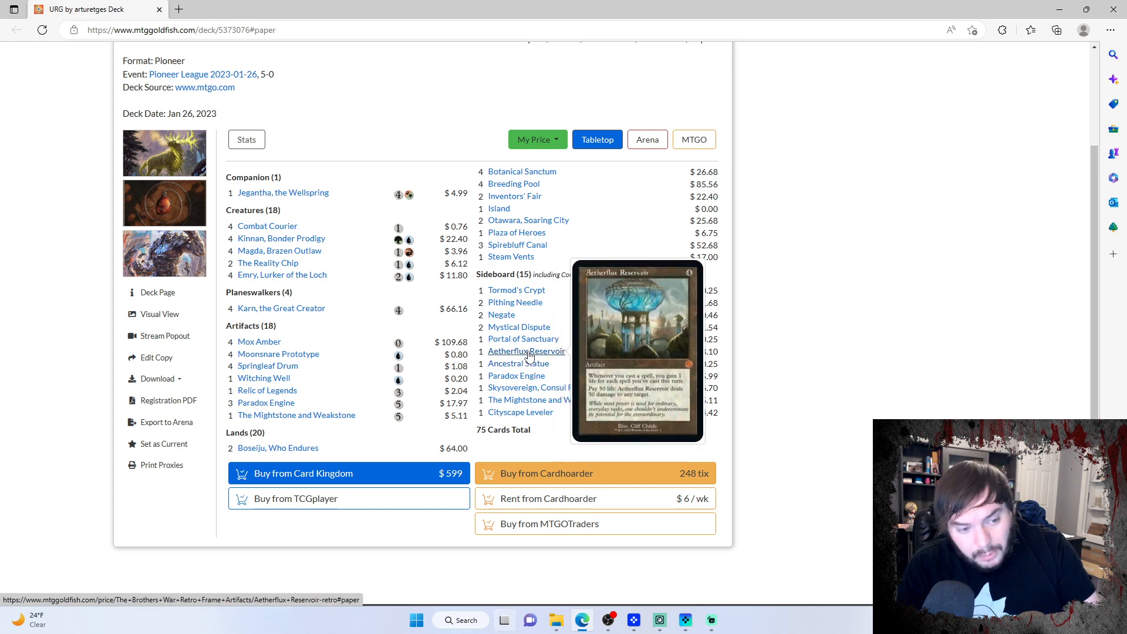
pyautogui.moveTo(523, 339)
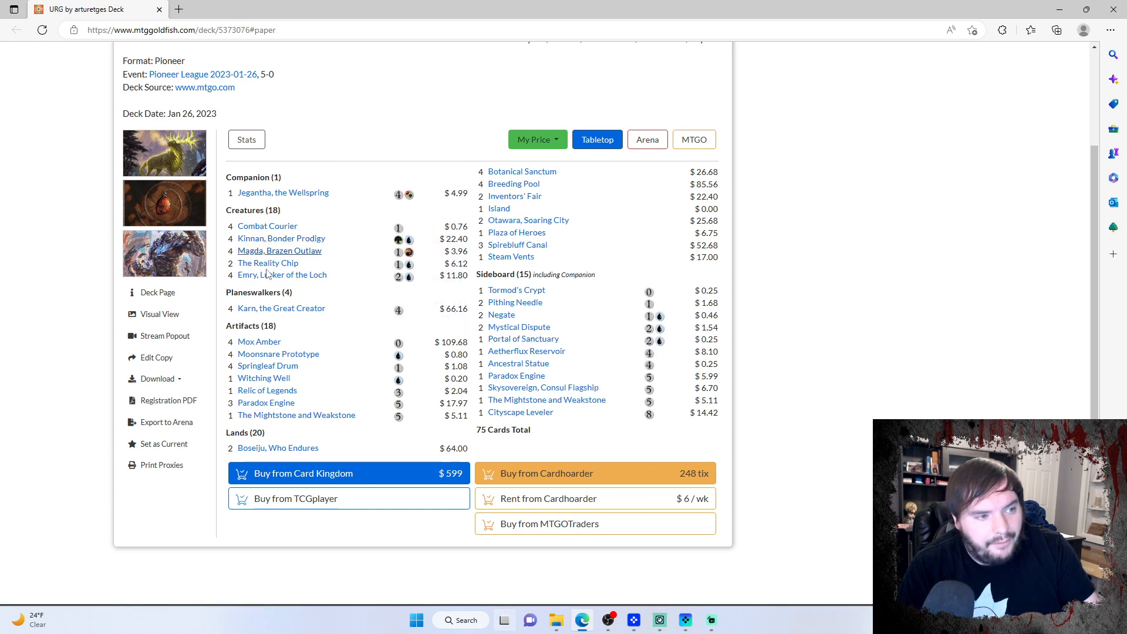
pyautogui.moveTo(543, 388)
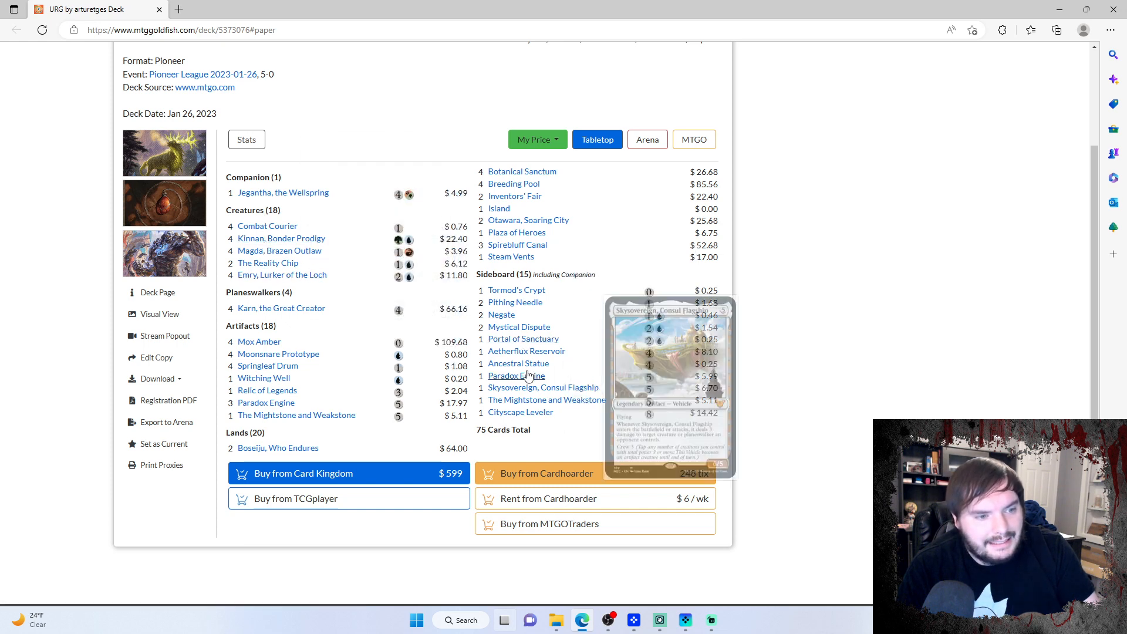
pyautogui.moveTo(500, 315)
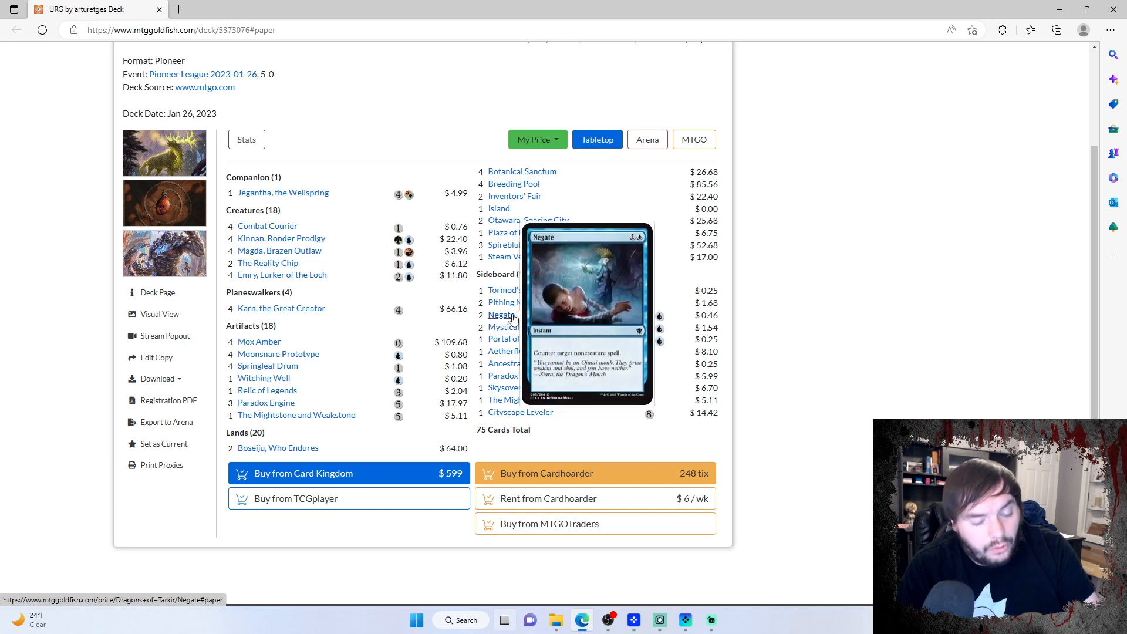
pyautogui.moveTo(512, 316)
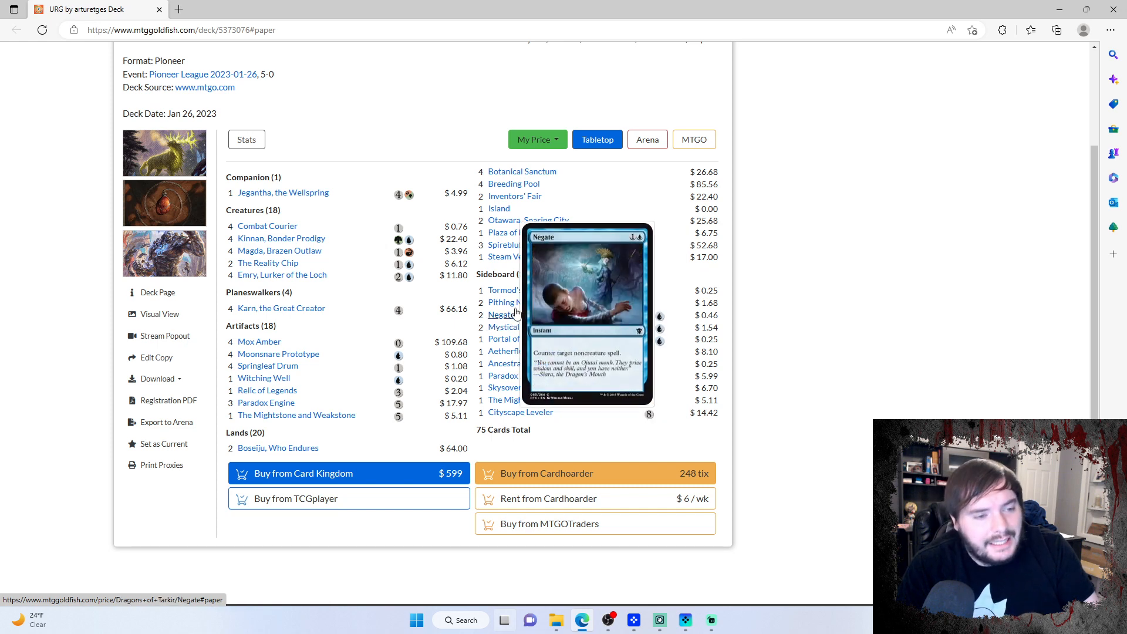
pyautogui.moveTo(514, 301)
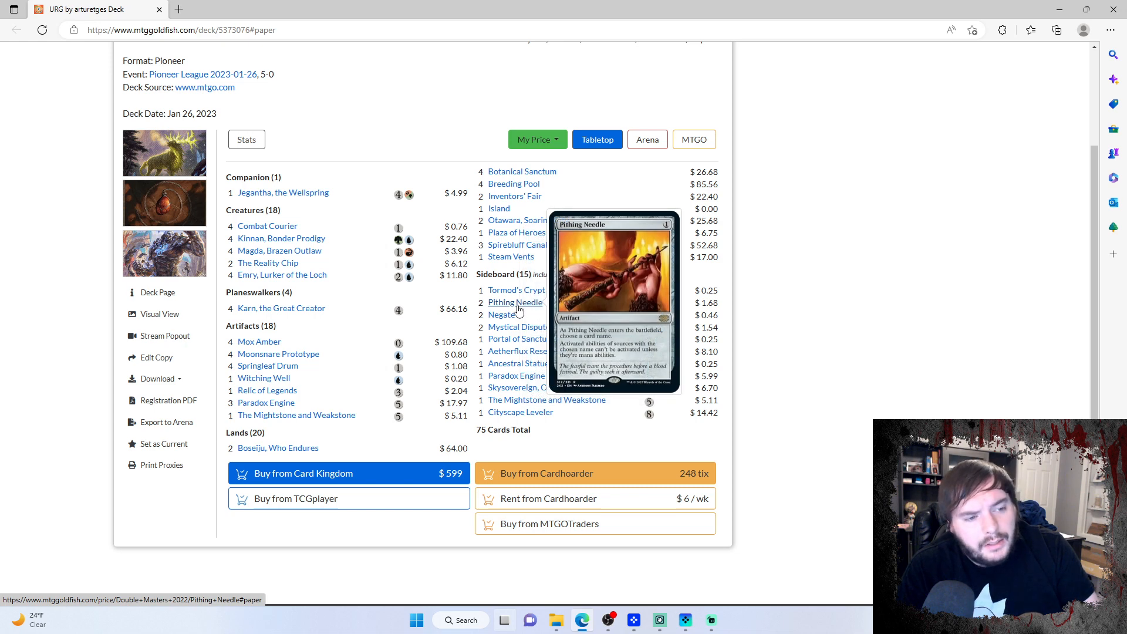
pyautogui.moveTo(516, 289)
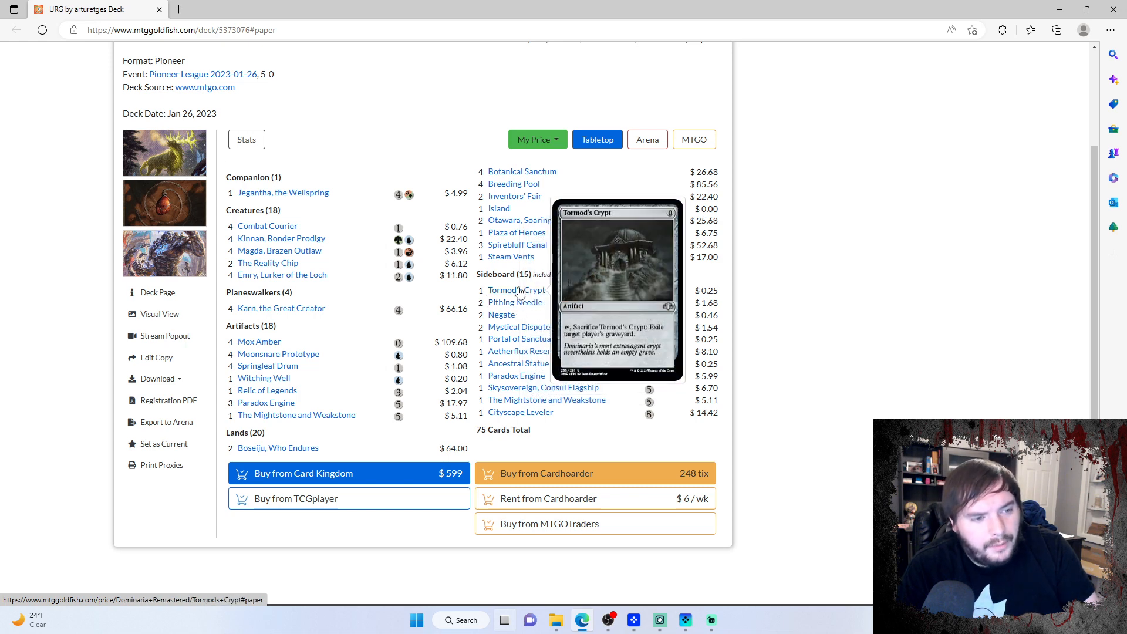
pyautogui.moveTo(273, 305)
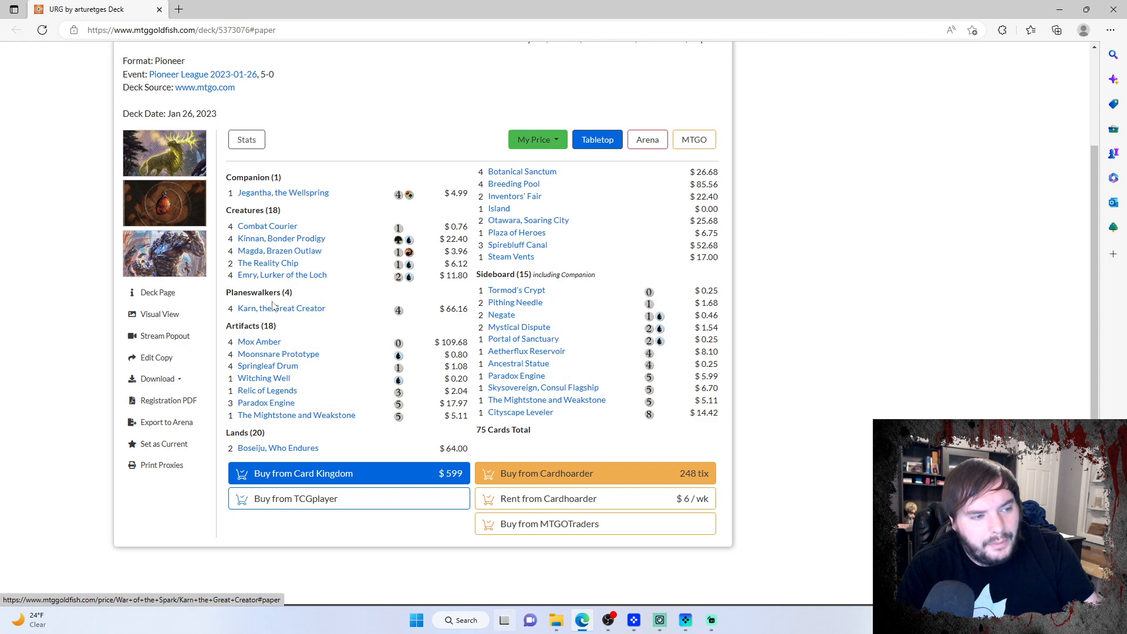